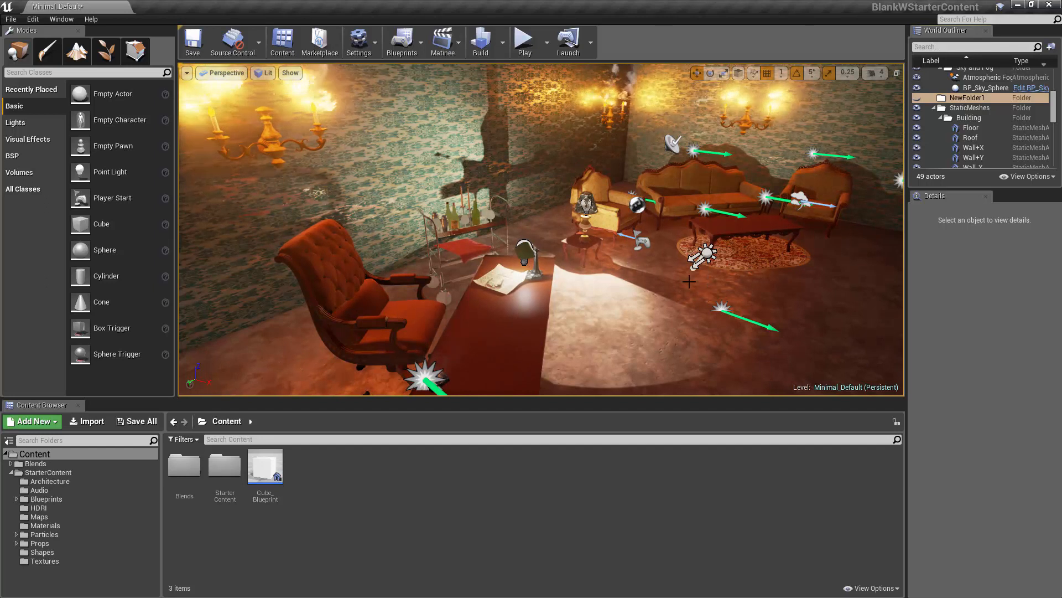
pyautogui.moveTo(638, 320)
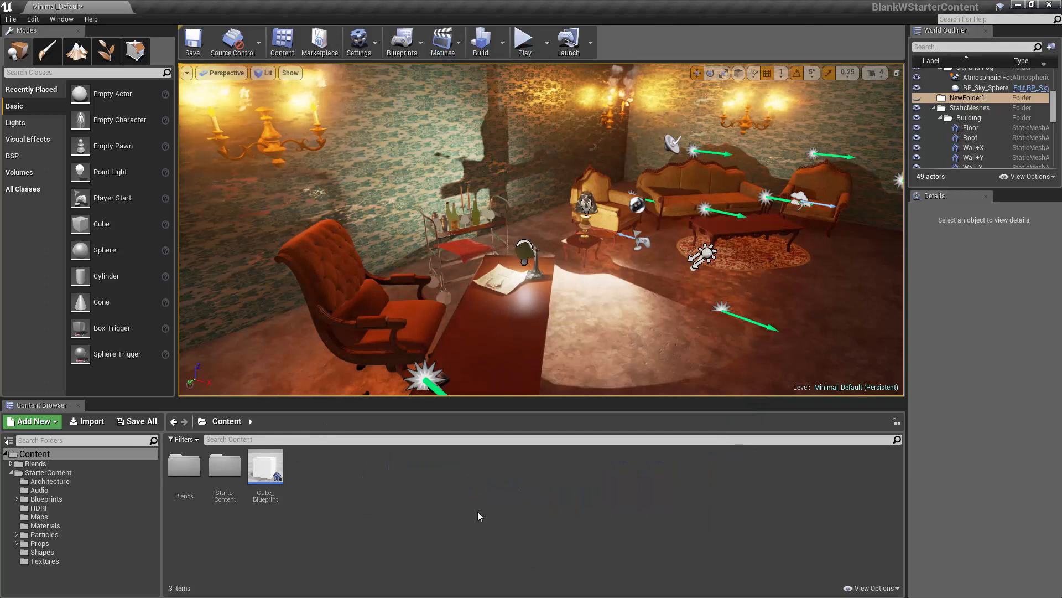
pyautogui.moveTo(520, 526)
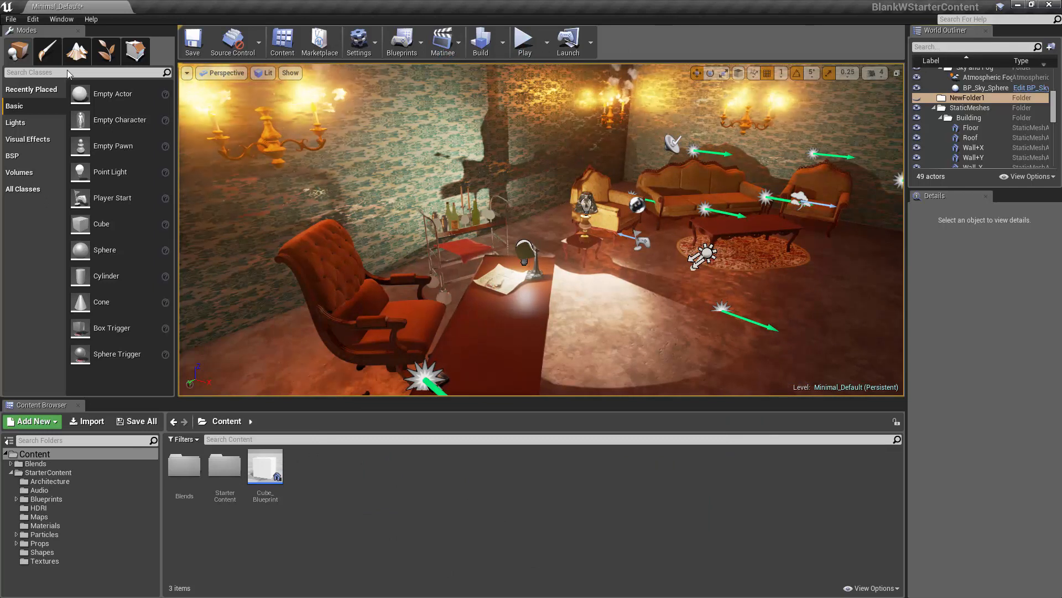
# Step: Bring up the Epic Games Launcher library showing engine 4.7.6 and saved projects
pyautogui.click(11, 18)
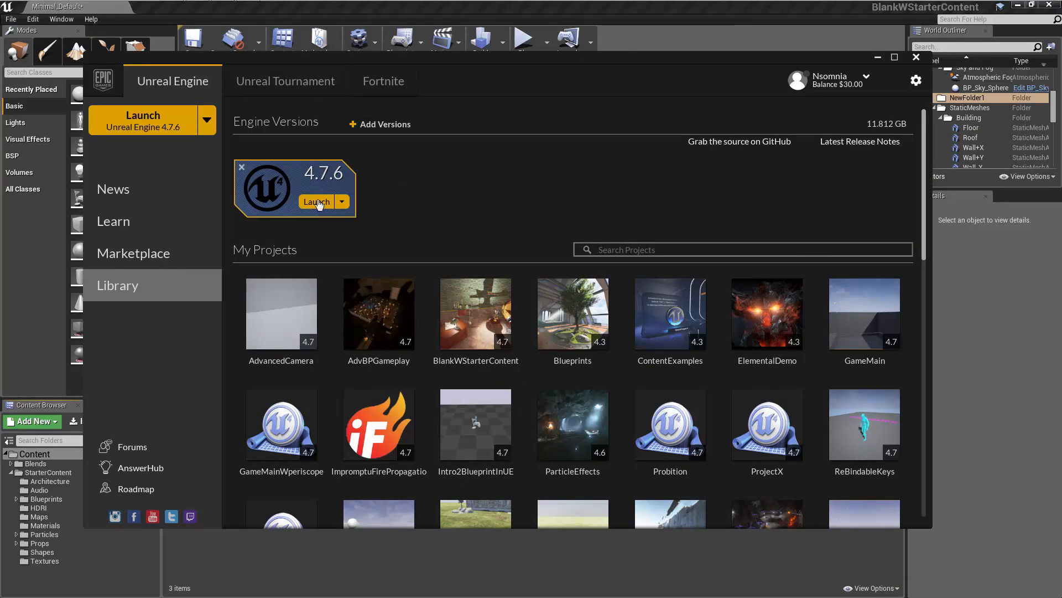
# Step: Launch engine version 4.7.6 and return to the lit room level
pyautogui.click(315, 202)
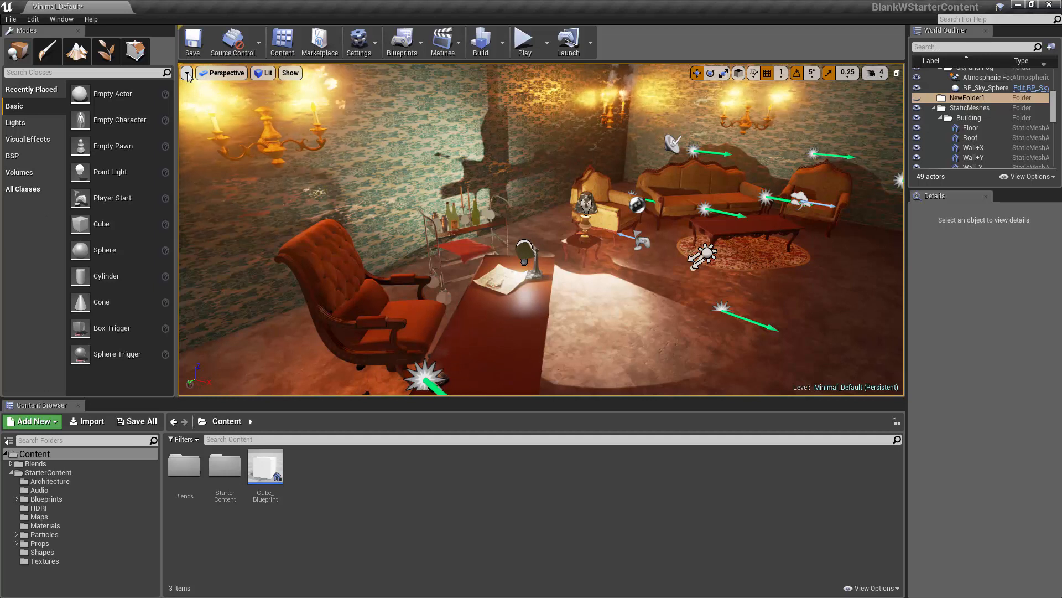
# Step: Select the table lamp, Wall-X and the flaming wall sconce in the viewport
pyautogui.click(188, 73)
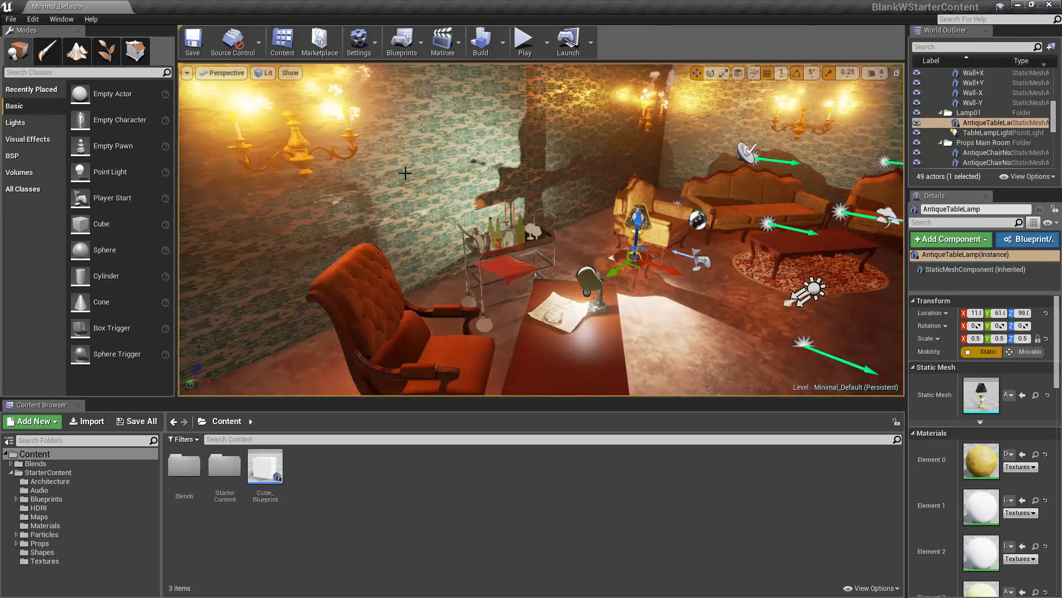
pyautogui.click(186, 73)
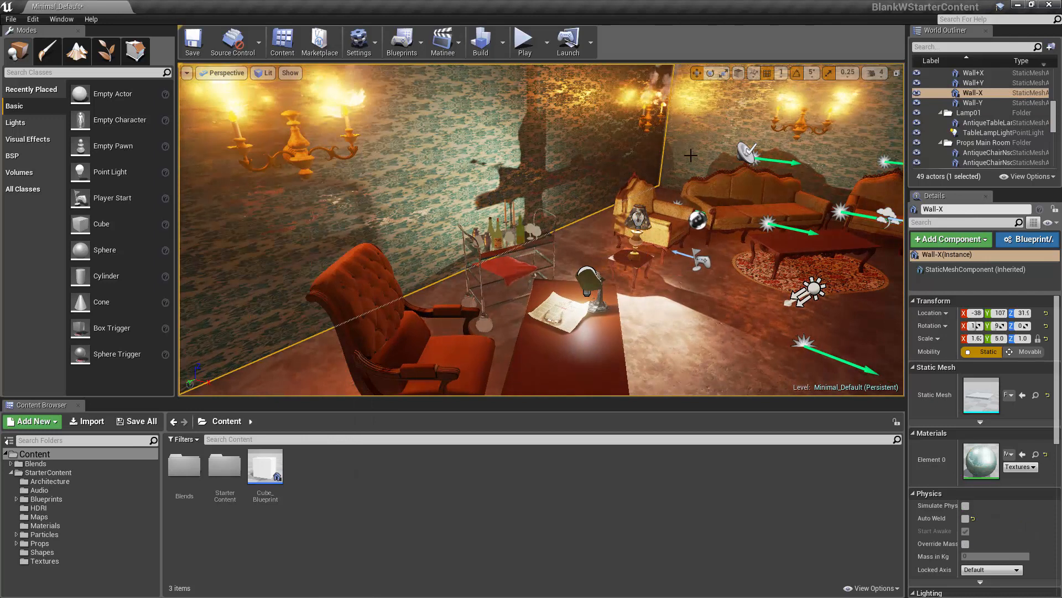
pyautogui.click(524, 43)
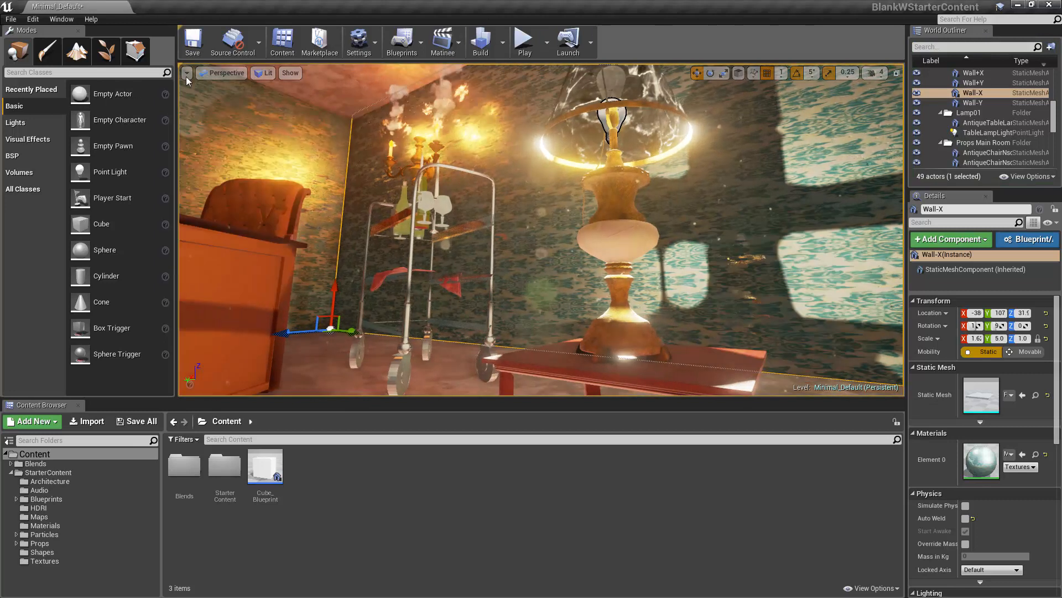
pyautogui.click(187, 73)
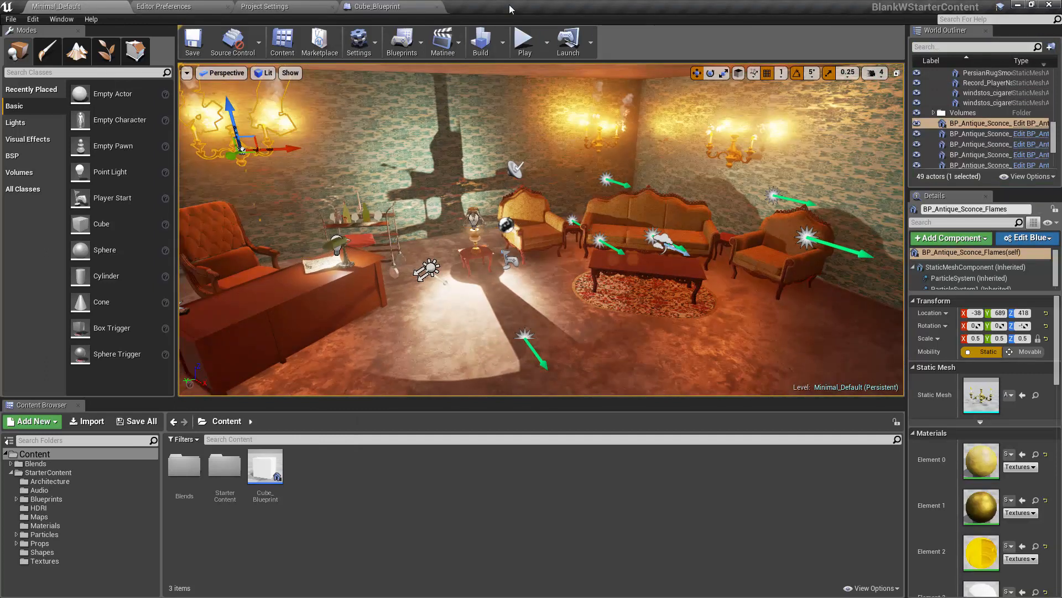
pyautogui.moveTo(359, 41)
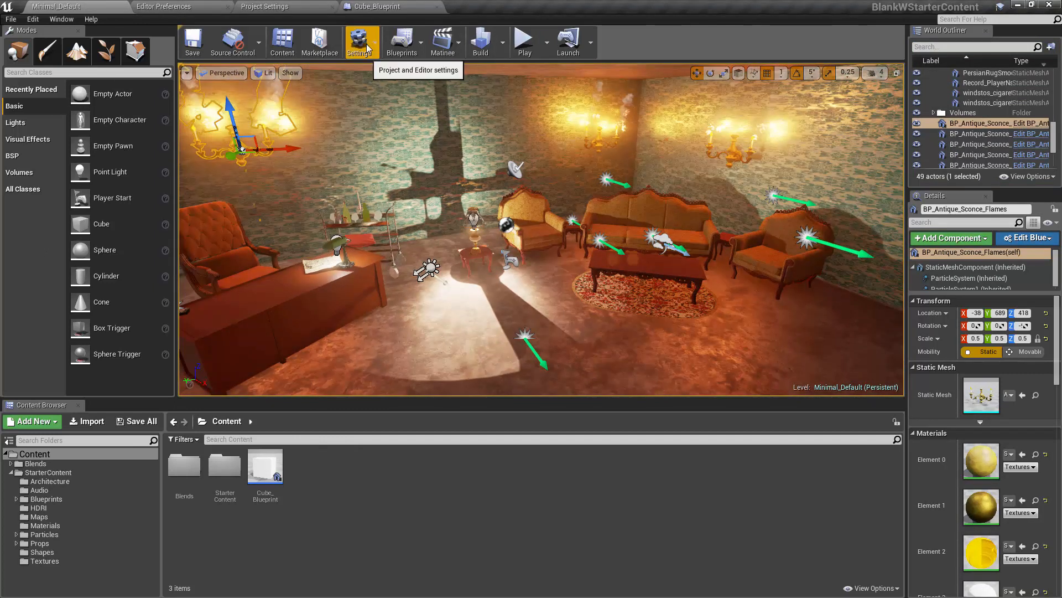
# Step: Review the Settings menu, select Wall-Y, and show the Build menu's lighting quality levels
pyautogui.click(359, 41)
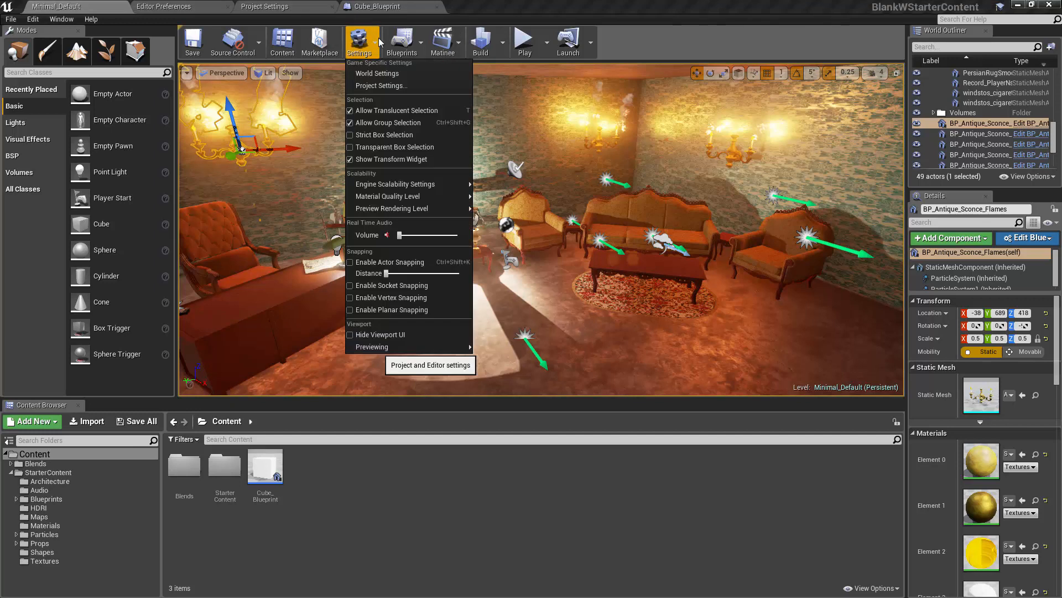
pyautogui.moveTo(395, 183)
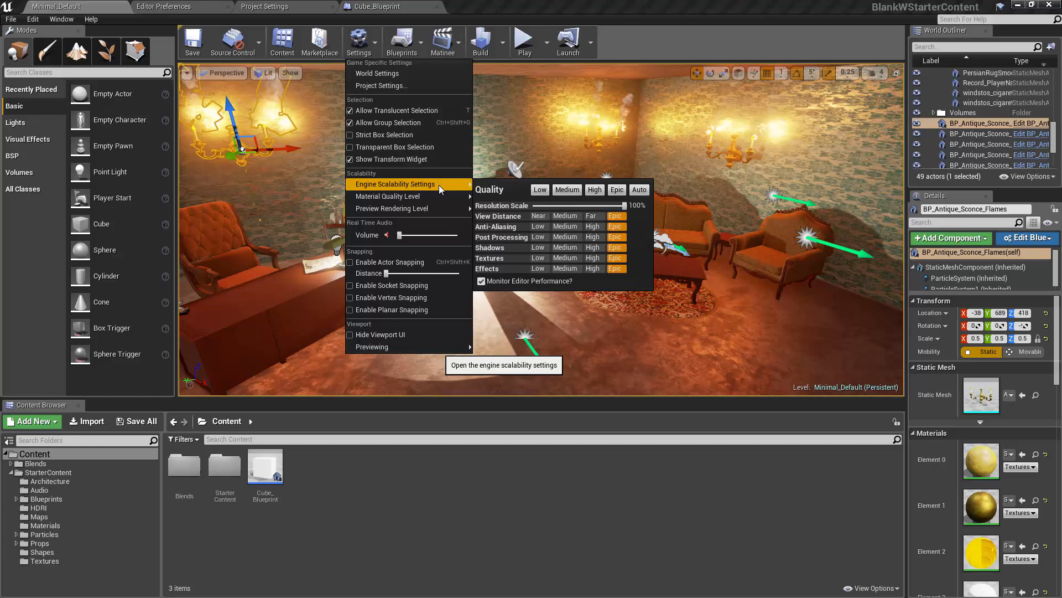
pyautogui.moveTo(513, 166)
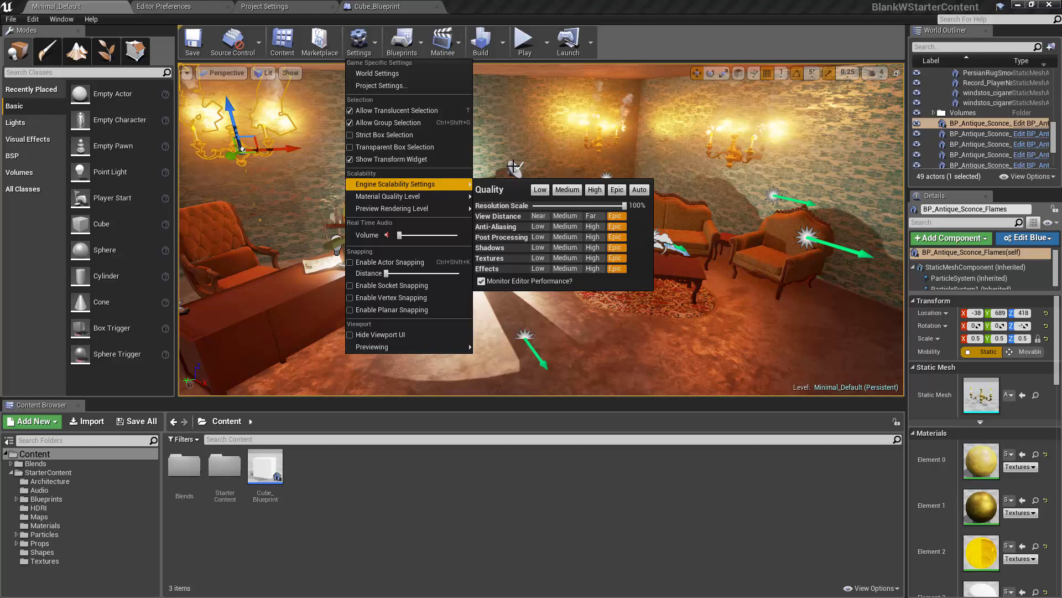
pyautogui.moveTo(539, 189)
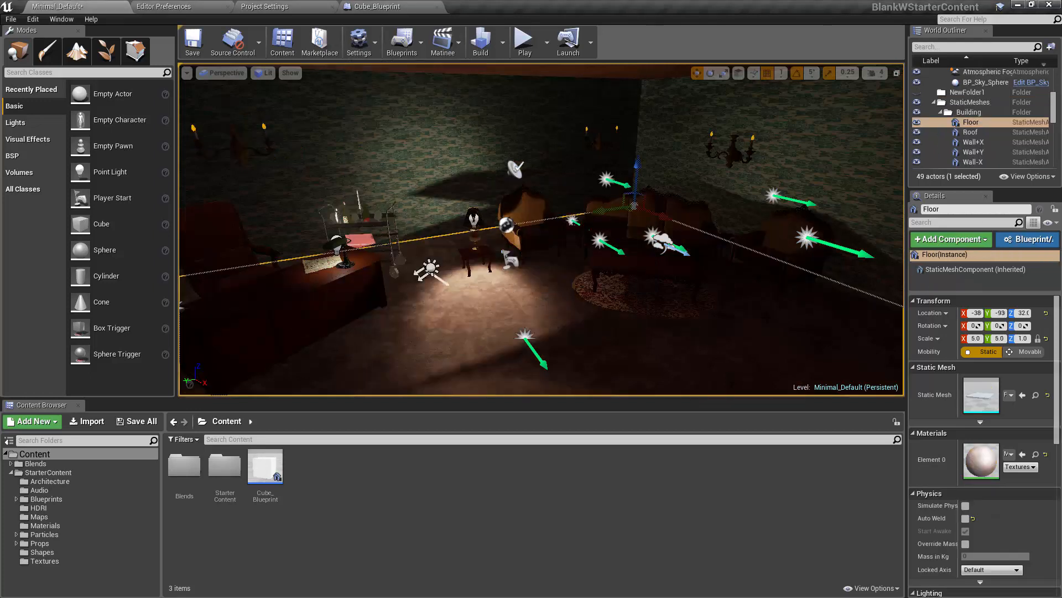
pyautogui.moveTo(525, 42)
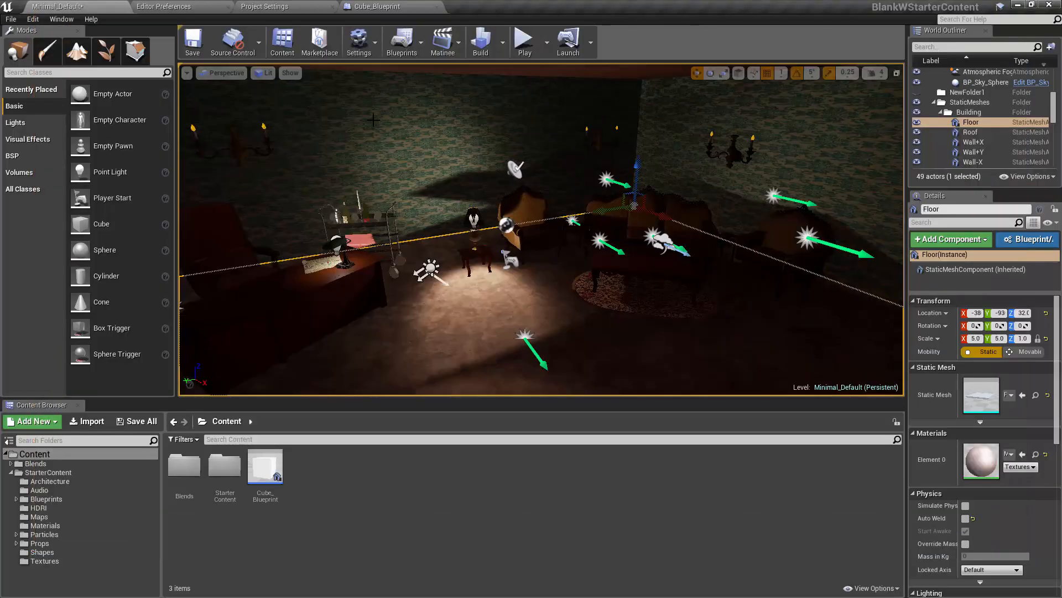
pyautogui.click(360, 42)
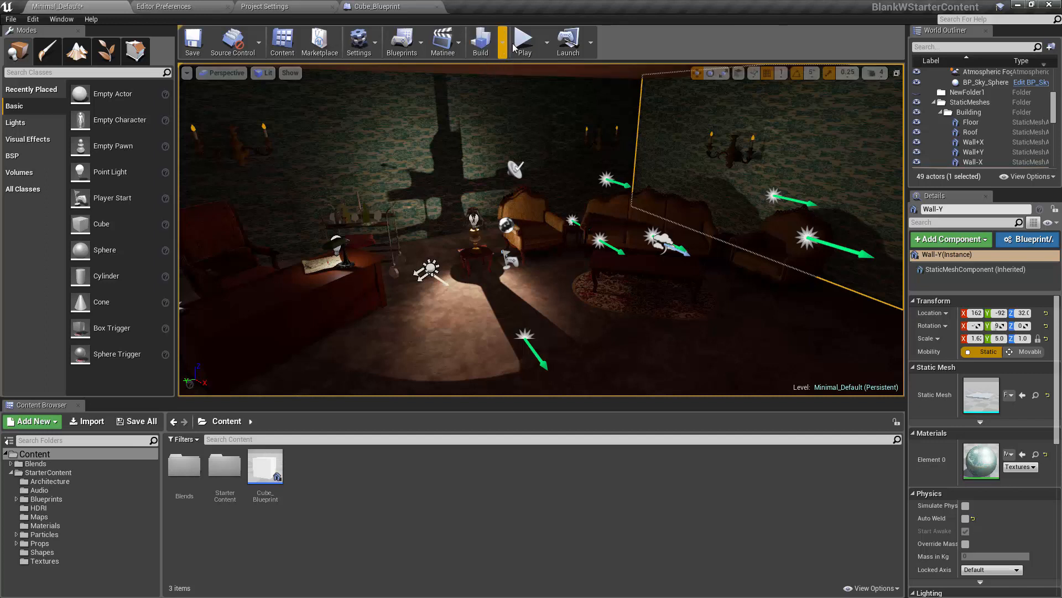
pyautogui.click(500, 42)
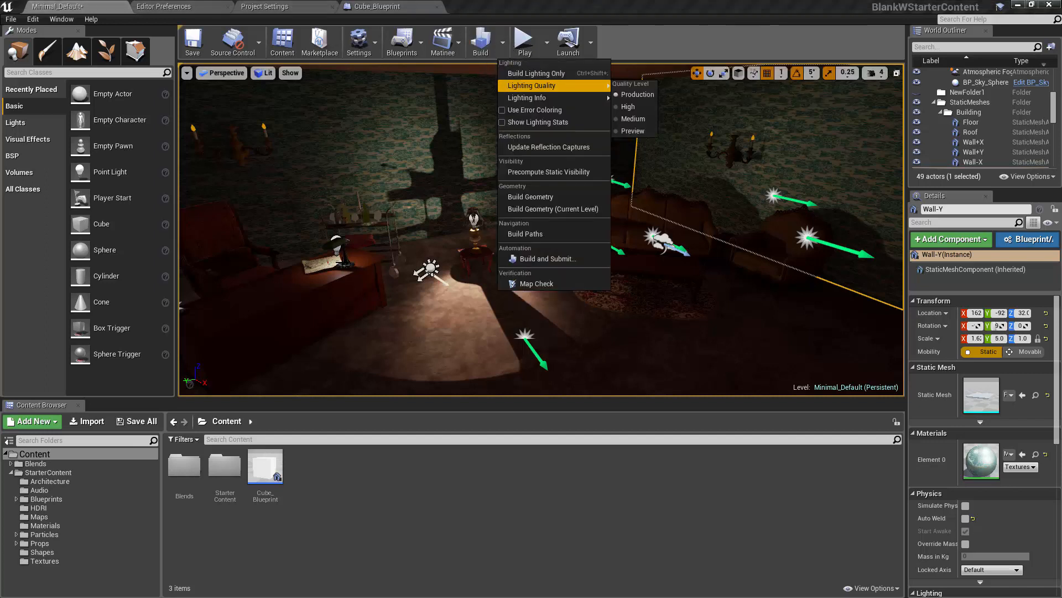
# Step: Return to the level and dock Editor Preferences as a tab beside it
pyautogui.click(265, 6)
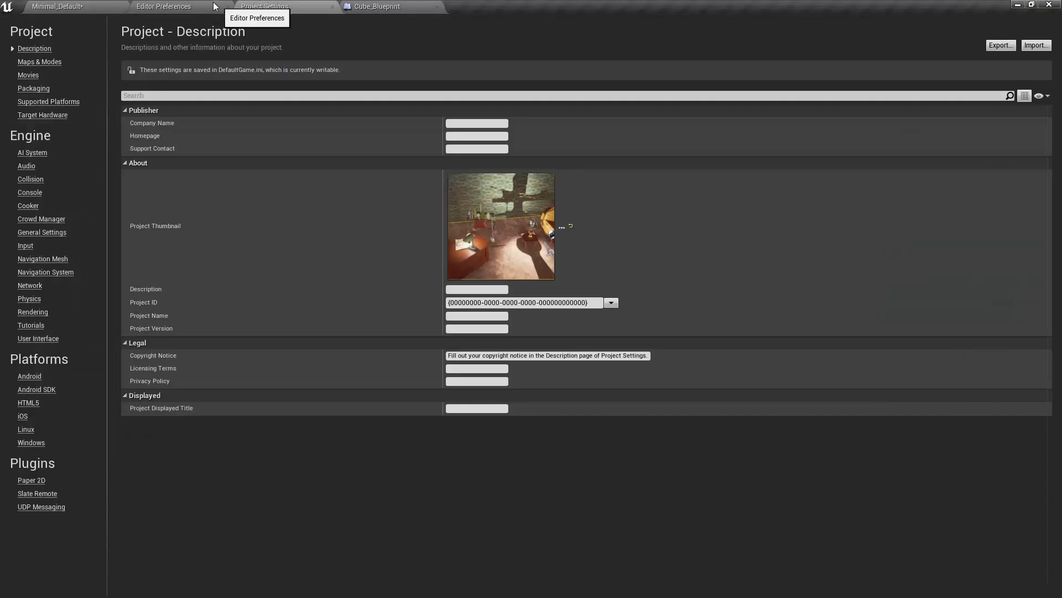
pyautogui.moveTo(169, 7)
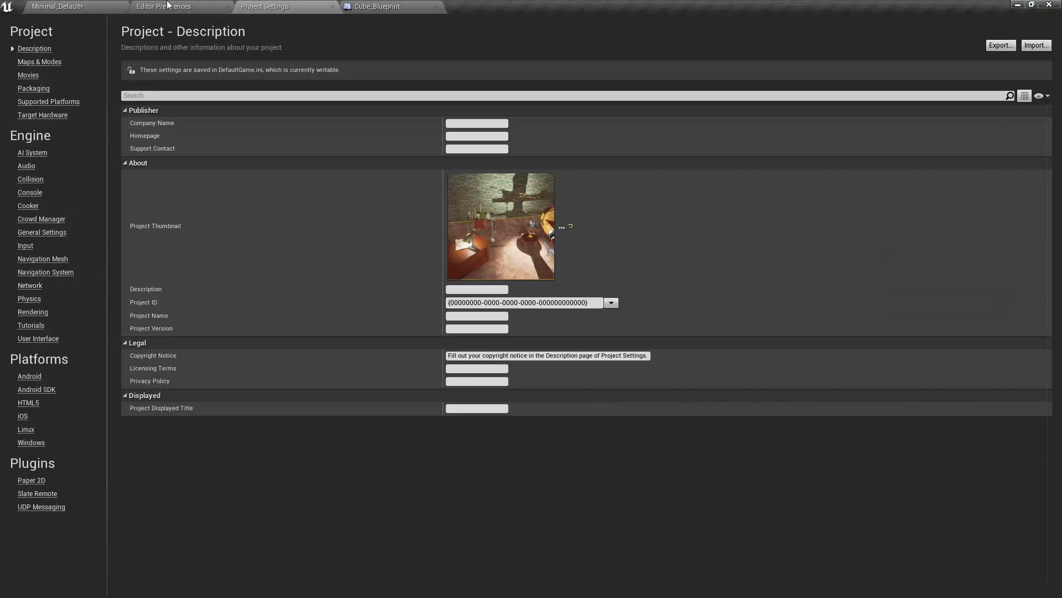
pyautogui.moveTo(2, 265)
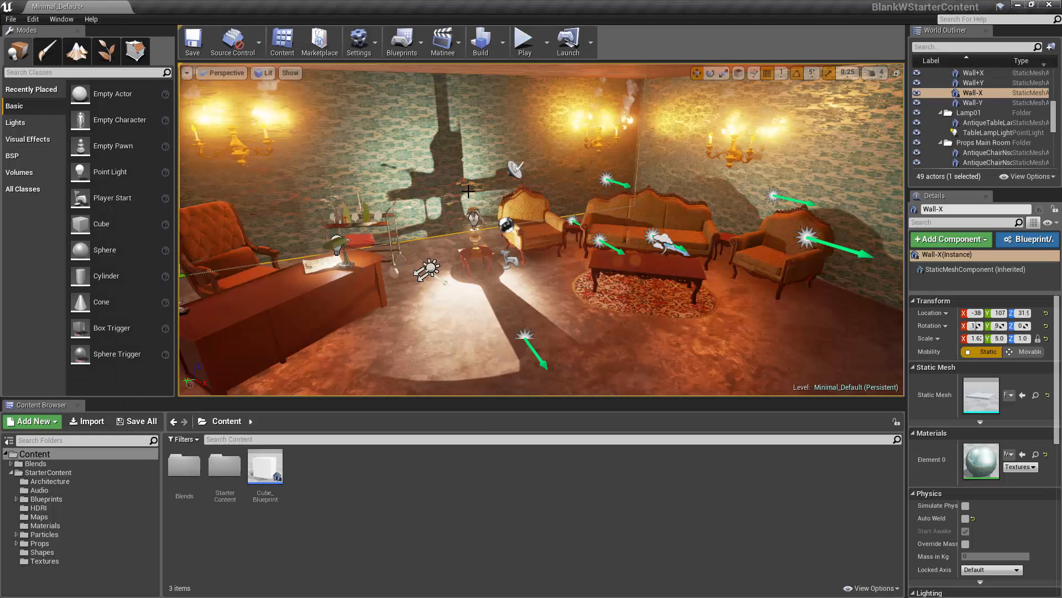
pyautogui.moveTo(390, 161)
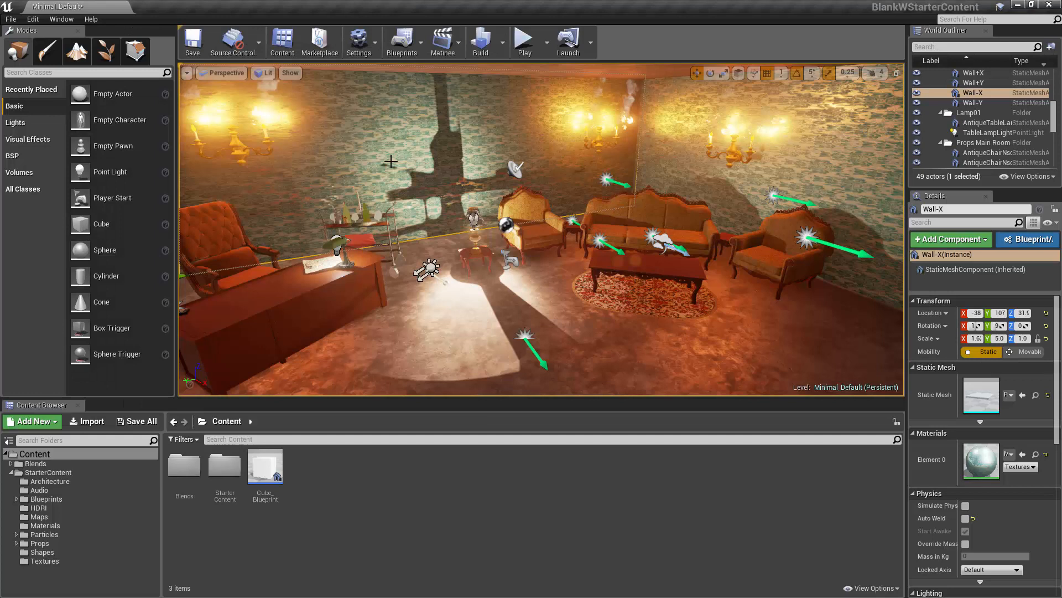
pyautogui.moveTo(210, 140)
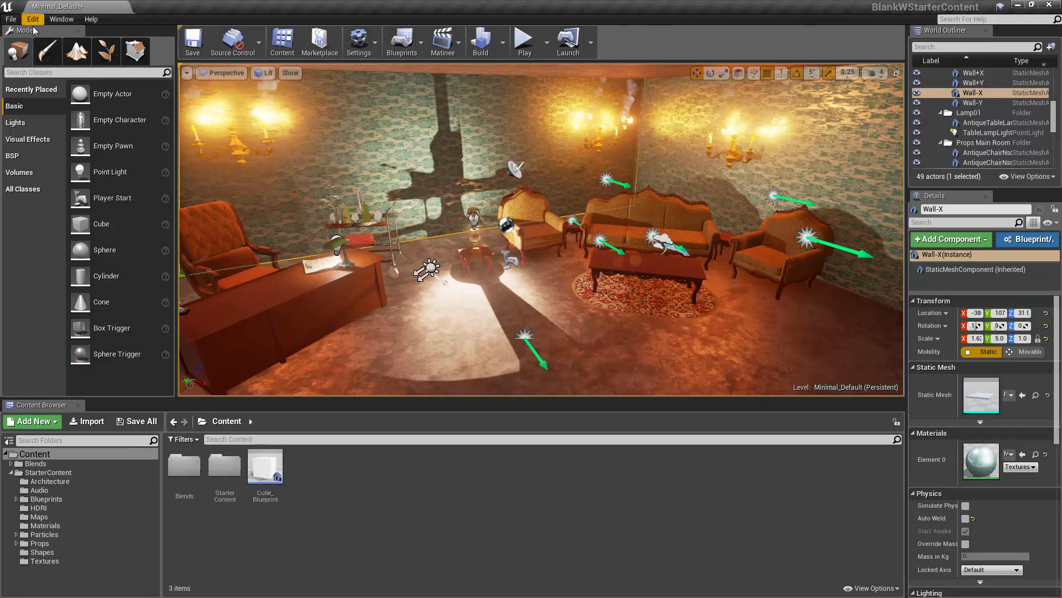
pyautogui.click(32, 19)
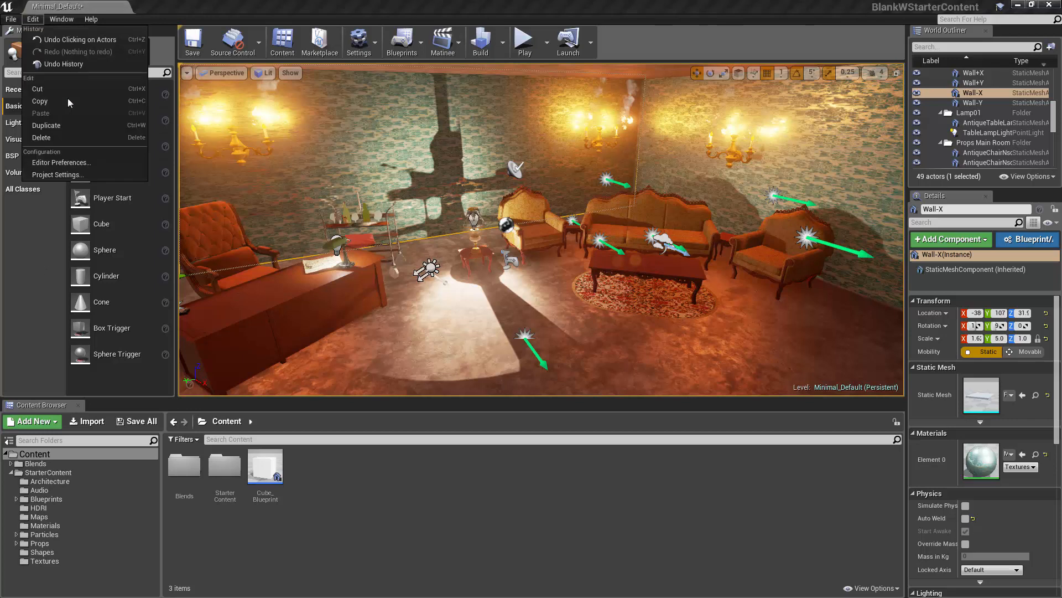
pyautogui.moveTo(59, 162)
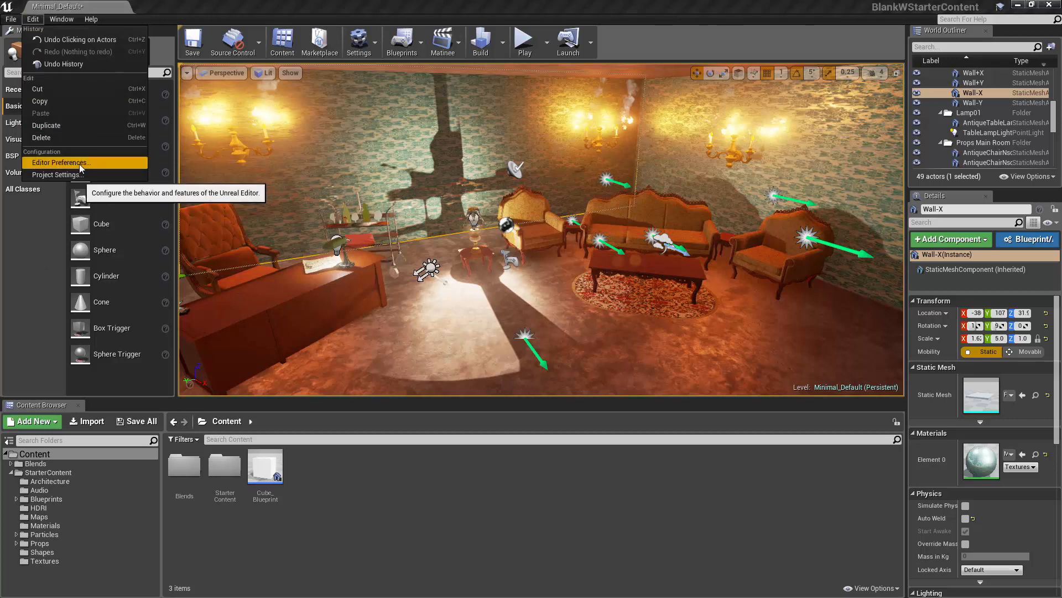
pyautogui.moveTo(57, 174)
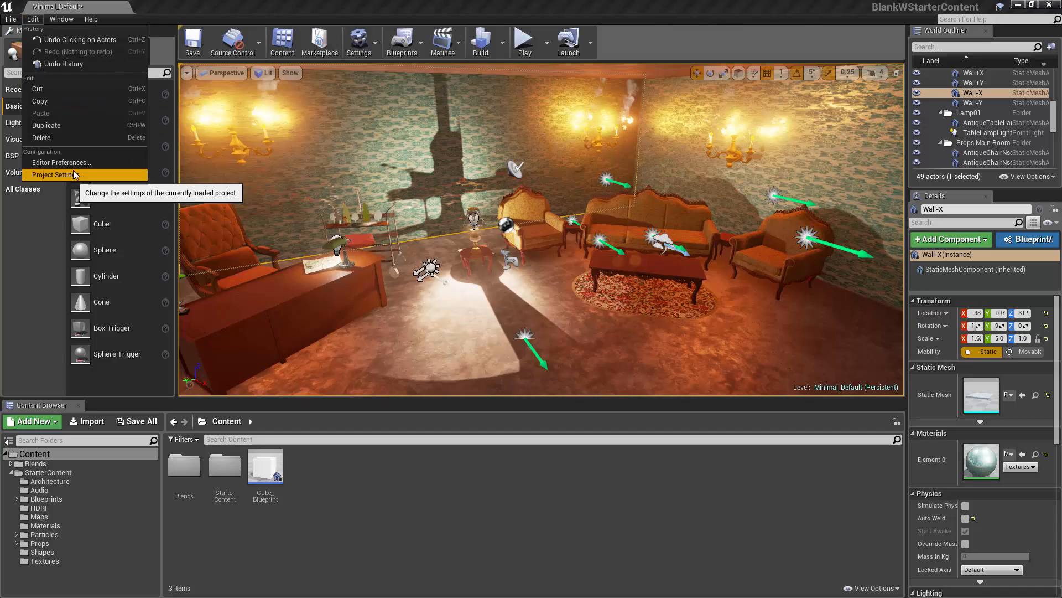
pyautogui.click(62, 162)
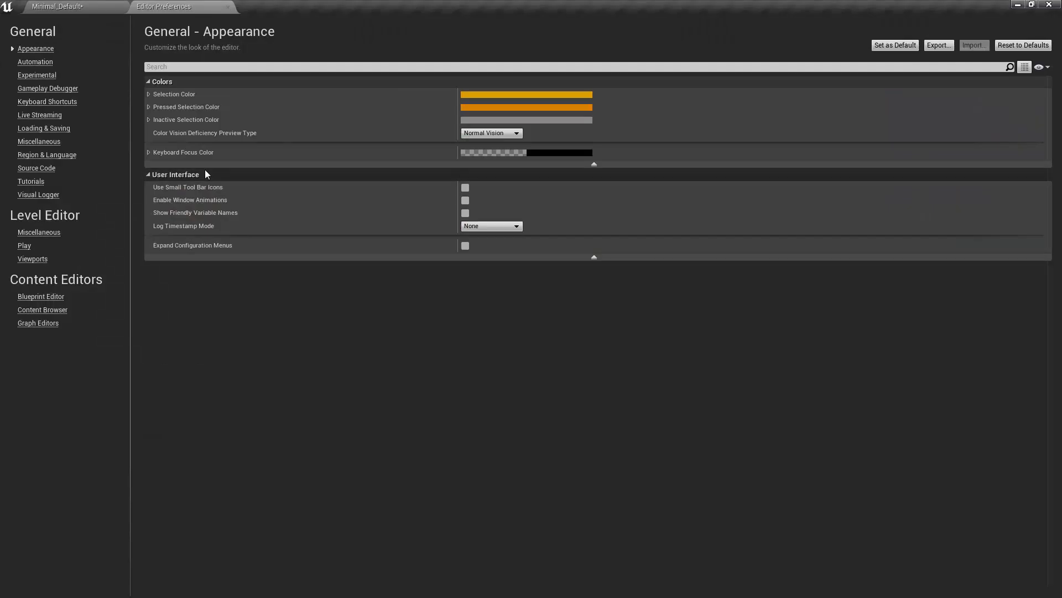
pyautogui.moveTo(171, 16)
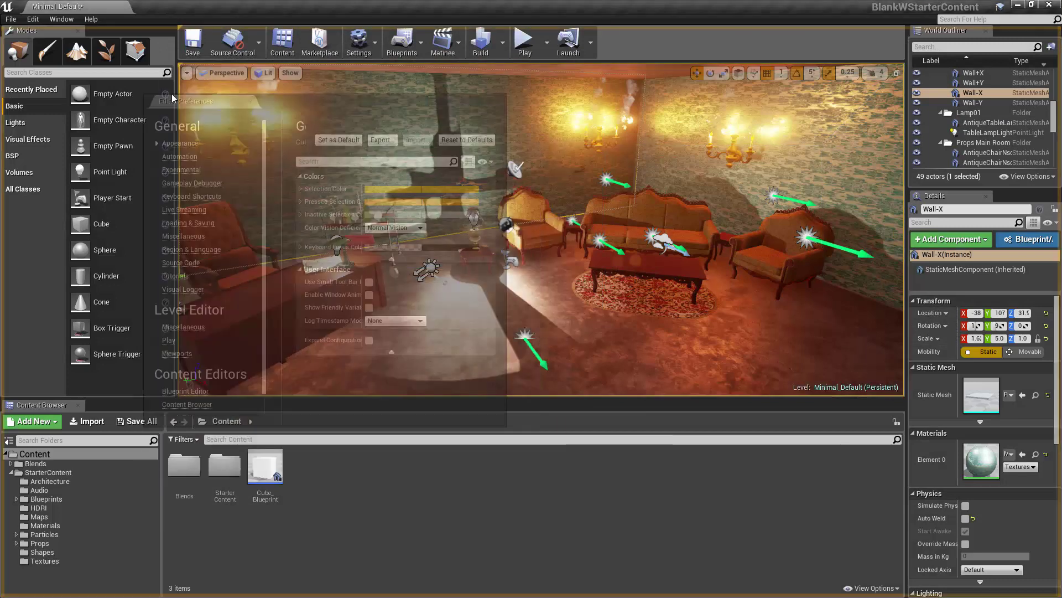
pyautogui.click(183, 6)
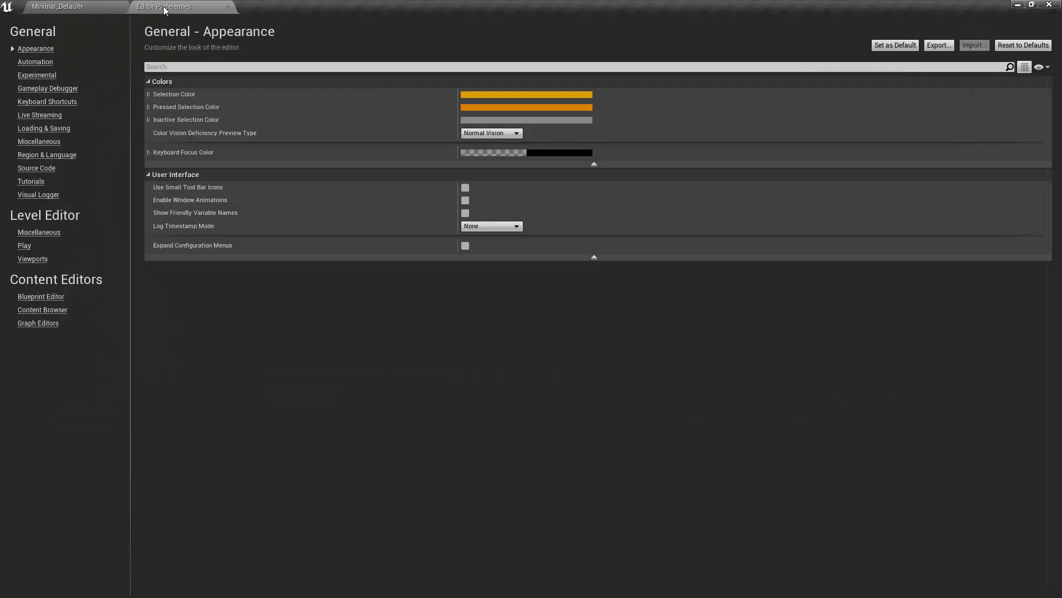
# Step: Dock Project Settings as a tab, showing the Project Description page
pyautogui.click(32, 19)
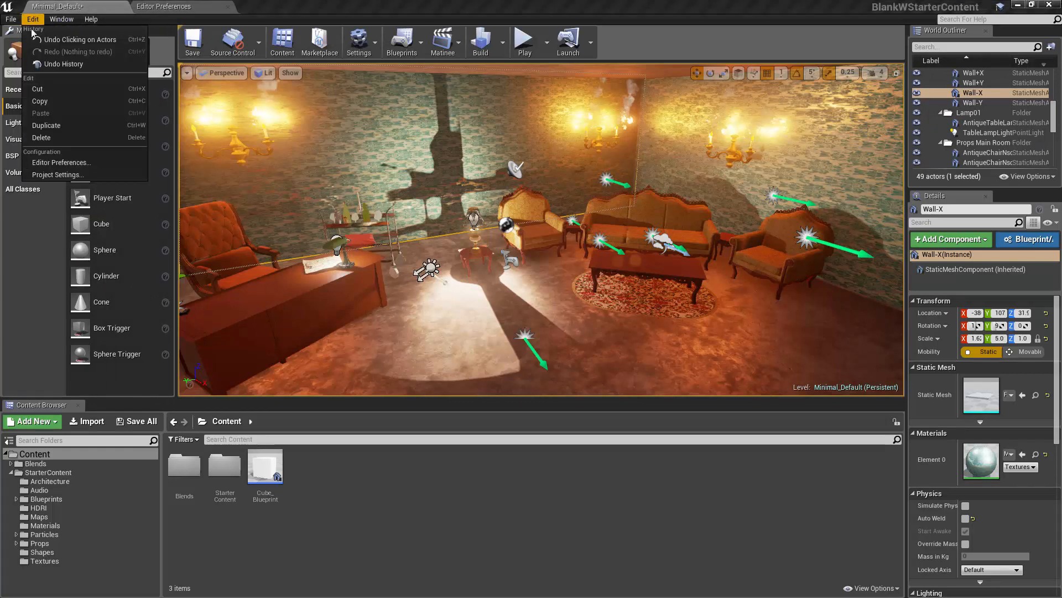
pyautogui.click(58, 174)
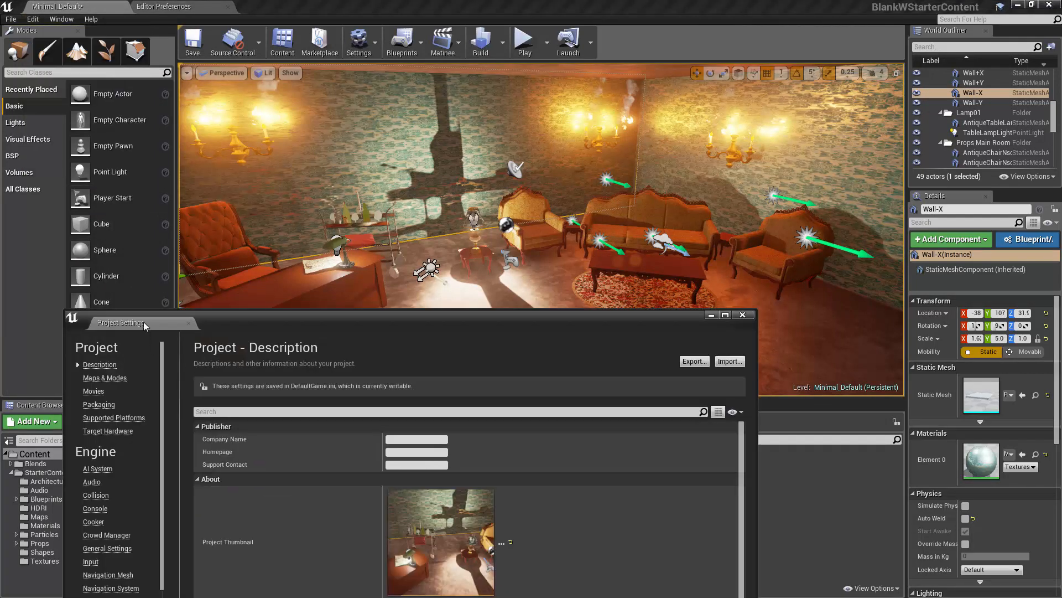
pyautogui.click(723, 315)
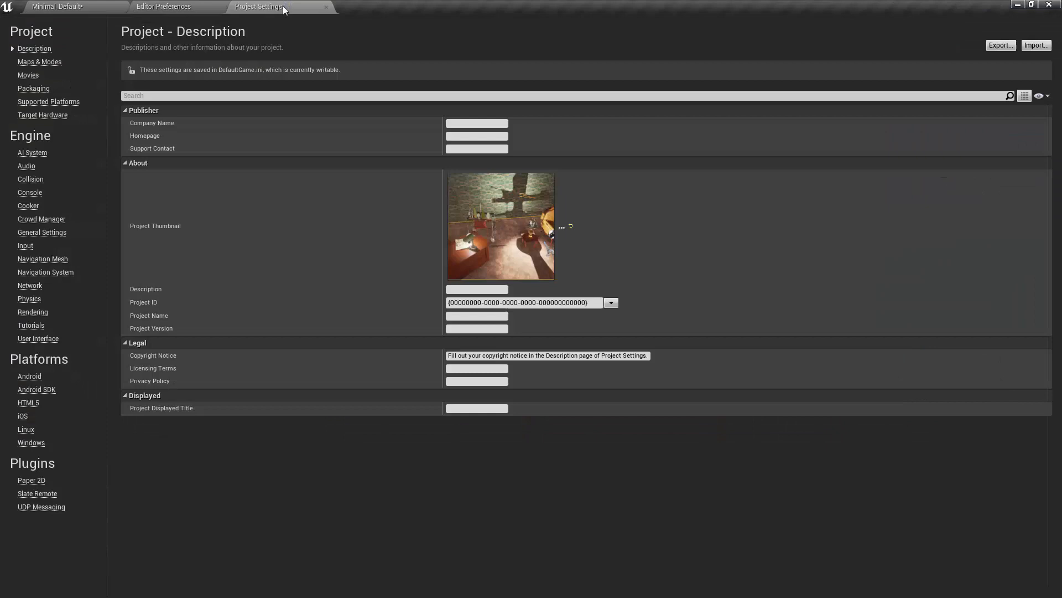
pyautogui.moveTo(189, 146)
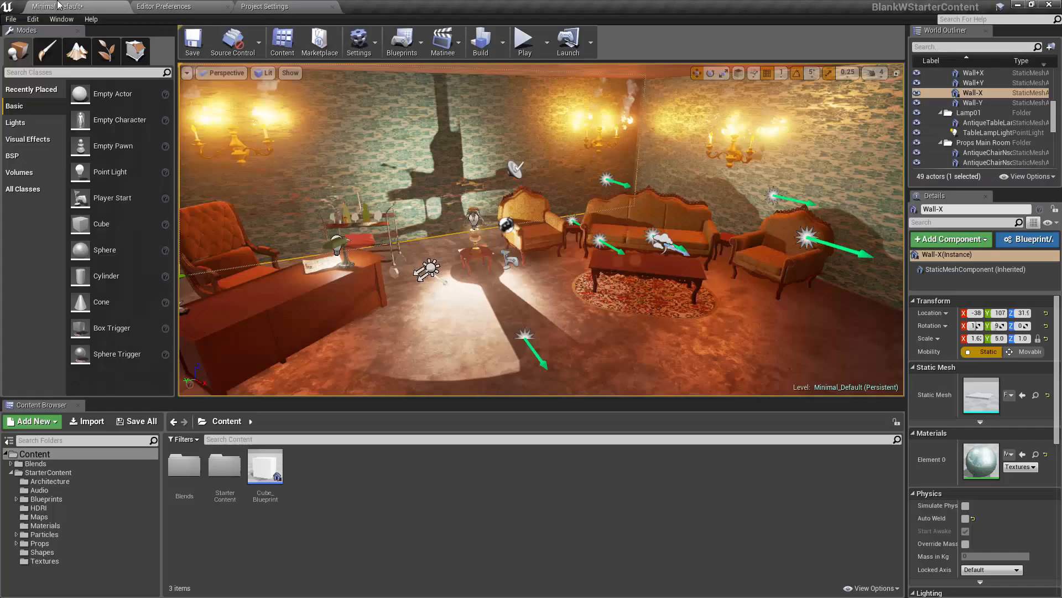
pyautogui.moveTo(68, 6)
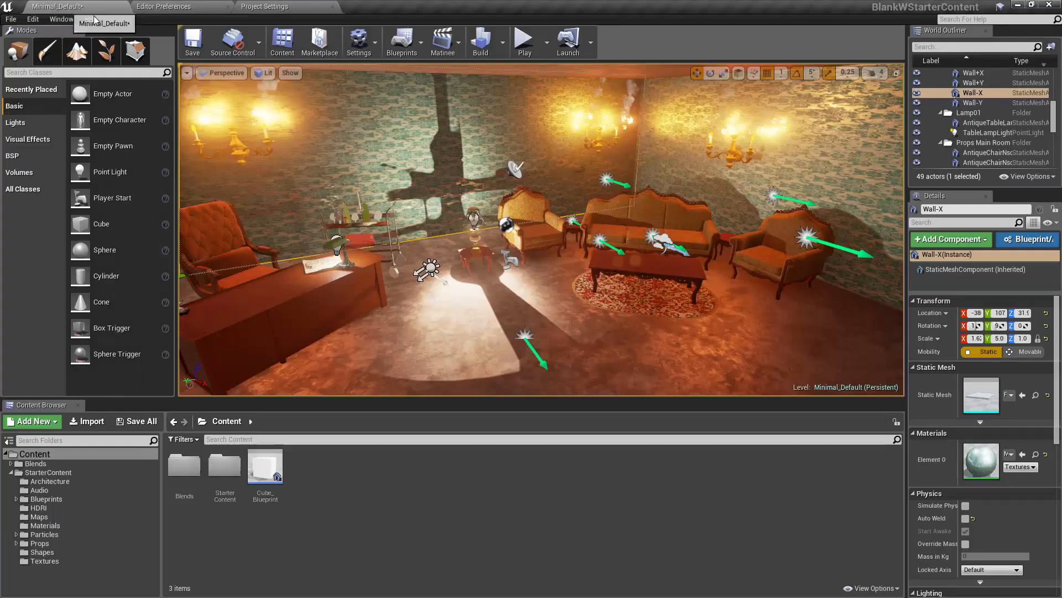
# Step: Toggle Show Friendly Variable Names on then off in Appearance, and return to the level
pyautogui.click(164, 7)
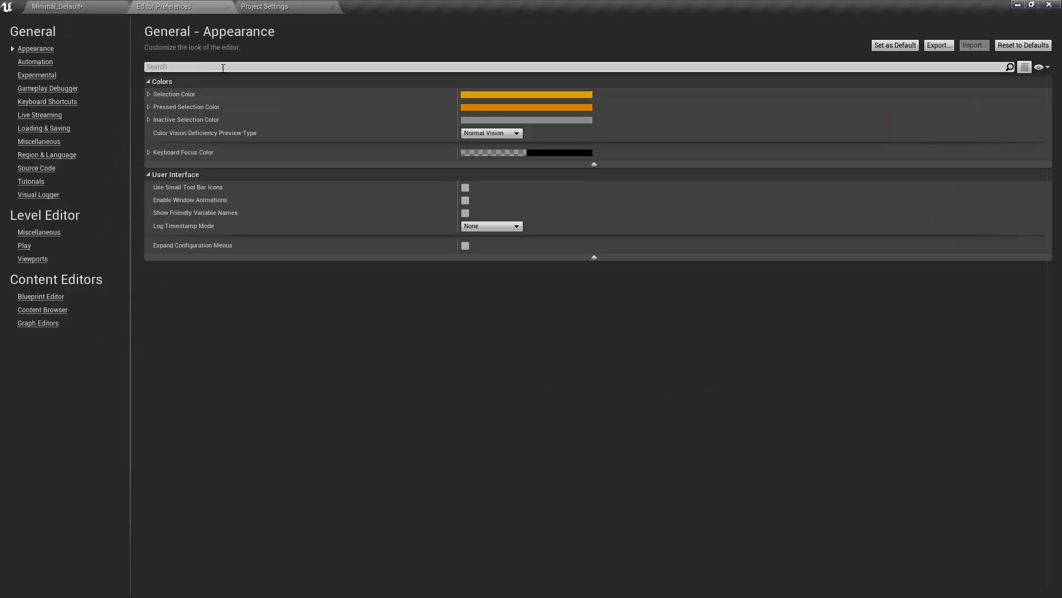
pyautogui.moveTo(210, 19)
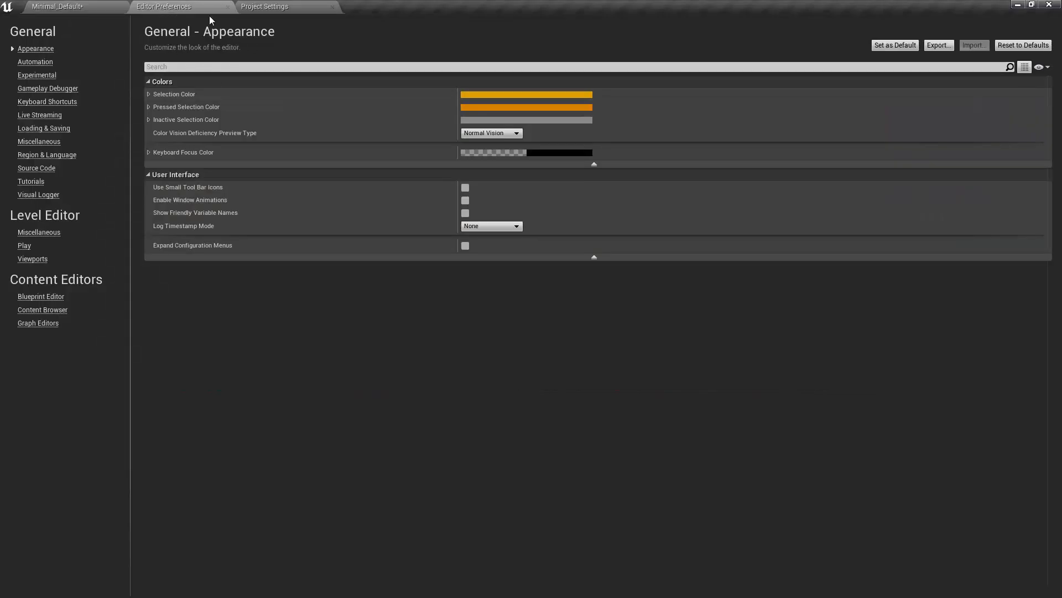
pyautogui.moveTo(350, 209)
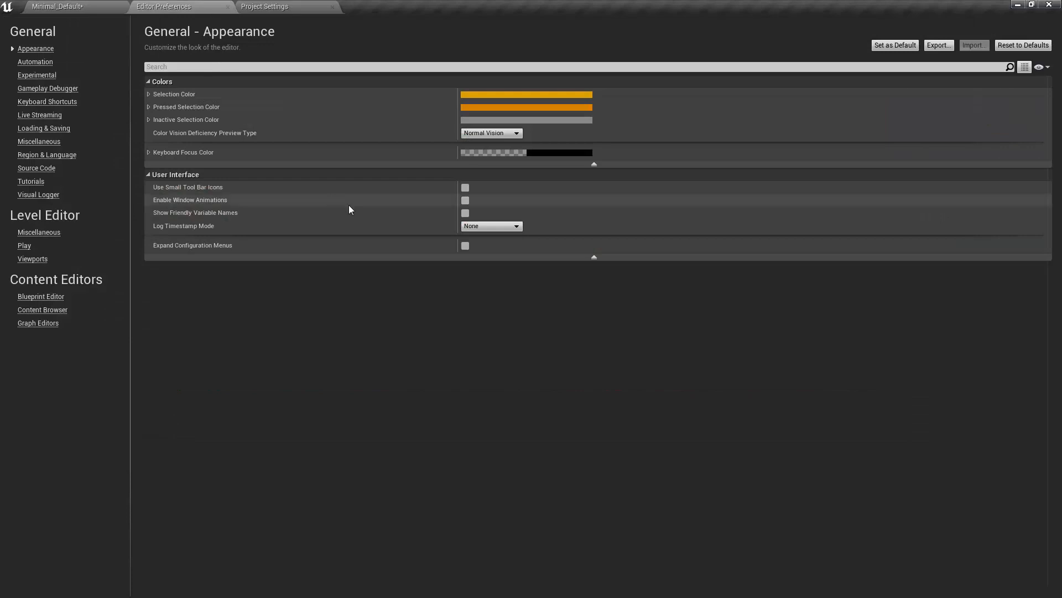
pyautogui.moveTo(415, 323)
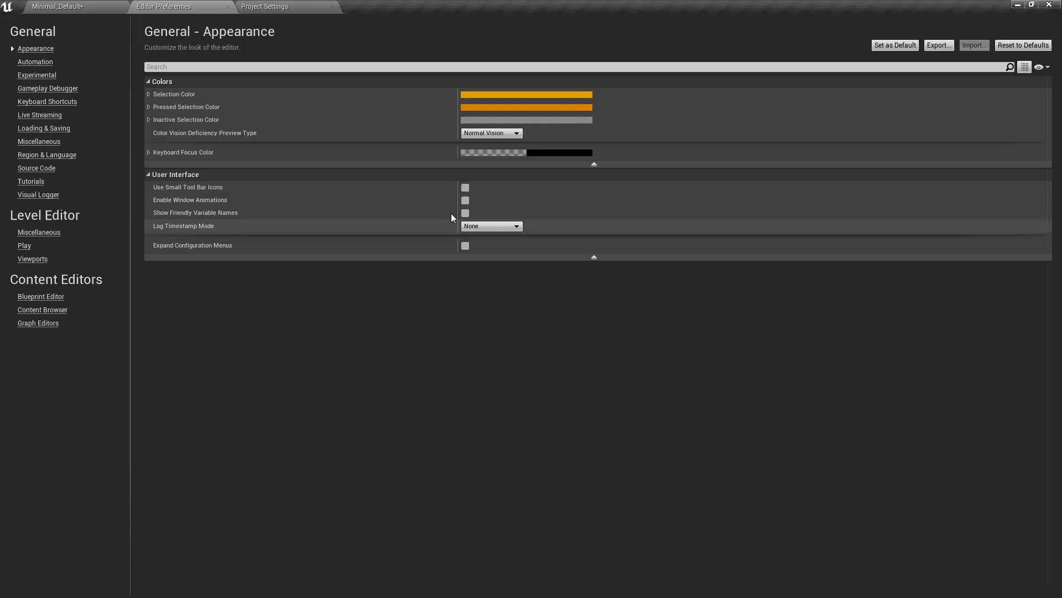
pyautogui.moveTo(465, 213)
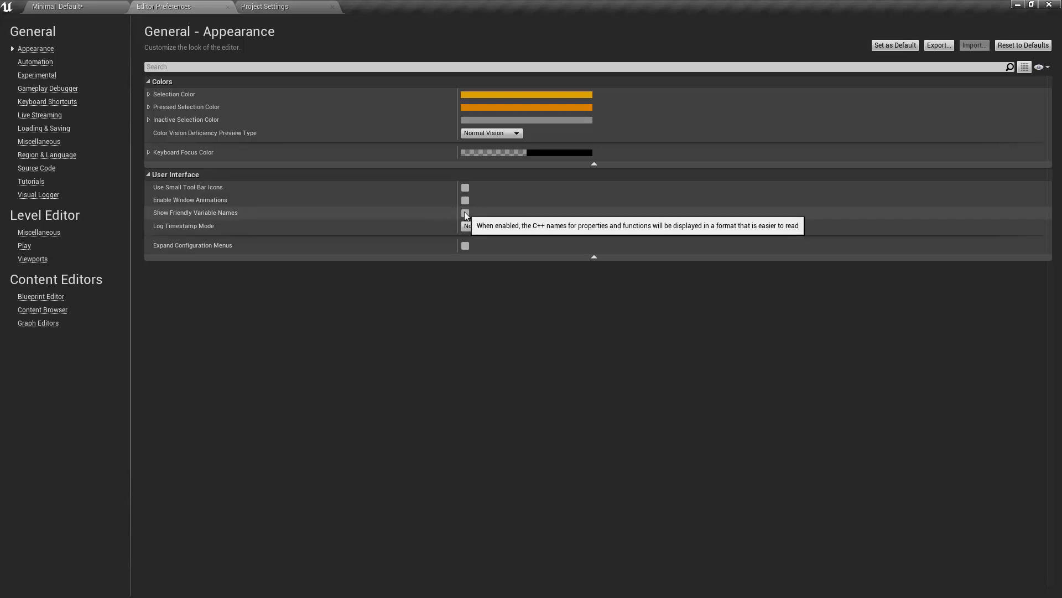
pyautogui.click(465, 213)
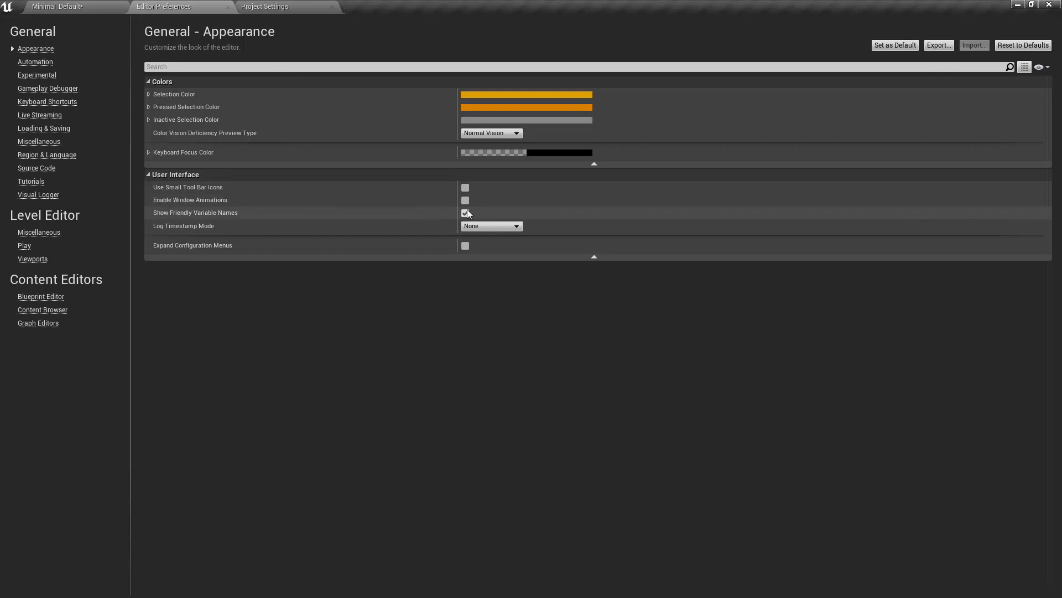
pyautogui.click(465, 212)
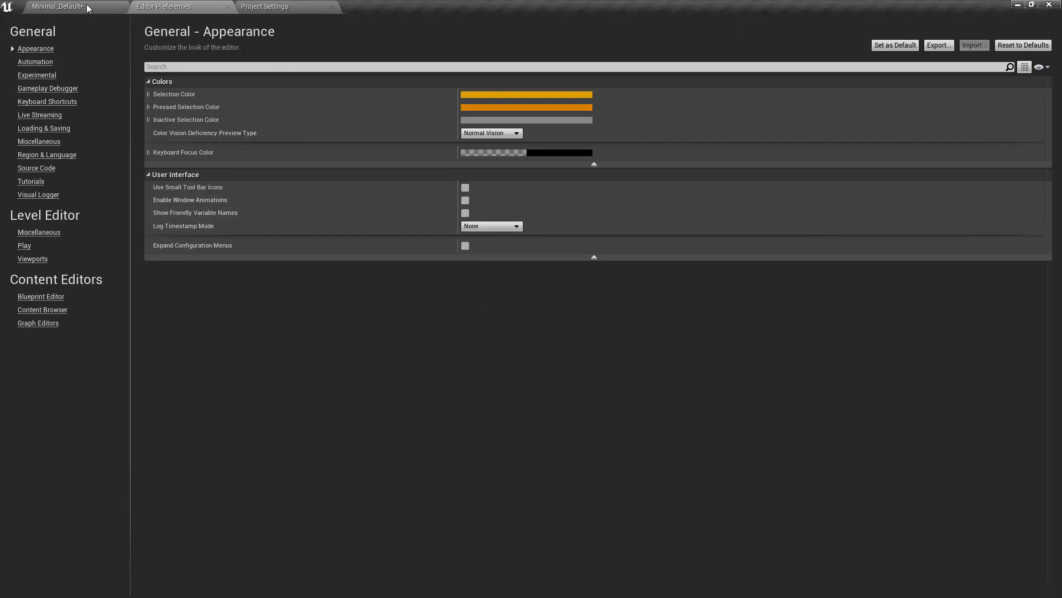
pyautogui.click(56, 7)
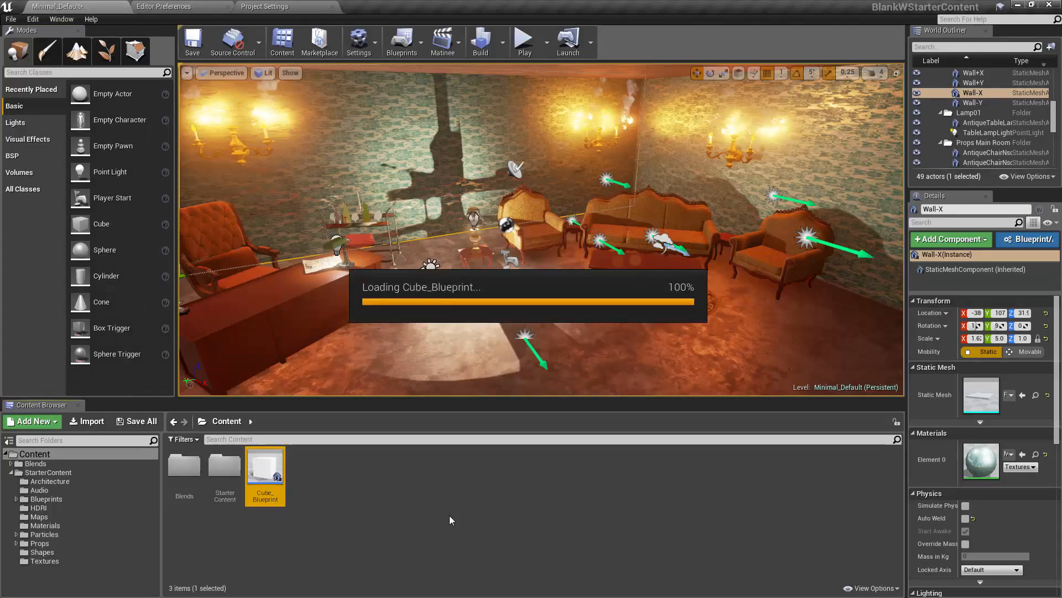
# Step: Add a Boolean variable to Cube_Blueprint's graph and enable friendly variable names
pyautogui.doubleClick(265, 463)
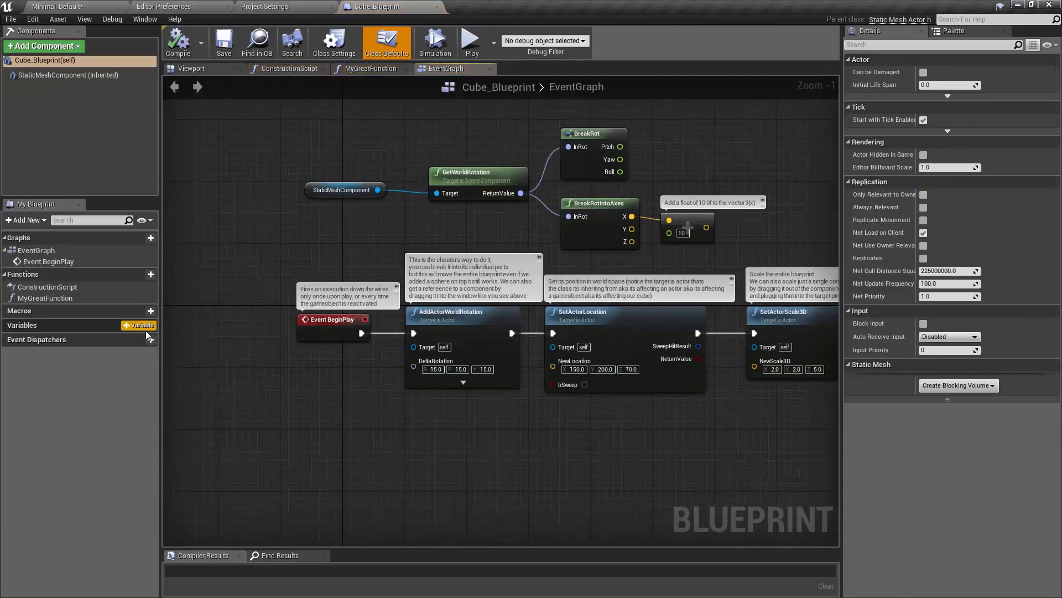
pyautogui.click(139, 324)
pyautogui.write('myVariableName')
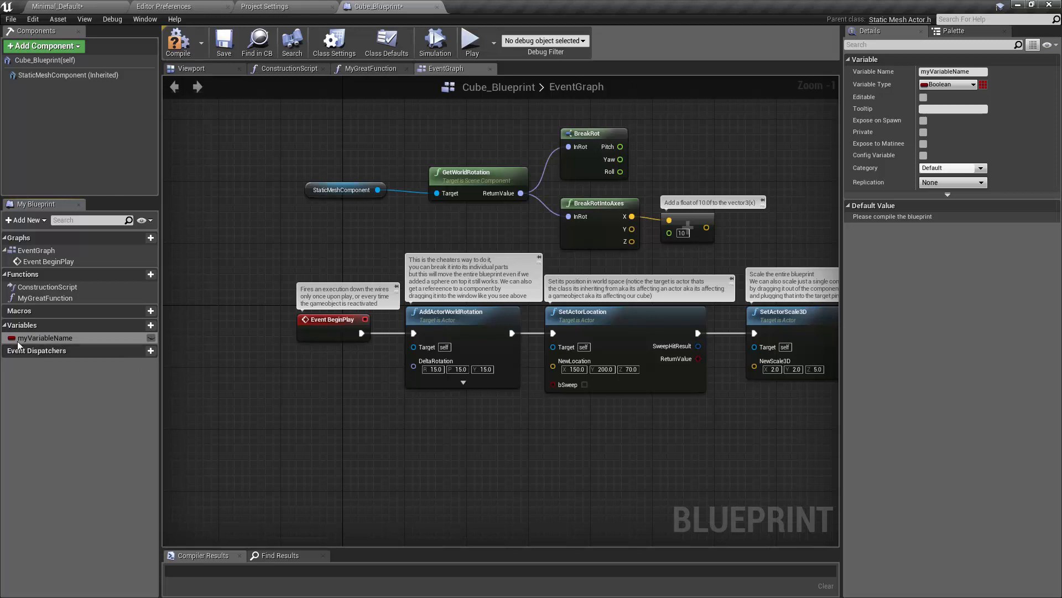
pyautogui.moveTo(20, 343)
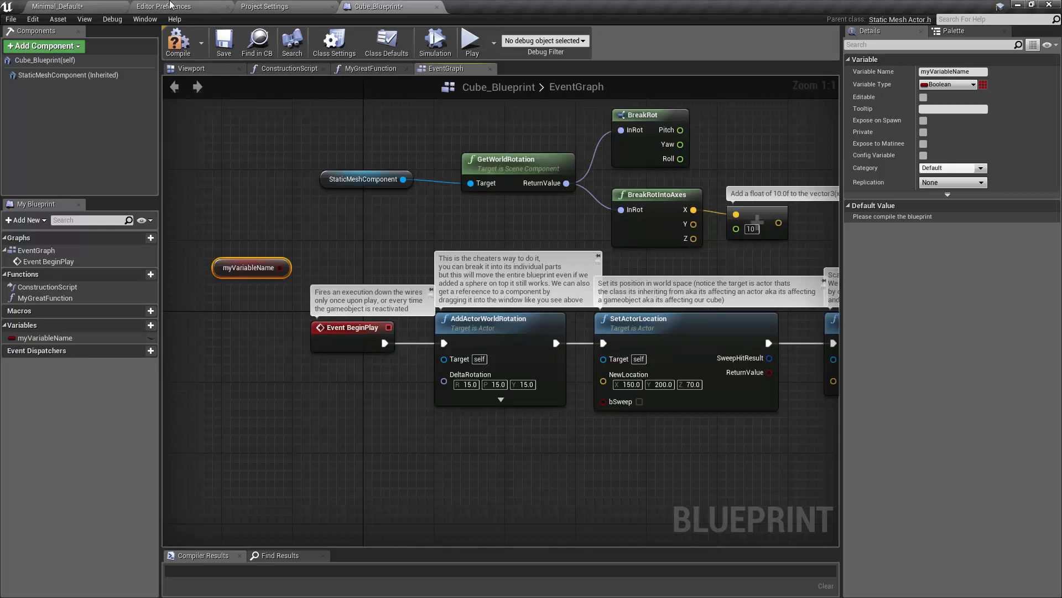
pyautogui.click(164, 6)
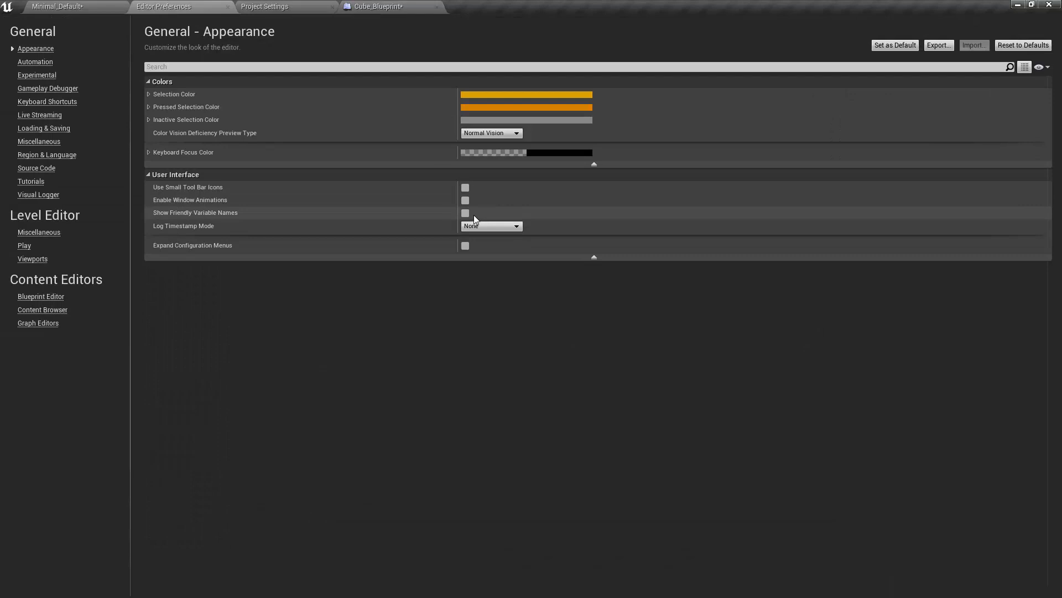
pyautogui.click(377, 7)
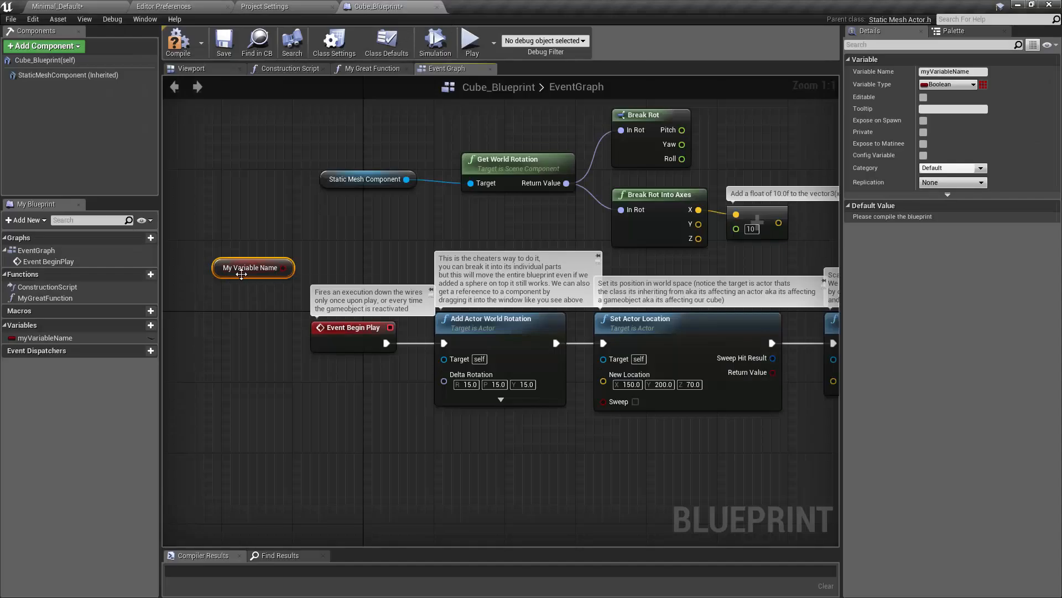
pyautogui.moveTo(249, 286)
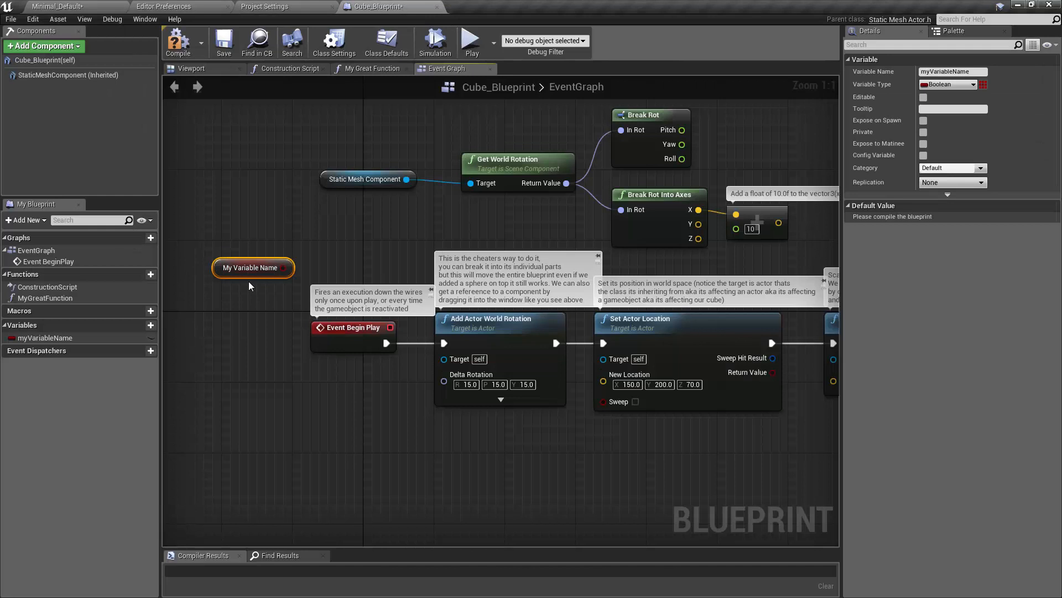
pyautogui.moveTo(447, 296)
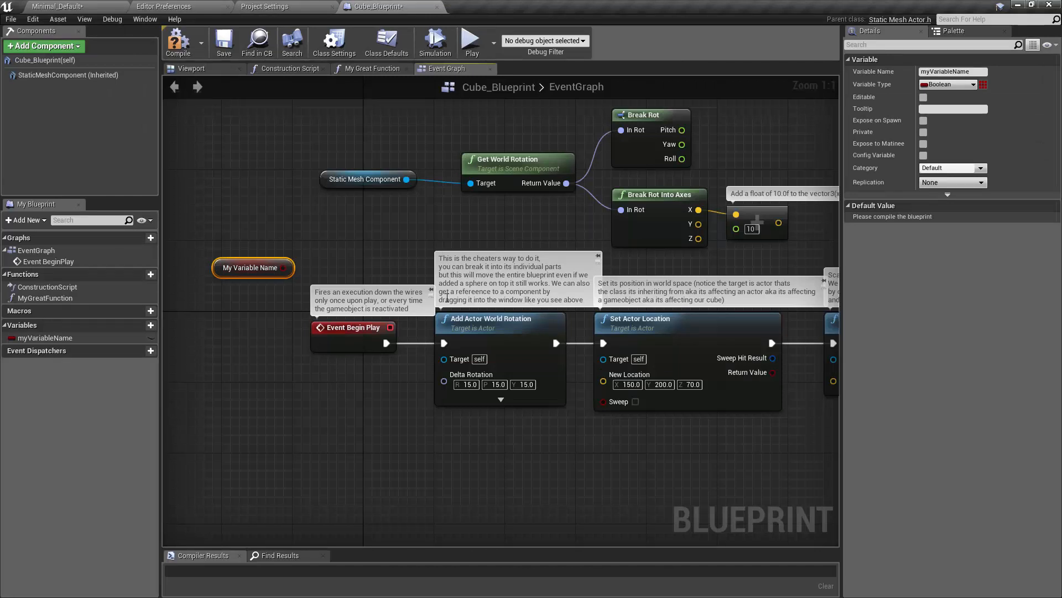
pyautogui.moveTo(418, 271)
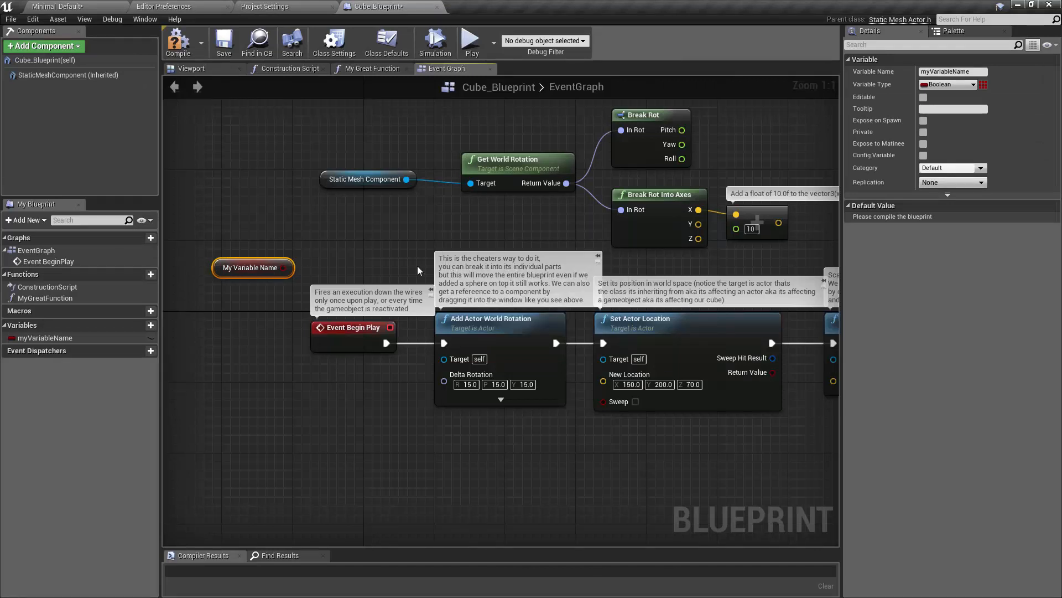
pyautogui.moveTo(332, 217)
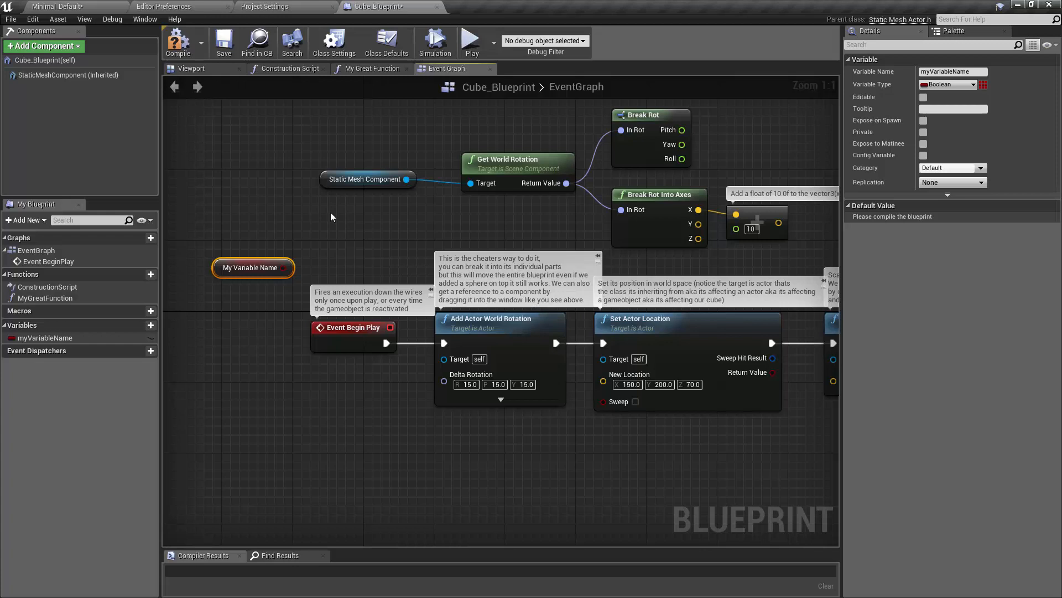
# Step: Rename the Boolean variable to my_variable_name in My Blueprint
pyautogui.click(284, 7)
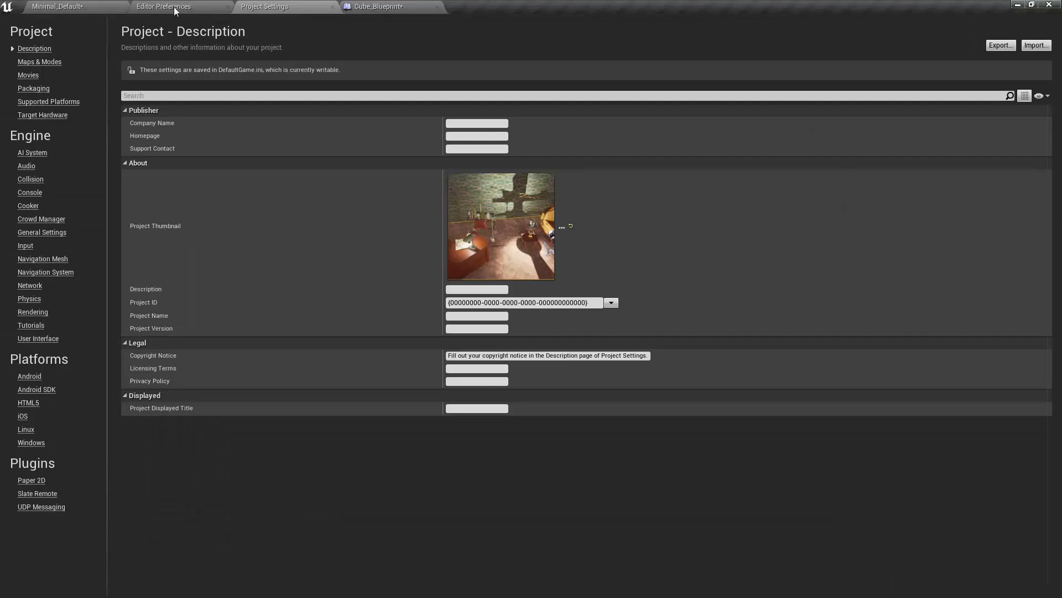
pyautogui.click(163, 7)
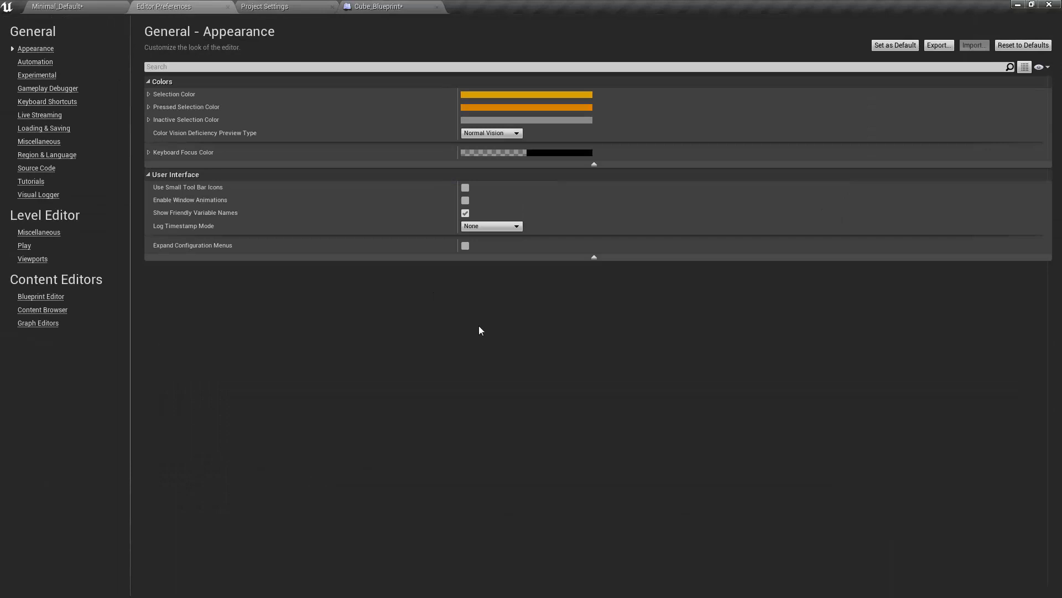
pyautogui.moveTo(465, 212)
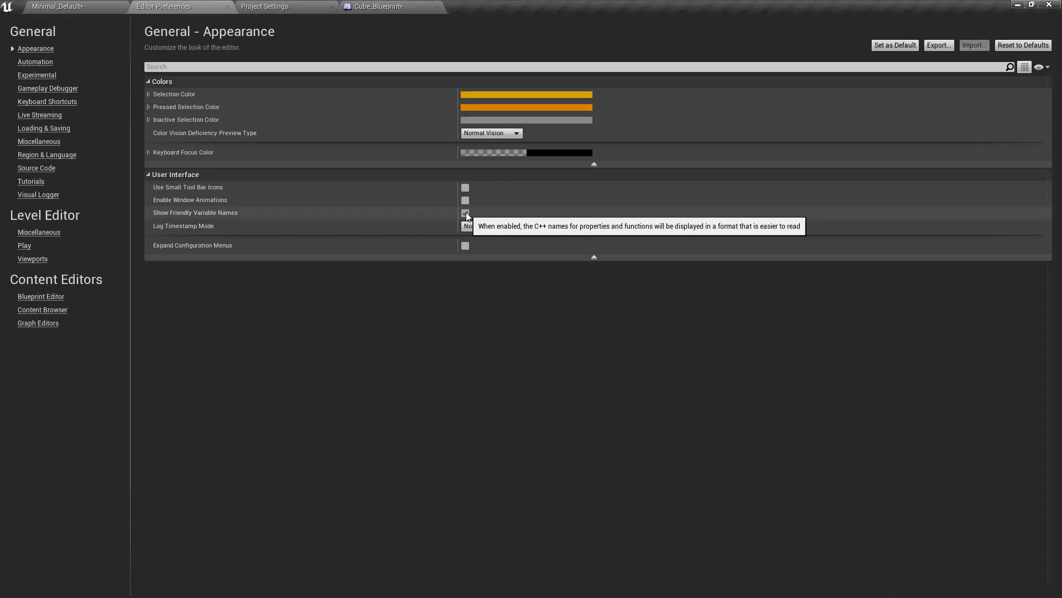
pyautogui.click(376, 7)
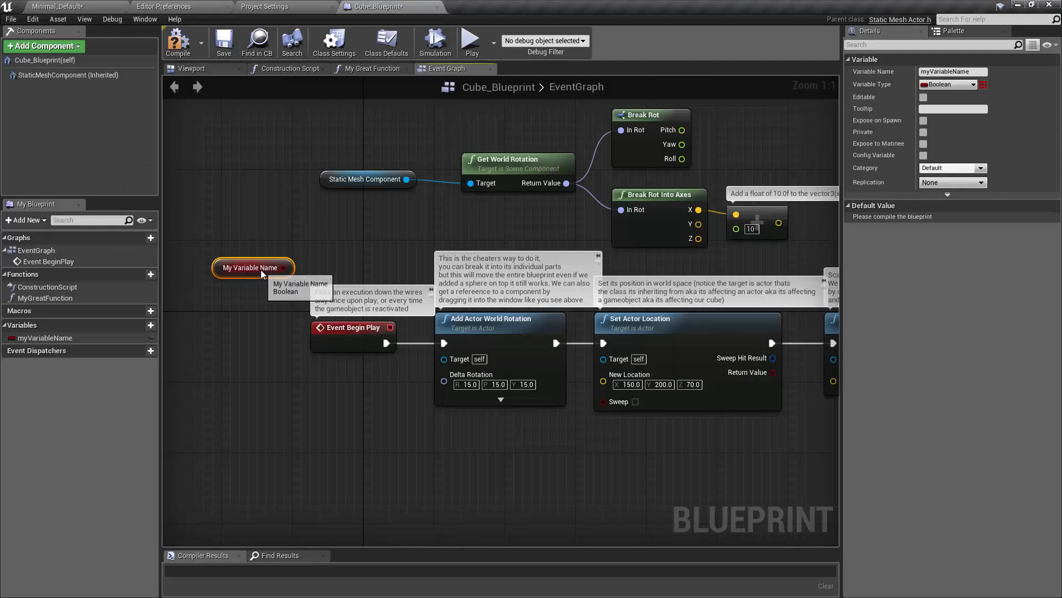
pyautogui.moveTo(86, 348)
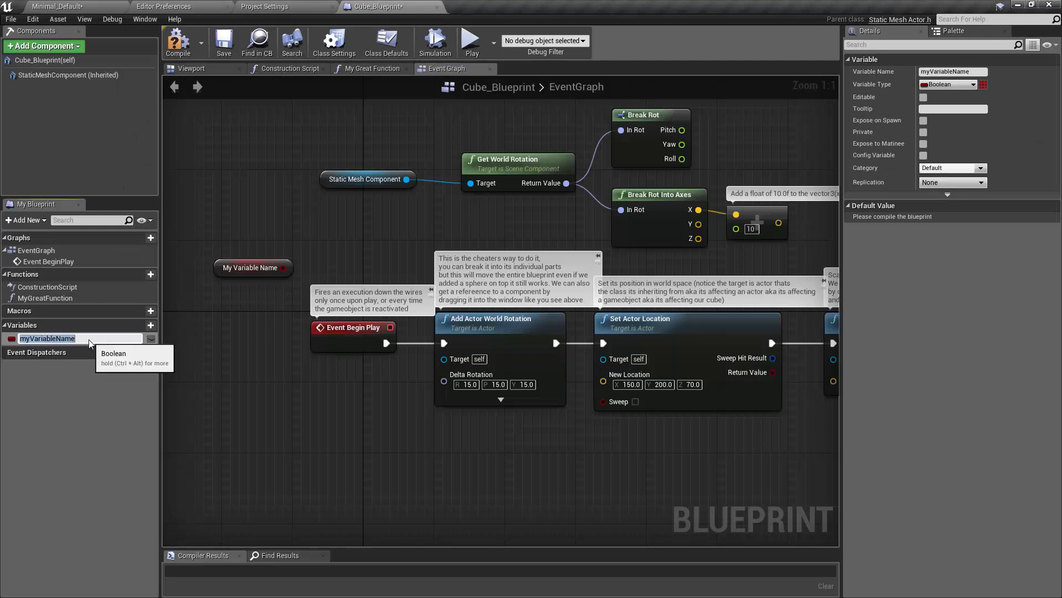
pyautogui.write('my_var')
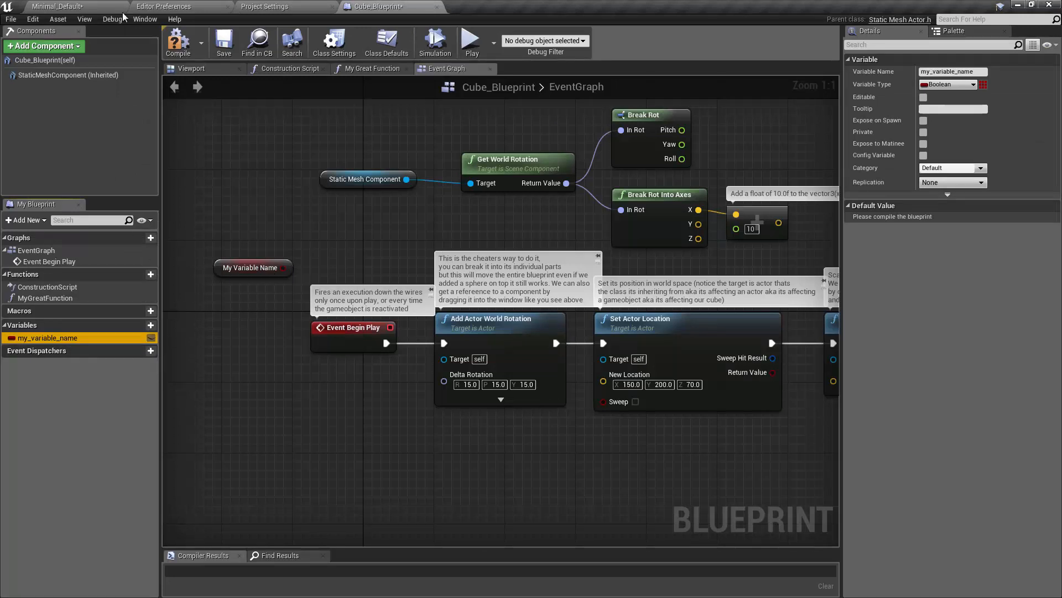
# Step: Disable friendly variable names and check the graph shows raw node names
pyautogui.click(164, 7)
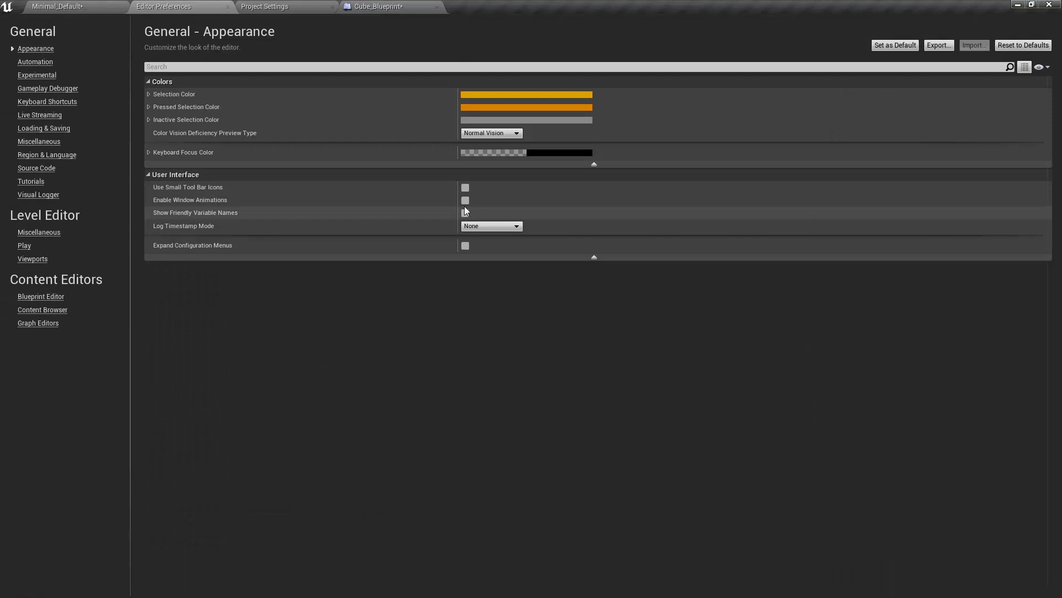
pyautogui.click(378, 6)
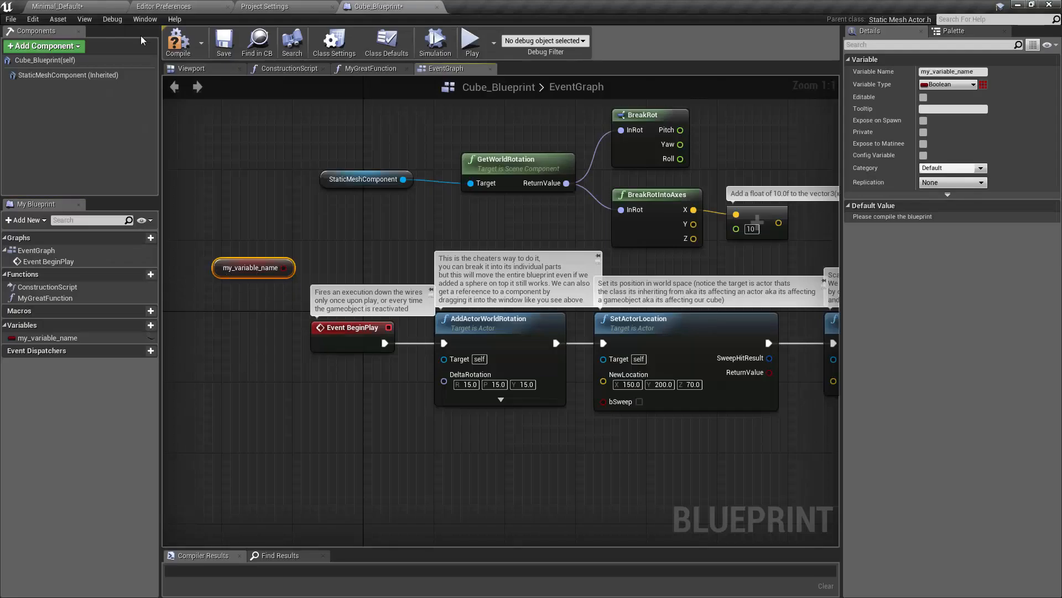
pyautogui.click(163, 6)
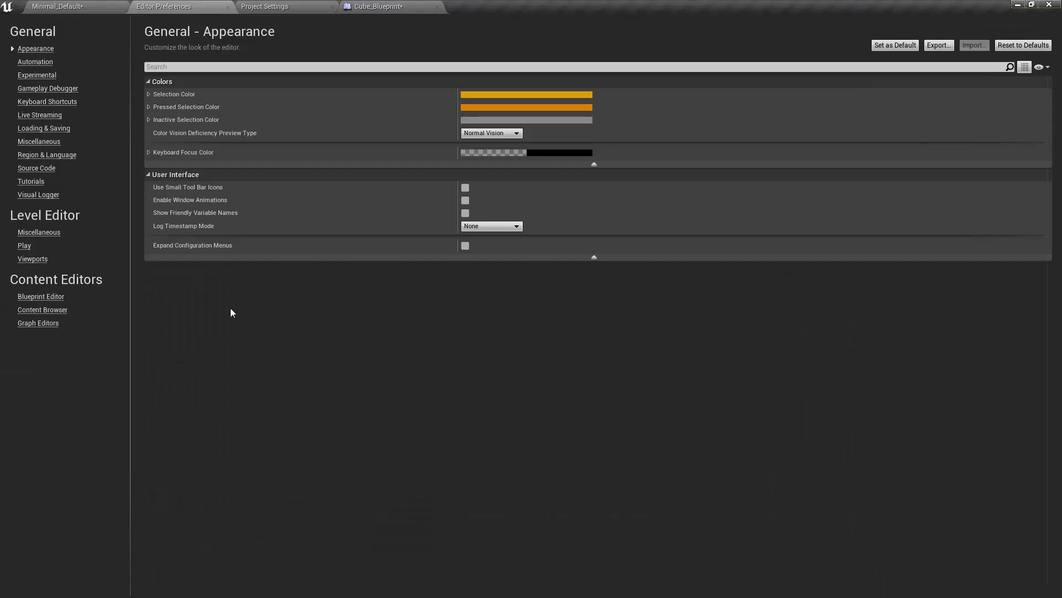
pyautogui.moveTo(46, 102)
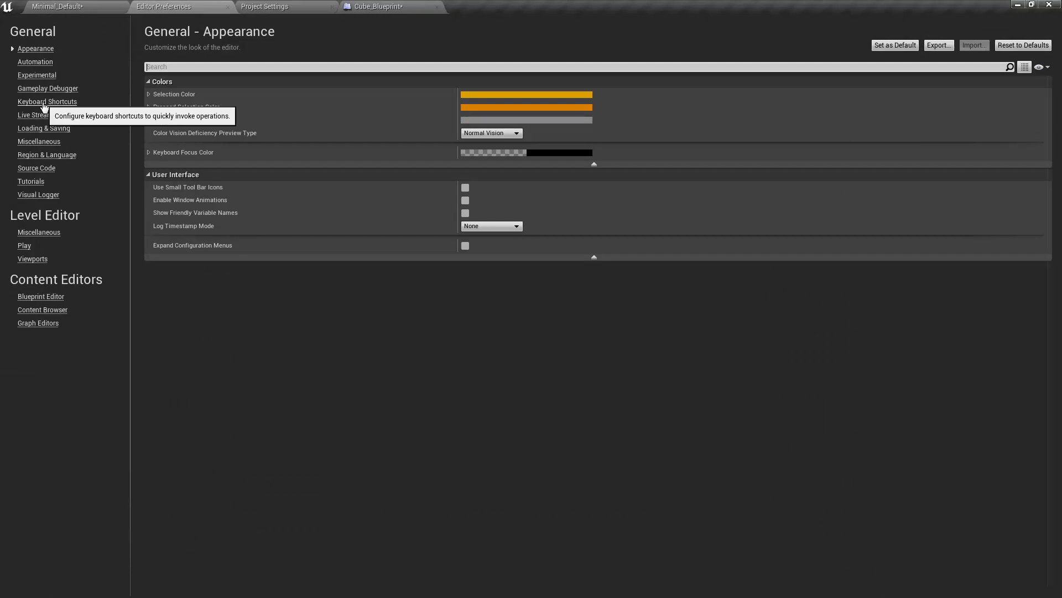
# Step: Show the Keyboard Shortcuts preferences listing all command categories
pyautogui.click(46, 102)
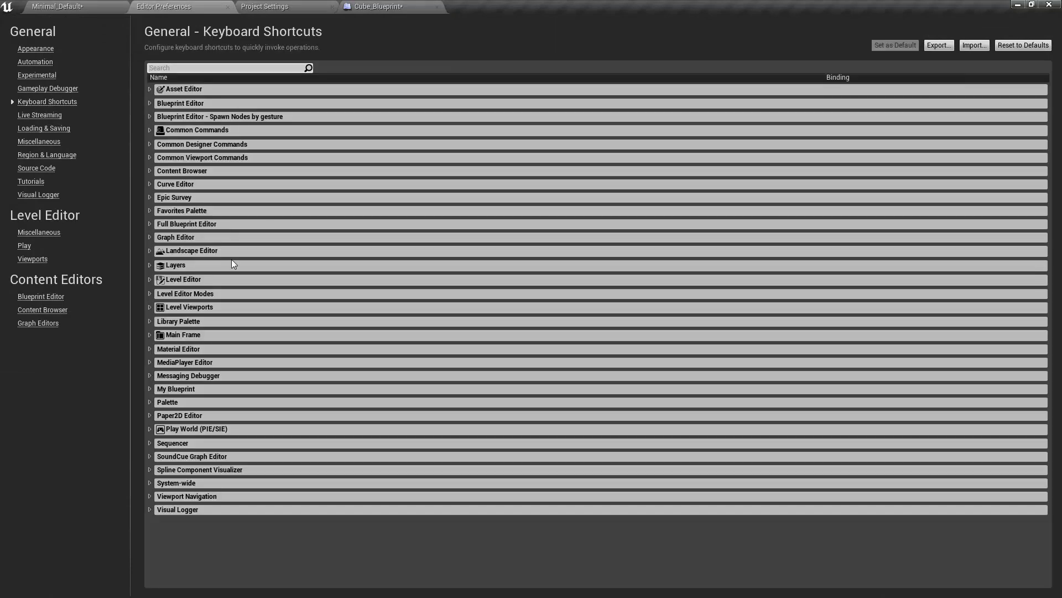
pyautogui.moveTo(225, 376)
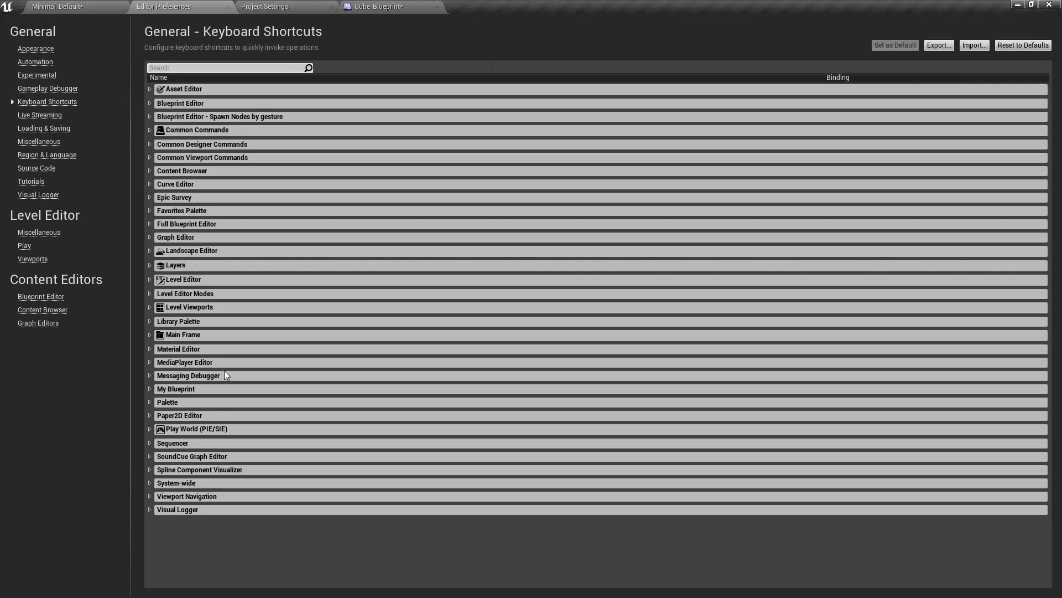
pyautogui.moveTo(254, 133)
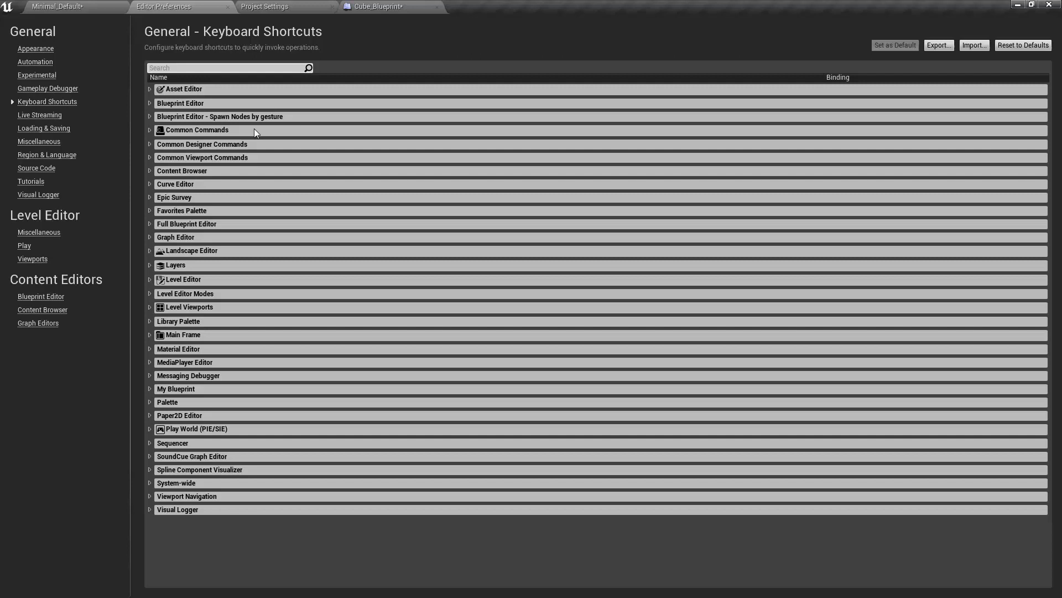
pyautogui.moveTo(255, 130)
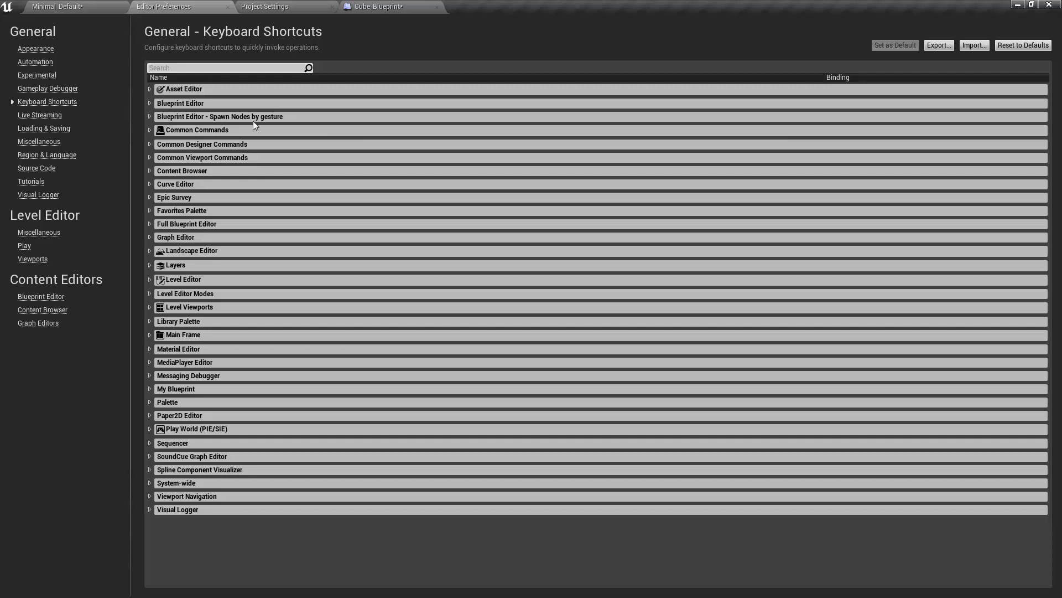
pyautogui.moveTo(43, 129)
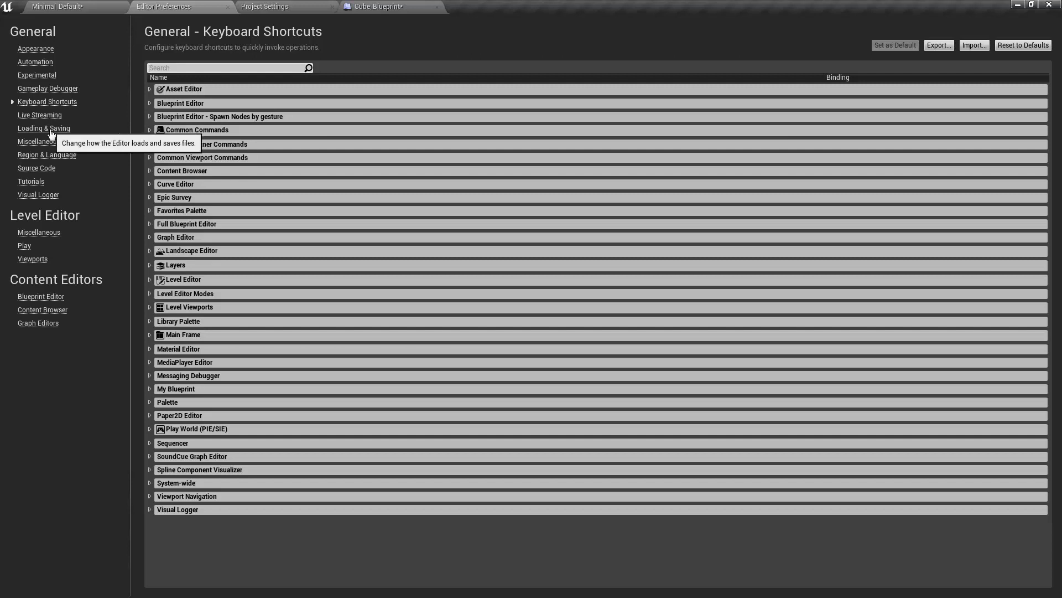
# Step: Toggle default-level loading and asset-tab restoring in Loading & Saving, leaving both enabled
pyautogui.click(43, 128)
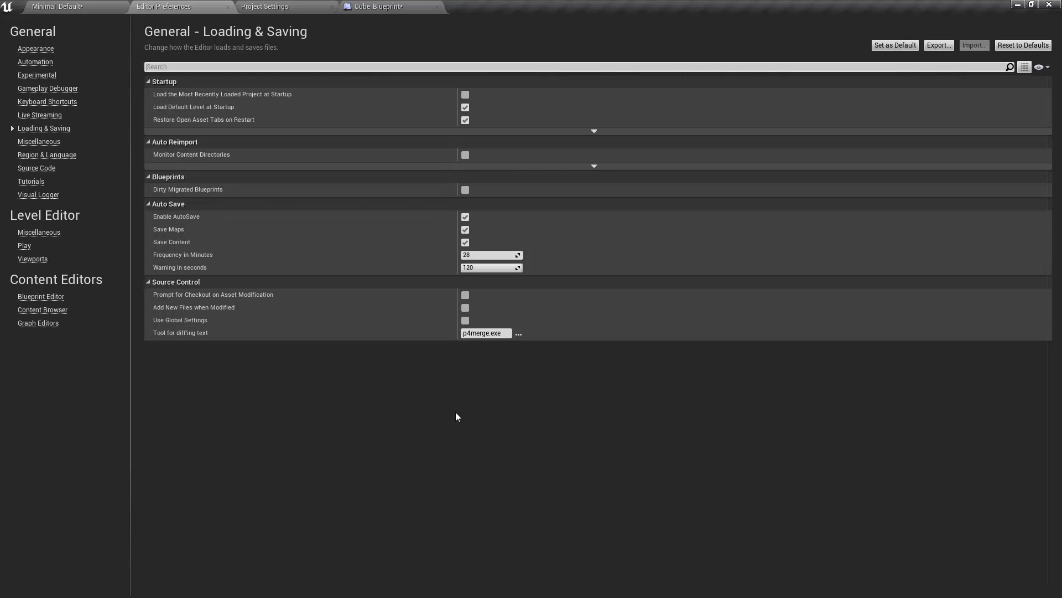
pyautogui.moveTo(465, 115)
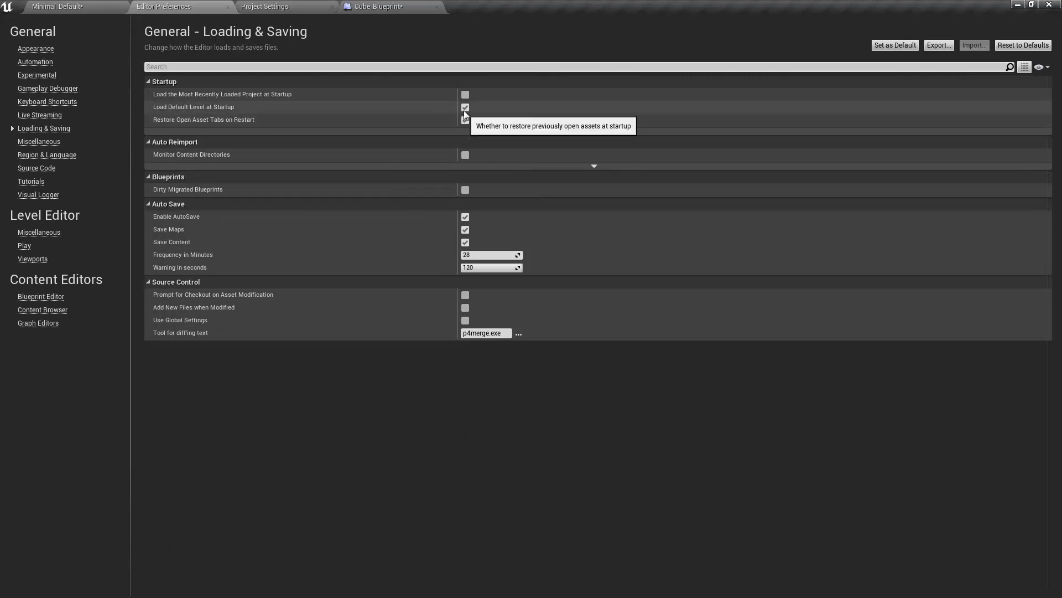
pyautogui.moveTo(464, 108)
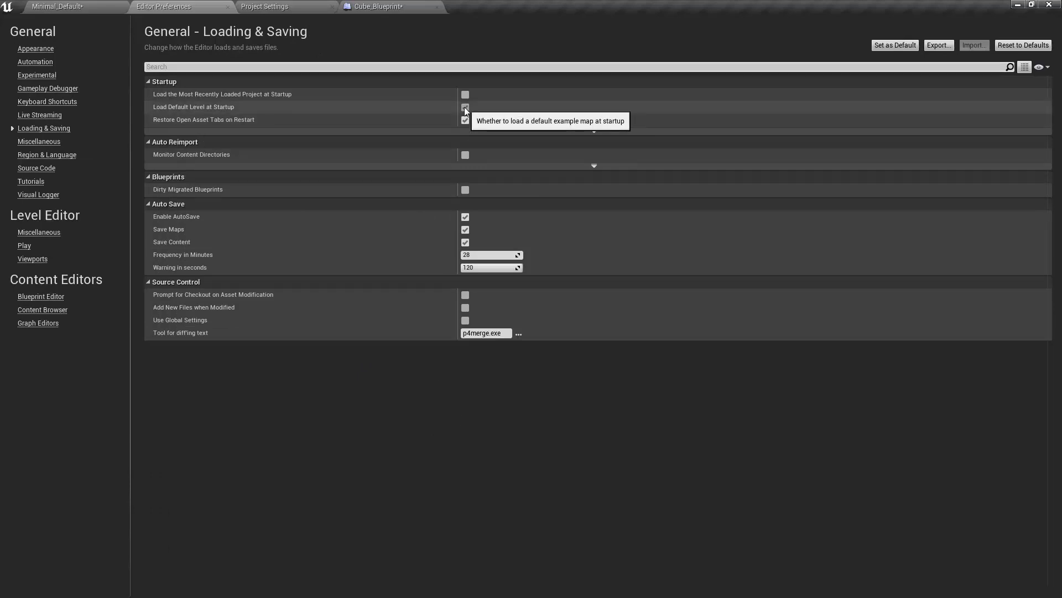
pyautogui.click(465, 106)
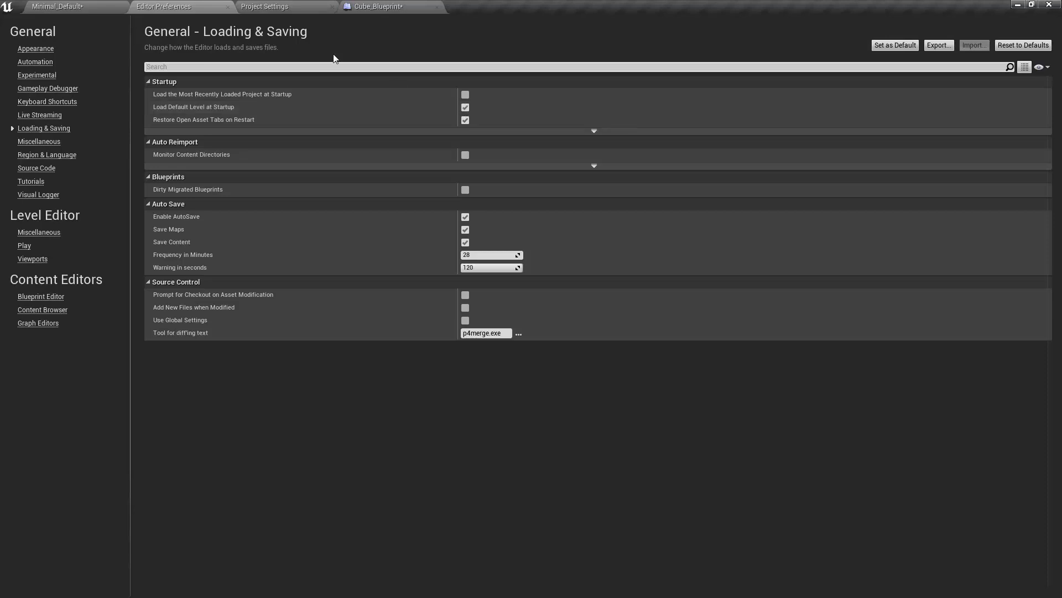
pyautogui.click(465, 119)
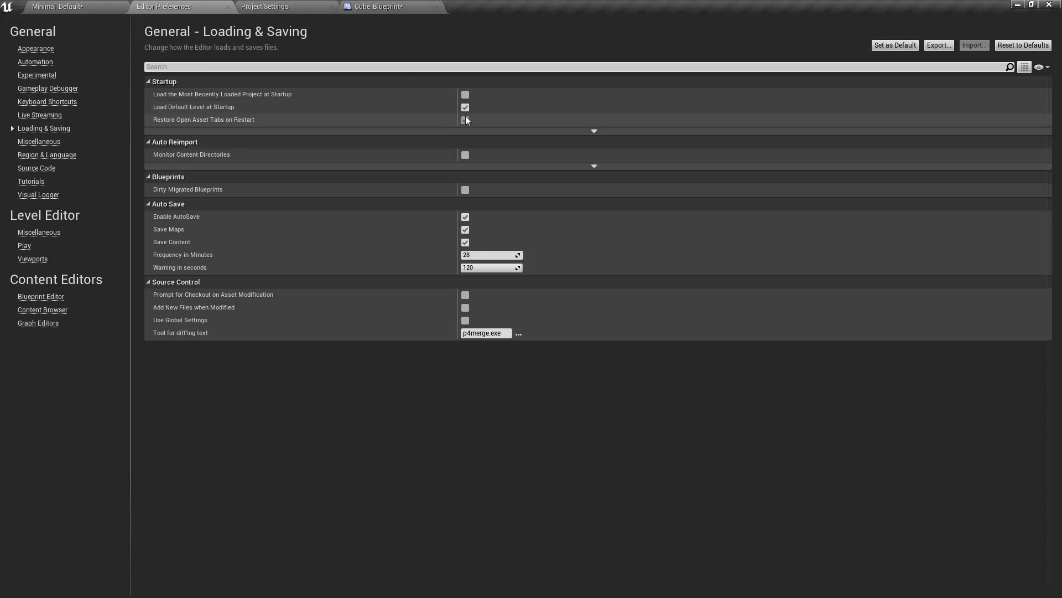
pyautogui.moveTo(465, 108)
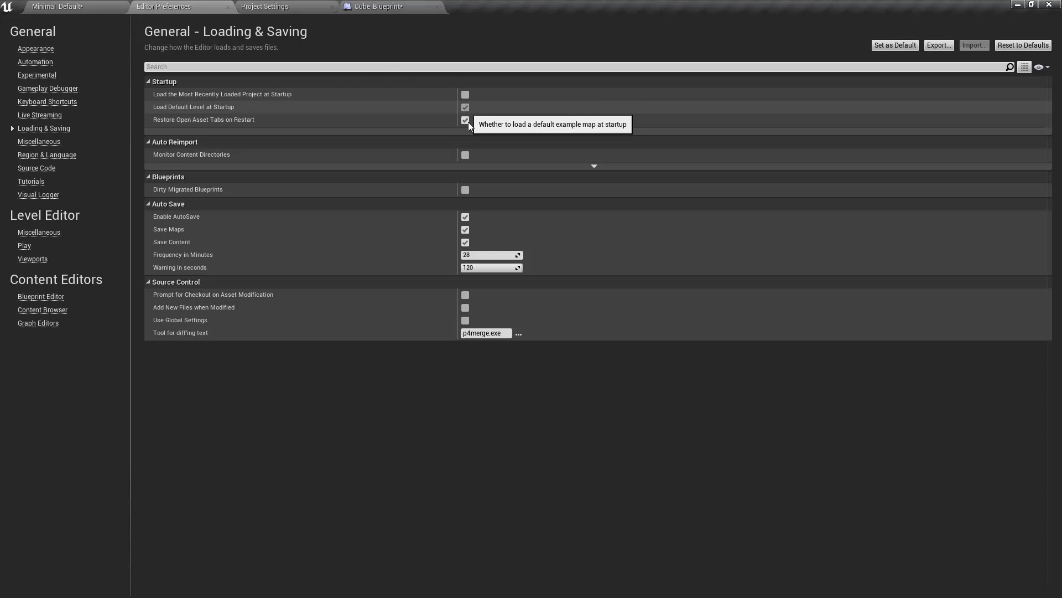
pyautogui.moveTo(463, 135)
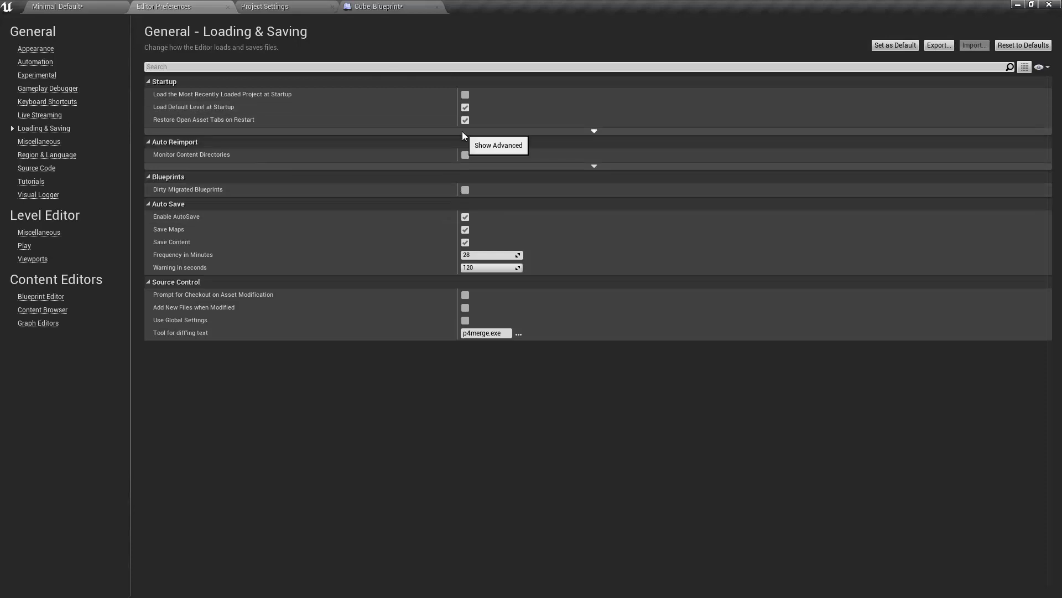
pyautogui.moveTo(466, 109)
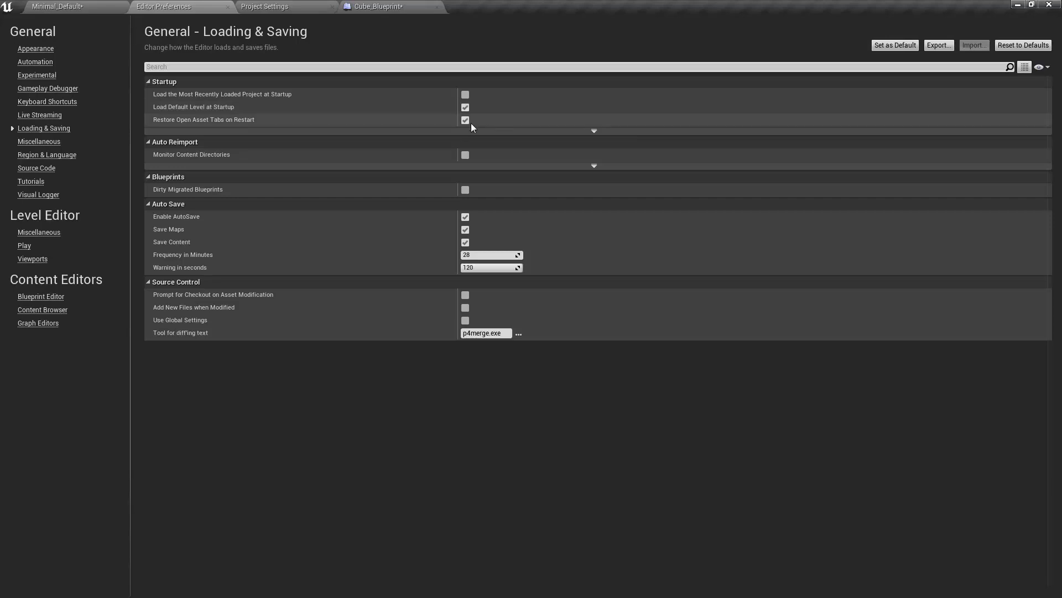
pyautogui.moveTo(465, 120)
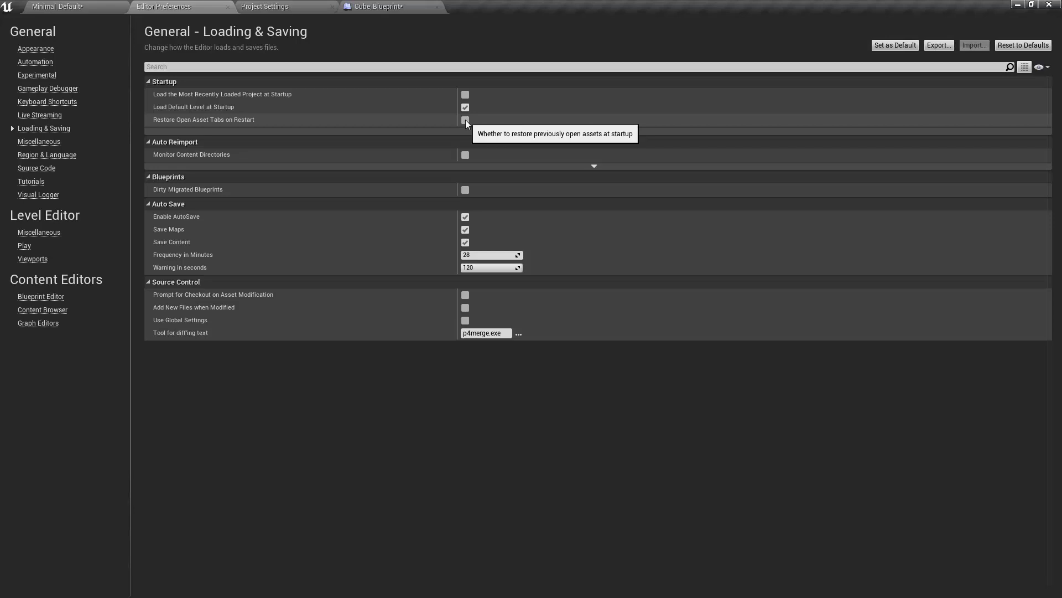
pyautogui.click(464, 120)
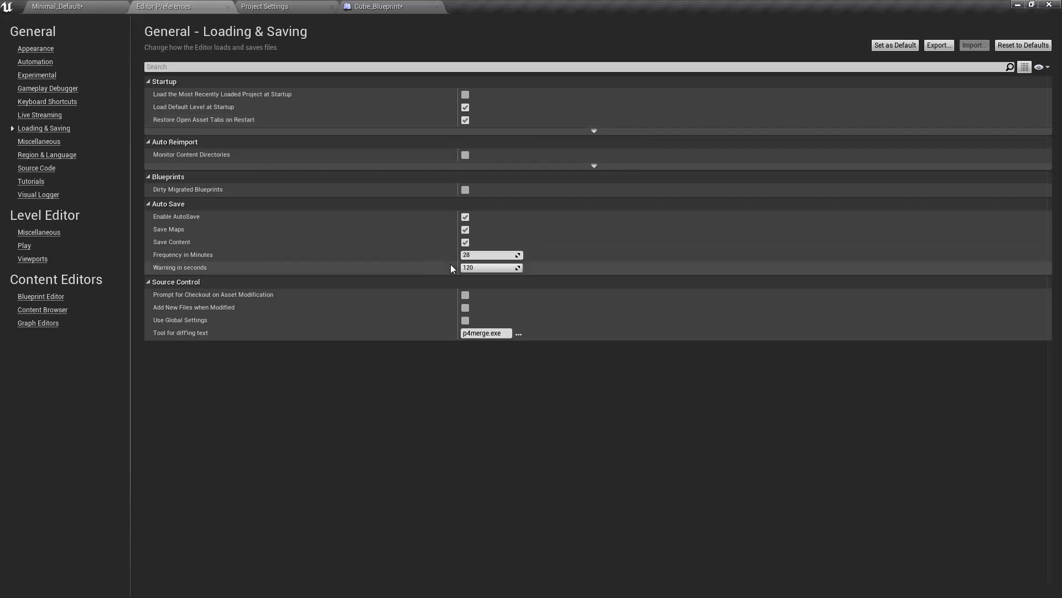
pyautogui.moveTo(63, 17)
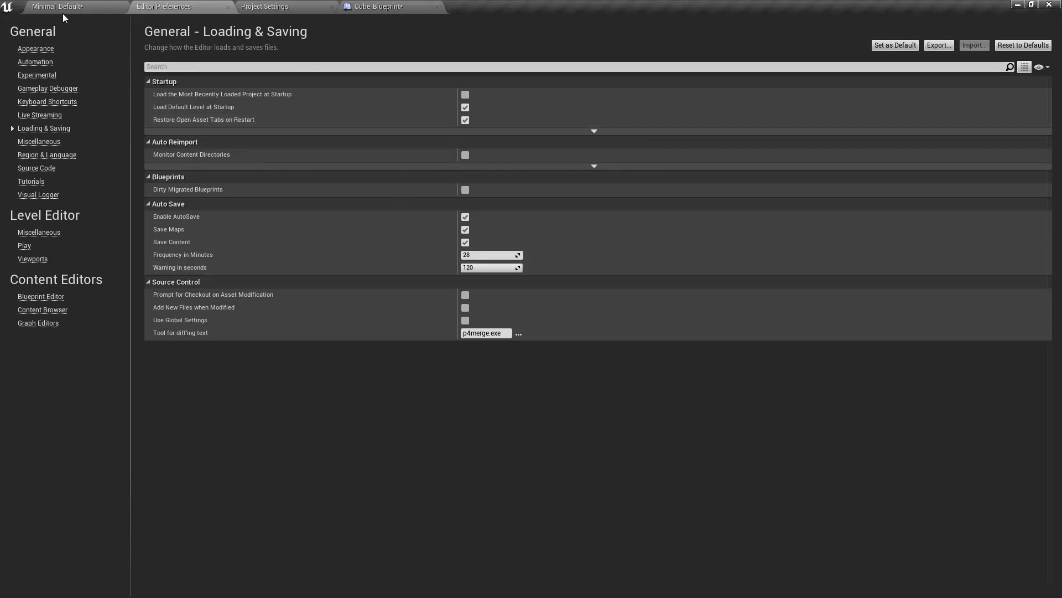
pyautogui.moveTo(144, 79)
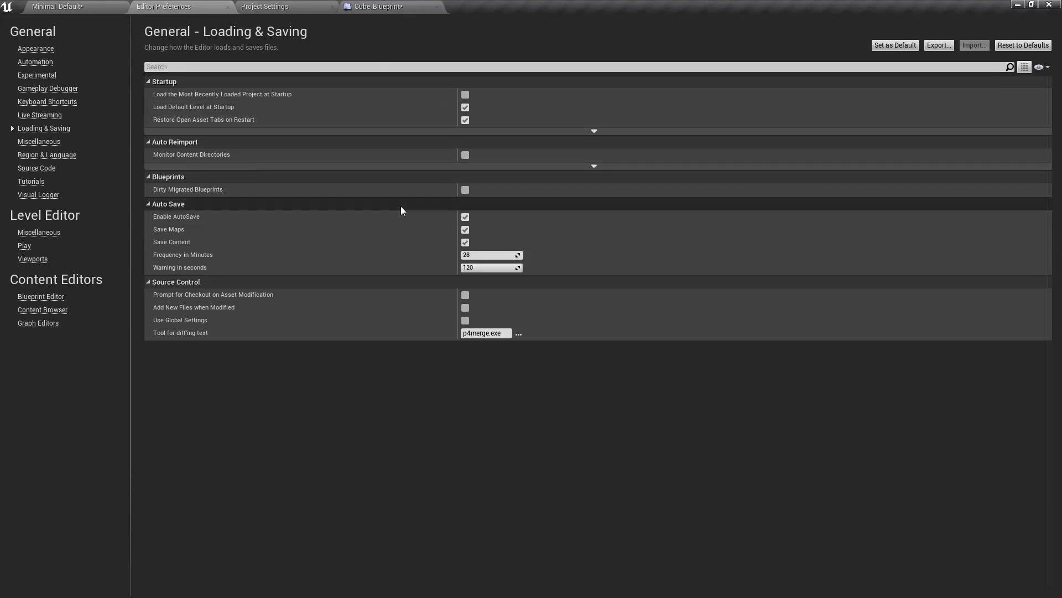
pyautogui.click(465, 119)
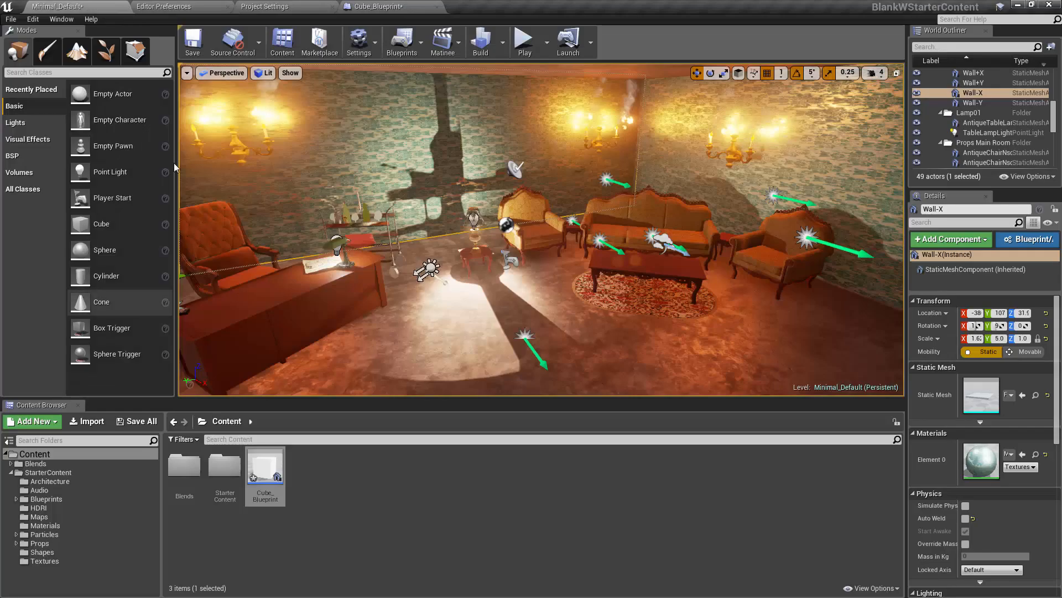
pyautogui.click(163, 6)
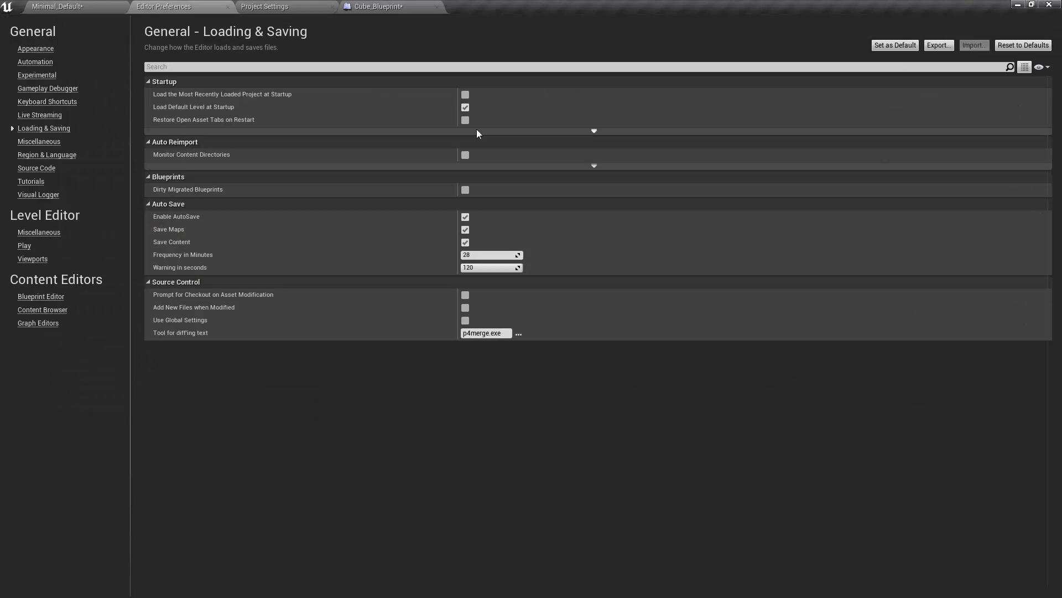
pyautogui.click(465, 119)
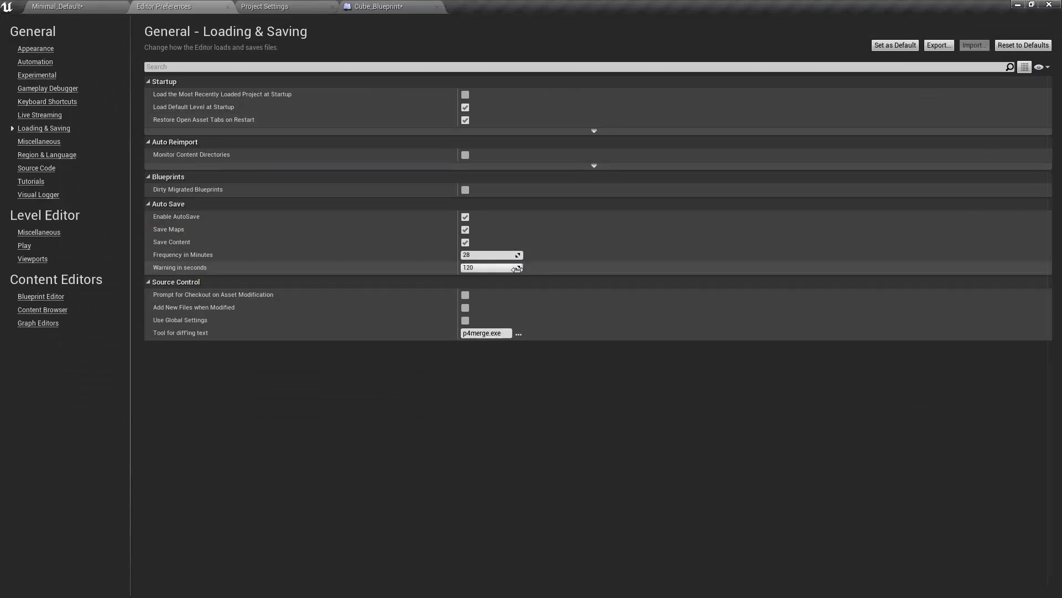
pyautogui.moveTo(455, 321)
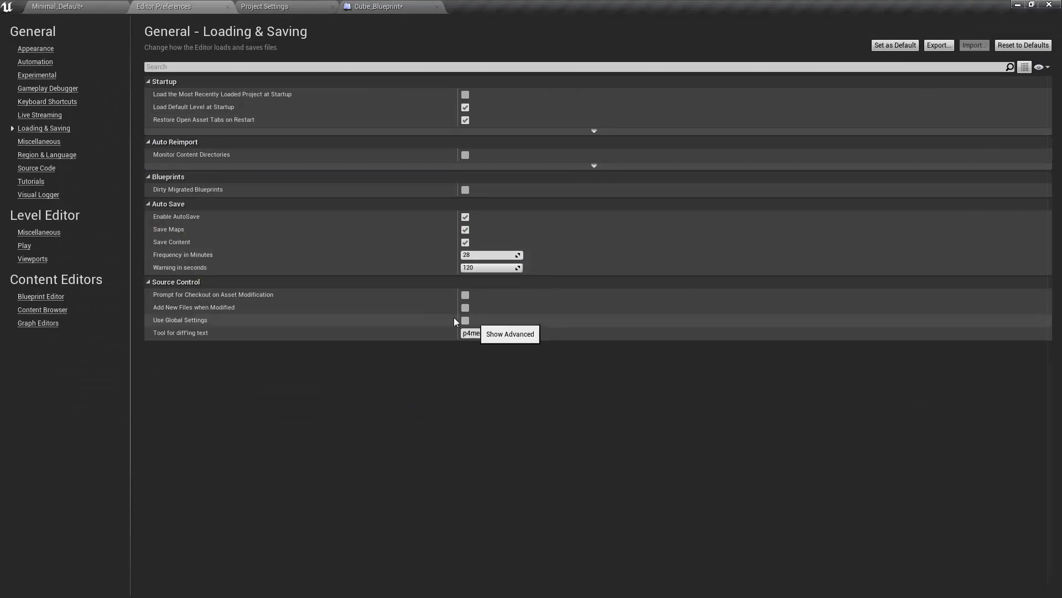
pyautogui.moveTo(465, 155)
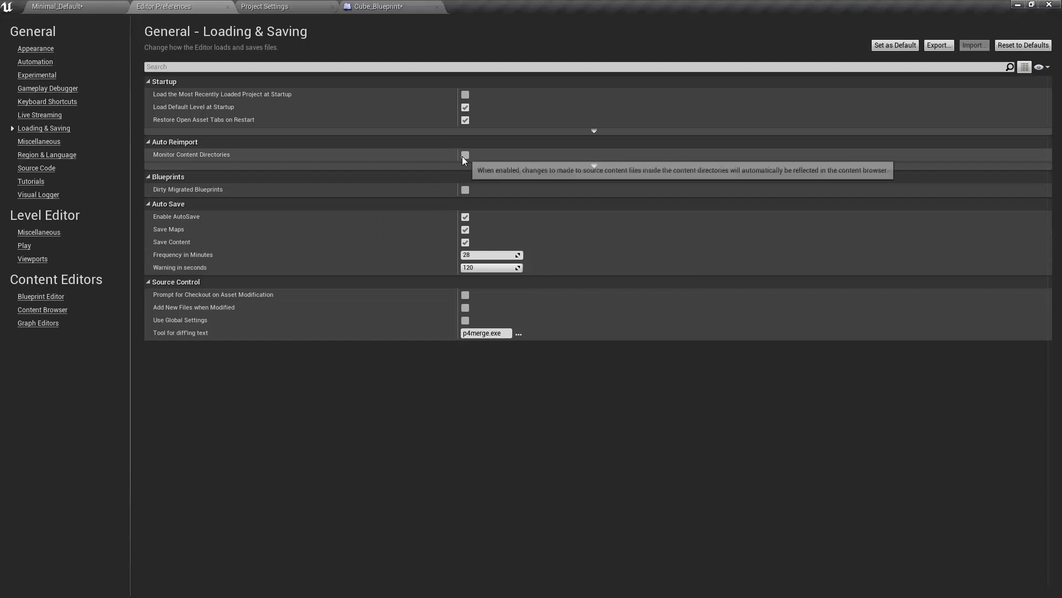
pyautogui.moveTo(465, 155)
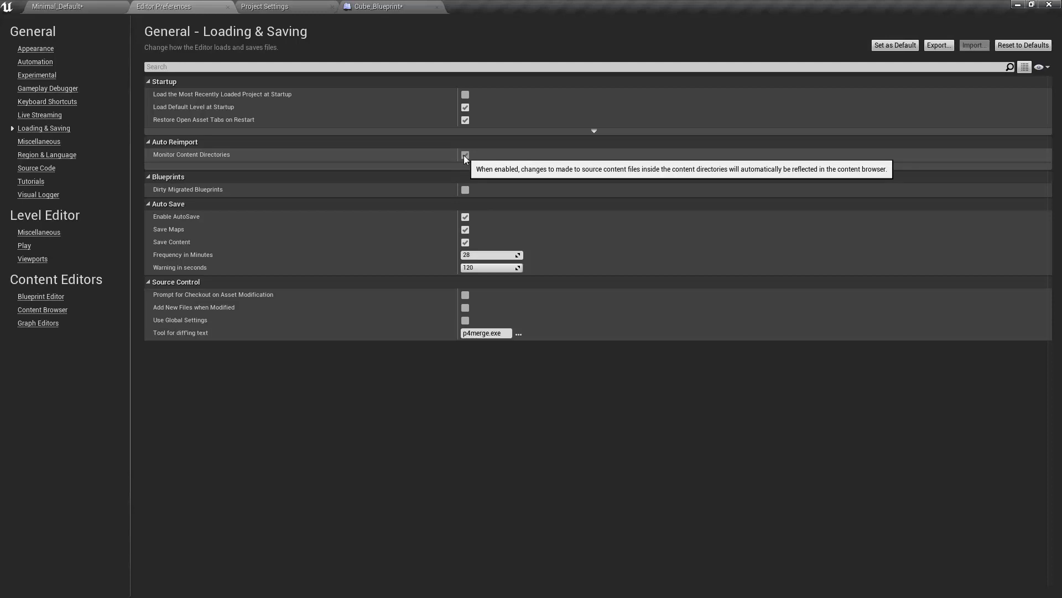
# Step: Enable Monitor Content Directories, briefly expanding and collapsing its advanced auto-reimport options
pyautogui.click(465, 155)
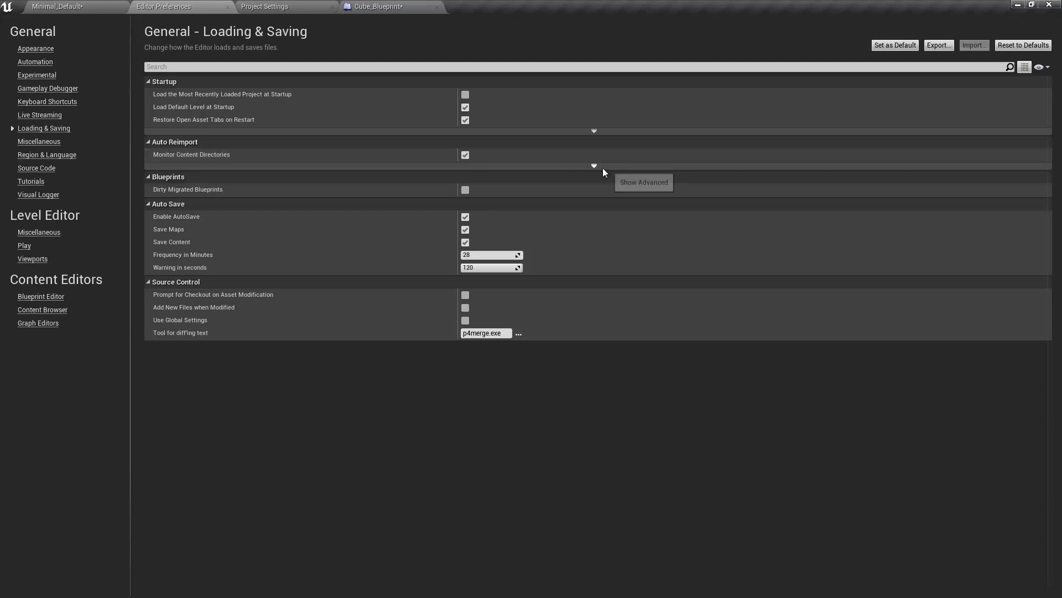
pyautogui.click(593, 165)
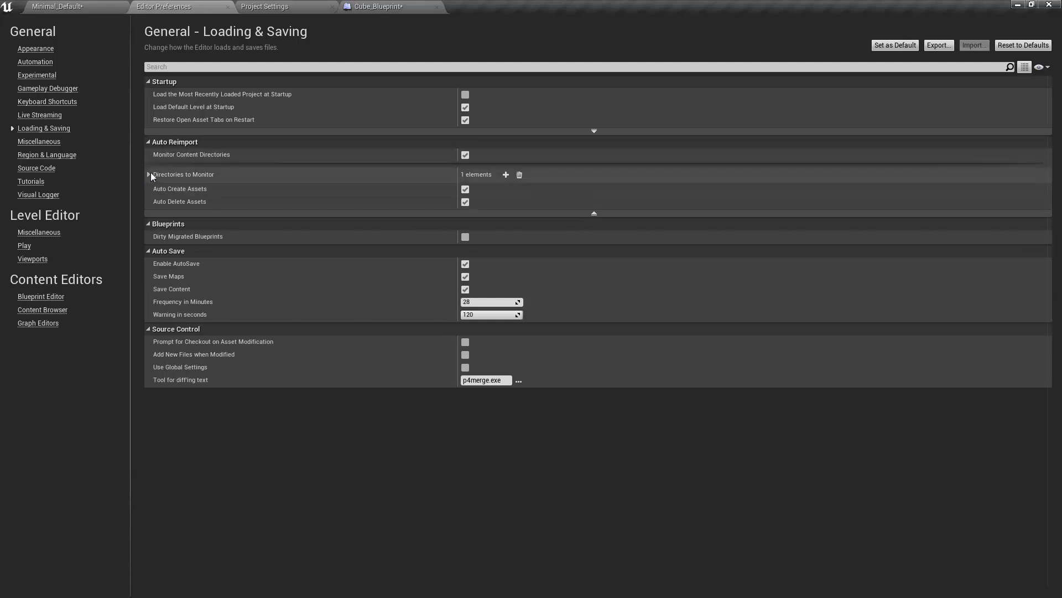
pyautogui.click(149, 173)
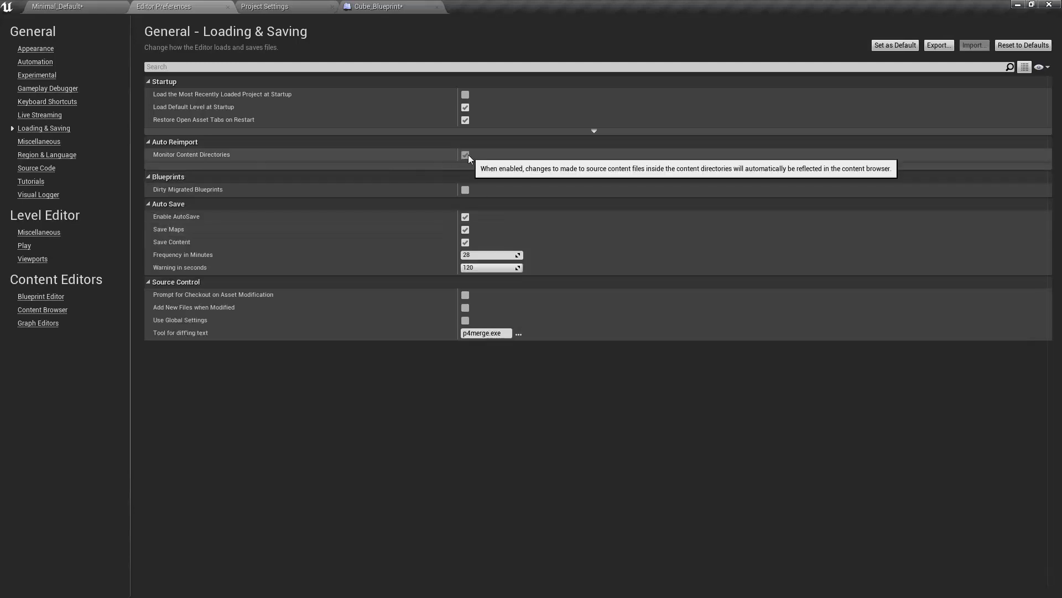
pyautogui.moveTo(465, 190)
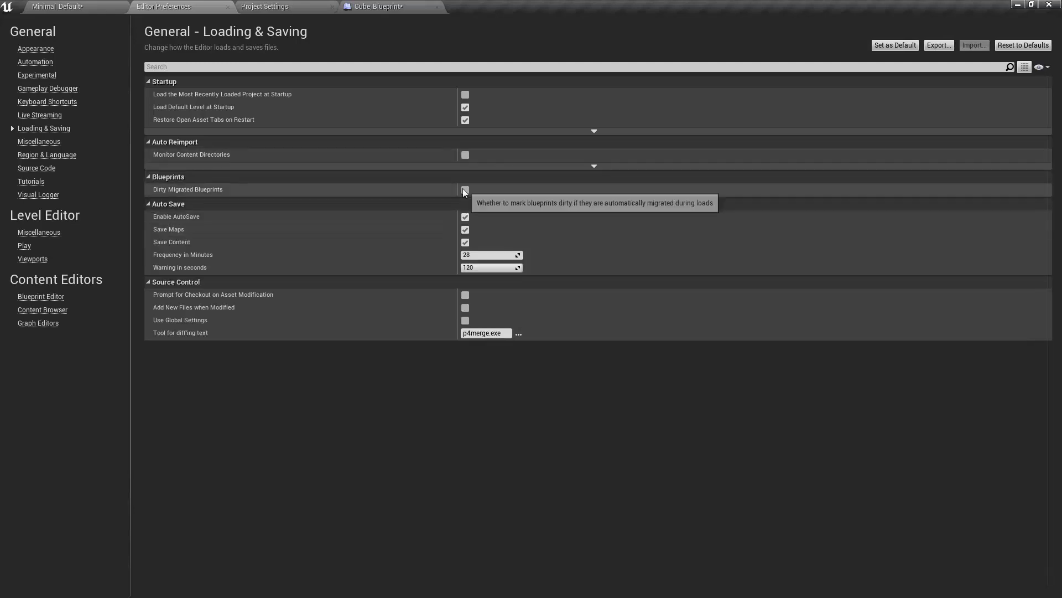
pyautogui.moveTo(465, 155)
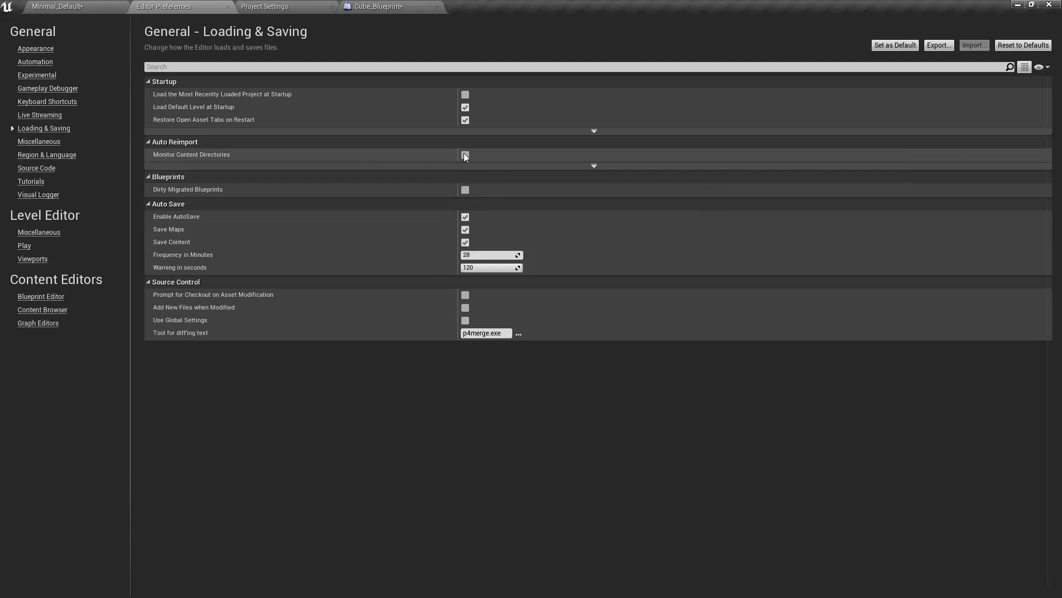
pyautogui.click(465, 155)
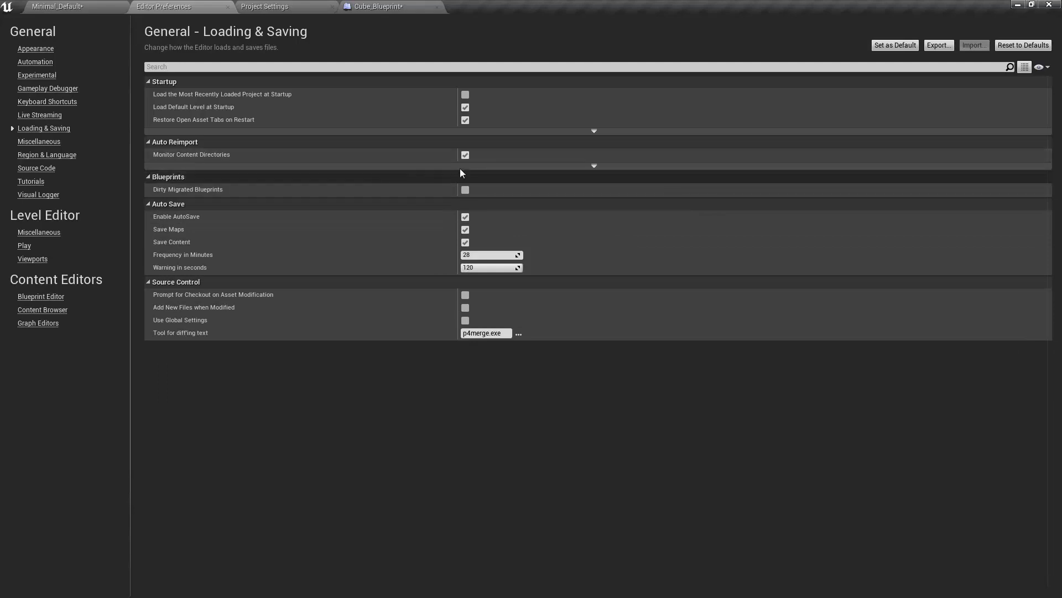
pyautogui.moveTo(390, 356)
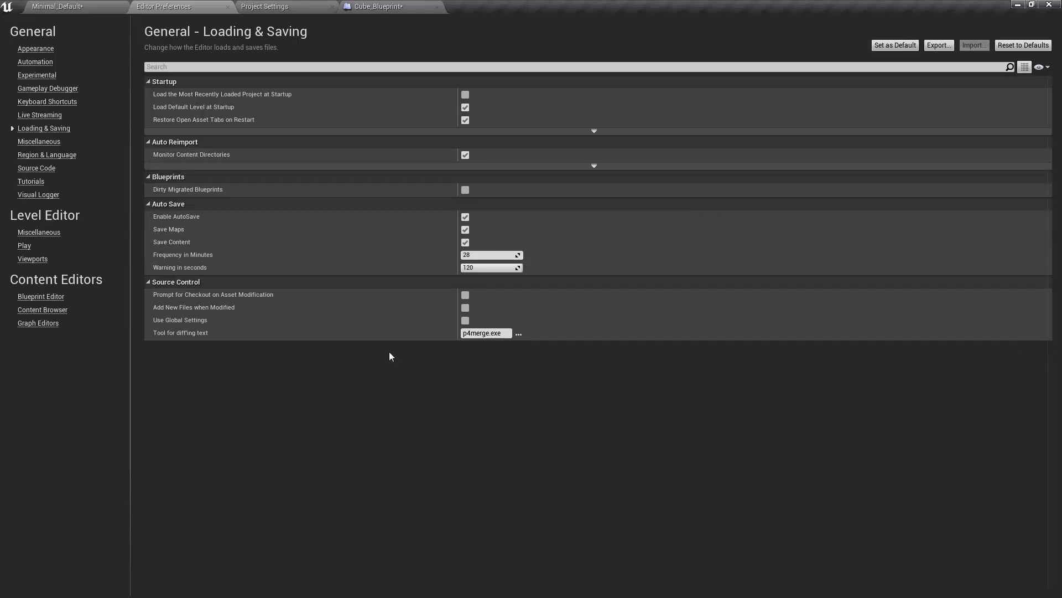
pyautogui.moveTo(499, 363)
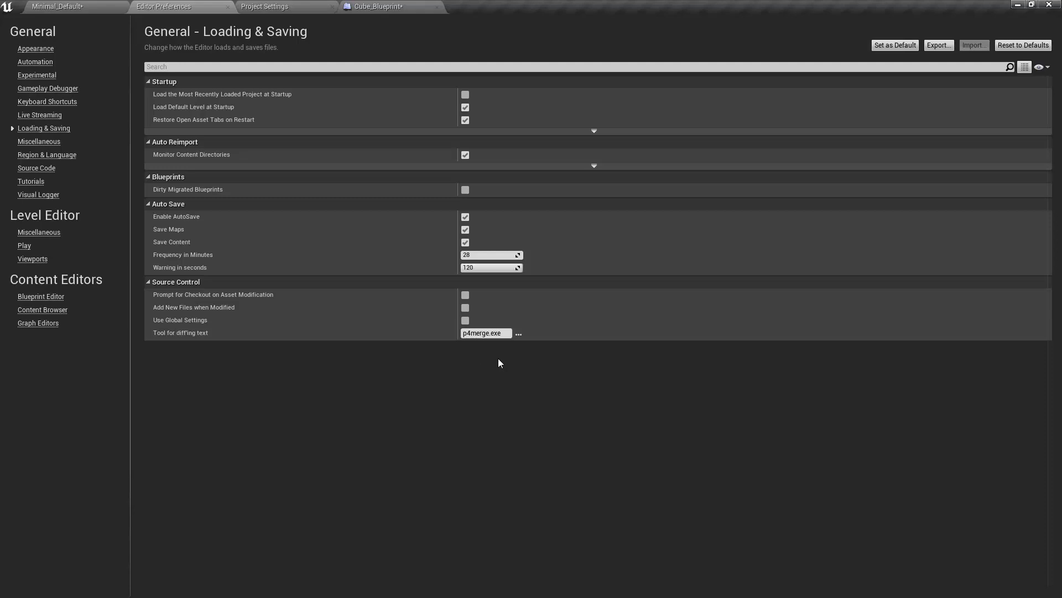
pyautogui.moveTo(485, 346)
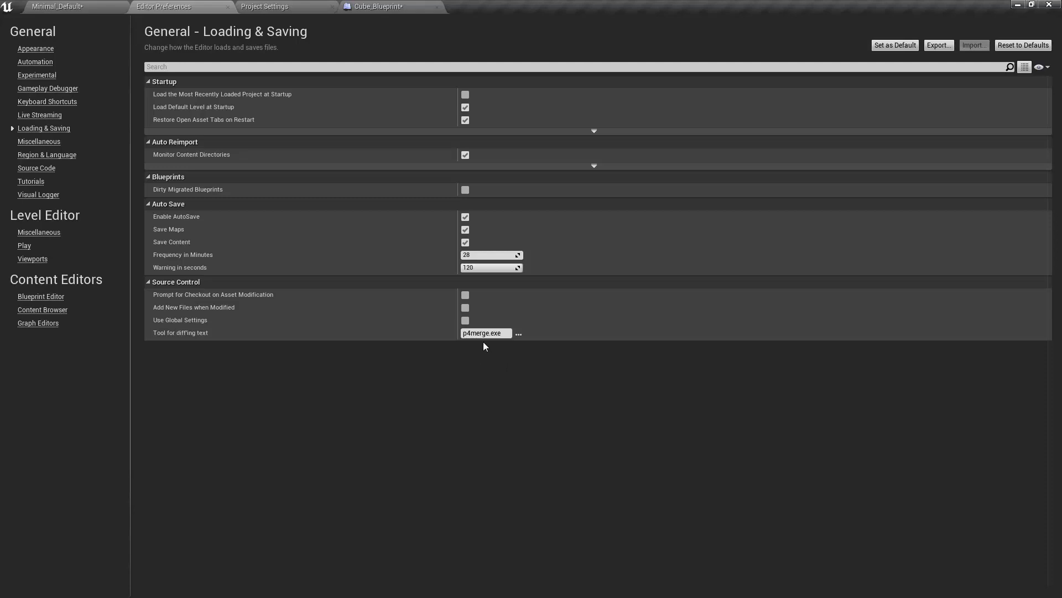
pyautogui.moveTo(465, 215)
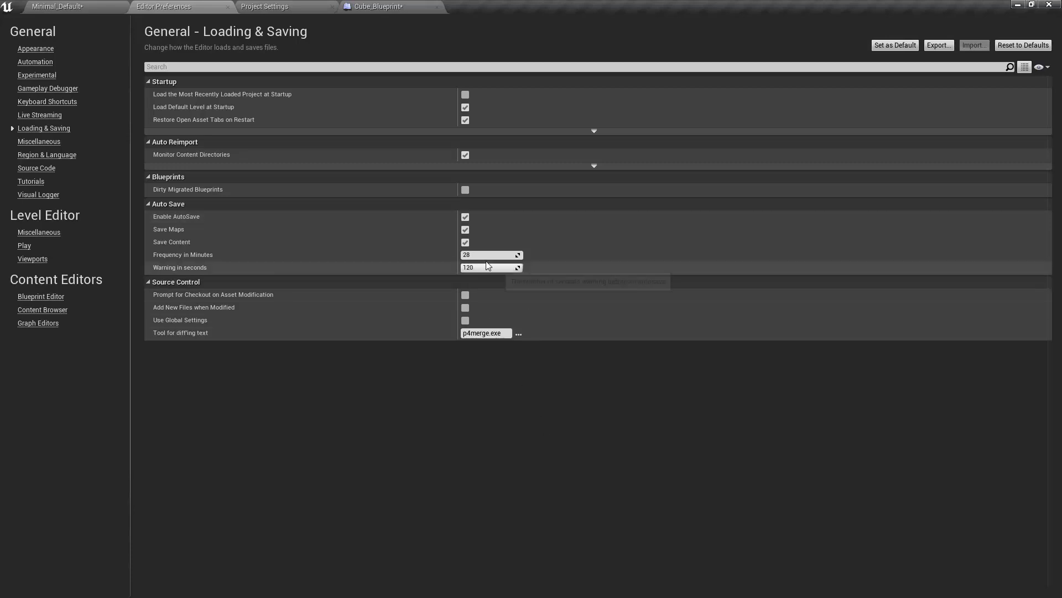
# Step: Review the autosave frequency (28 minutes) and warning seconds fields without changing them
pyautogui.click(488, 255)
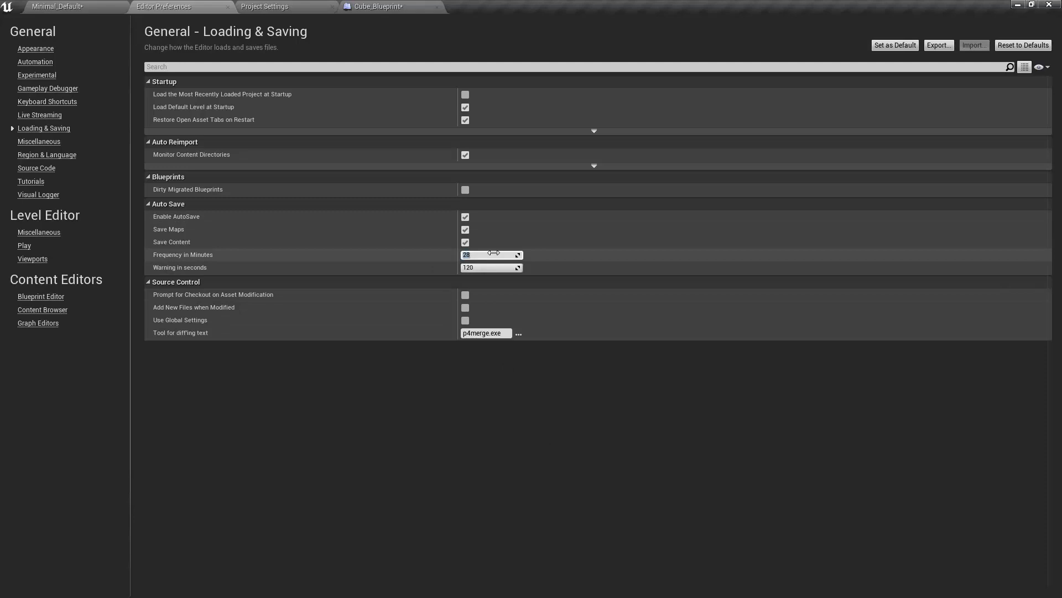
pyautogui.moveTo(493, 254)
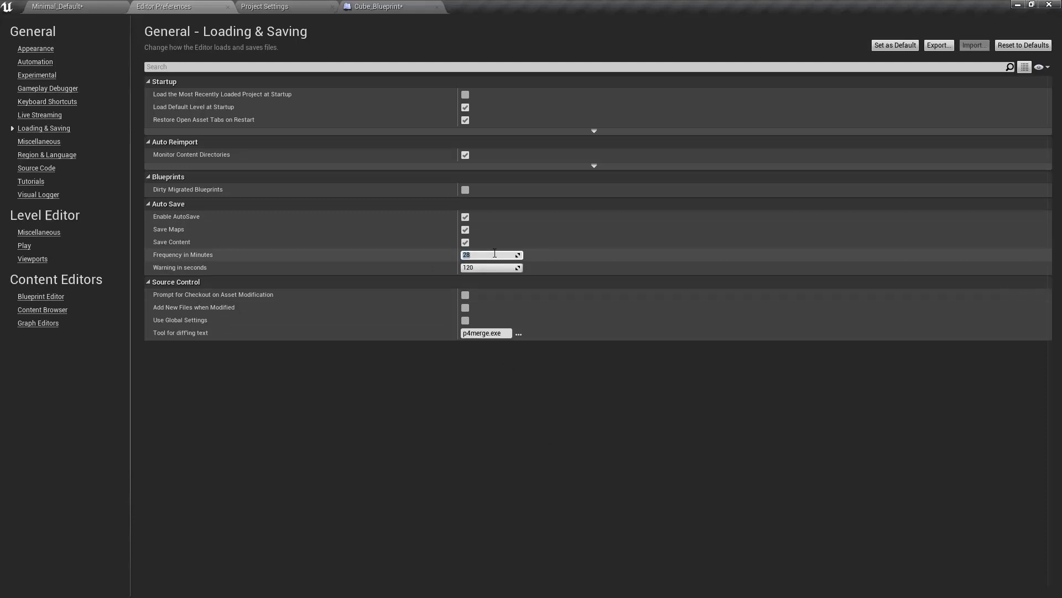
pyautogui.moveTo(488, 266)
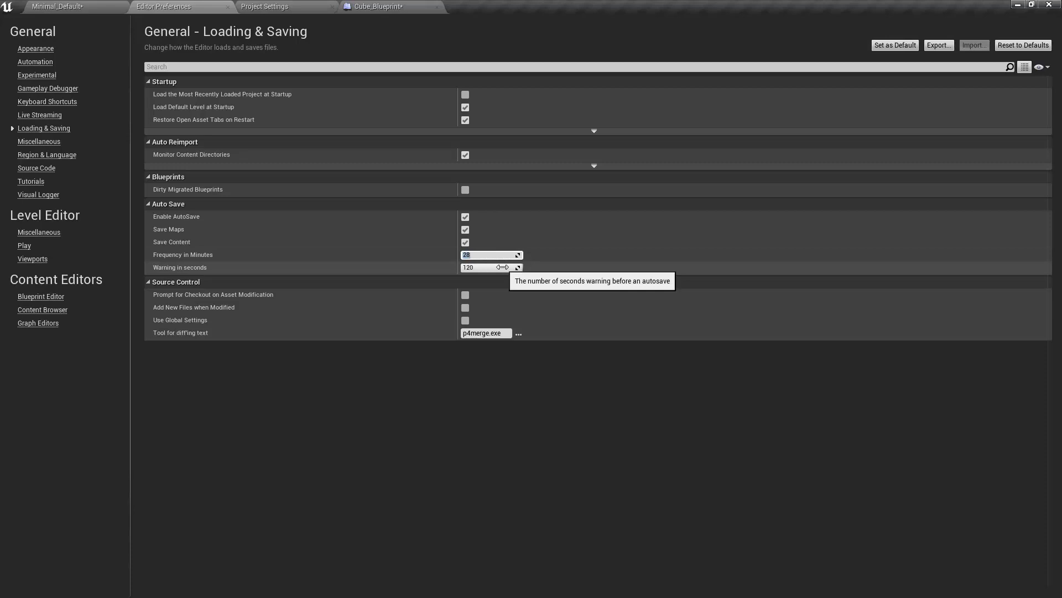
pyautogui.click(481, 266)
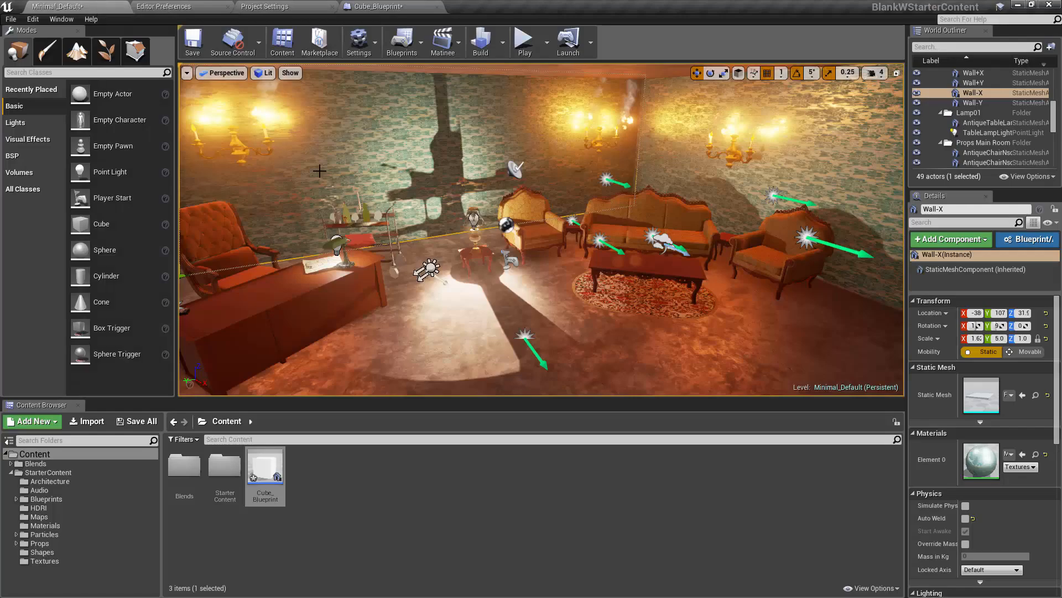
pyautogui.moveTo(64, 6)
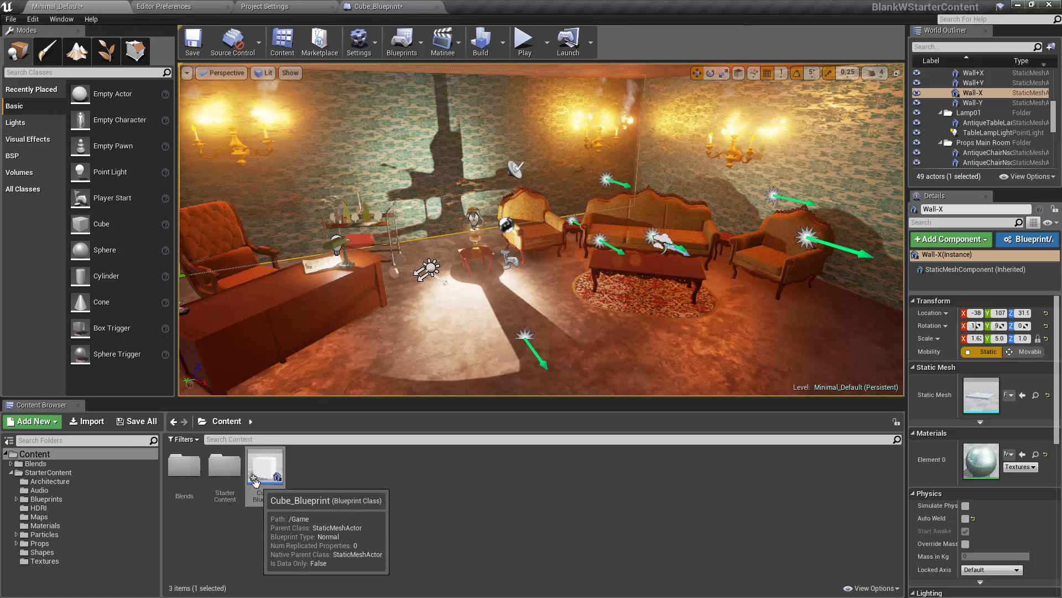
pyautogui.moveTo(229, 434)
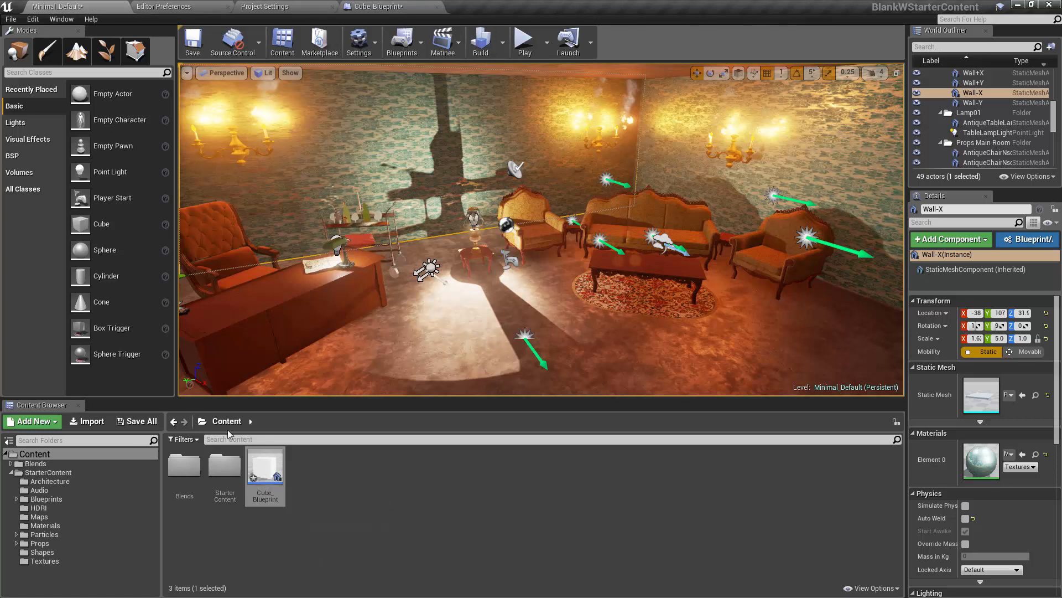
# Step: Save Cube_Blueprint and the level via Save All, then return to the Loading & Saving preferences
pyautogui.click(11, 19)
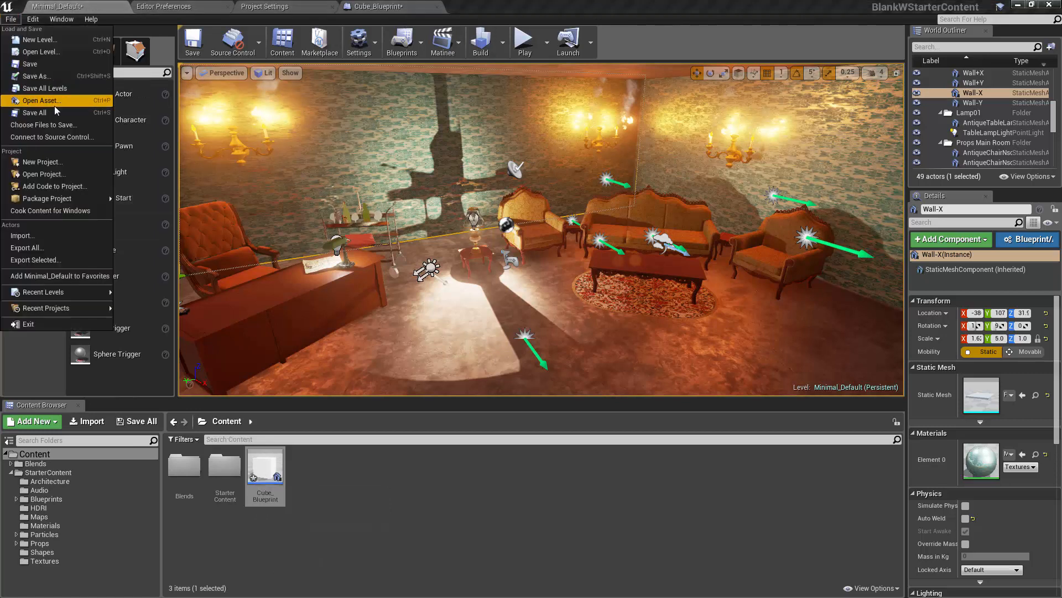
pyautogui.click(34, 113)
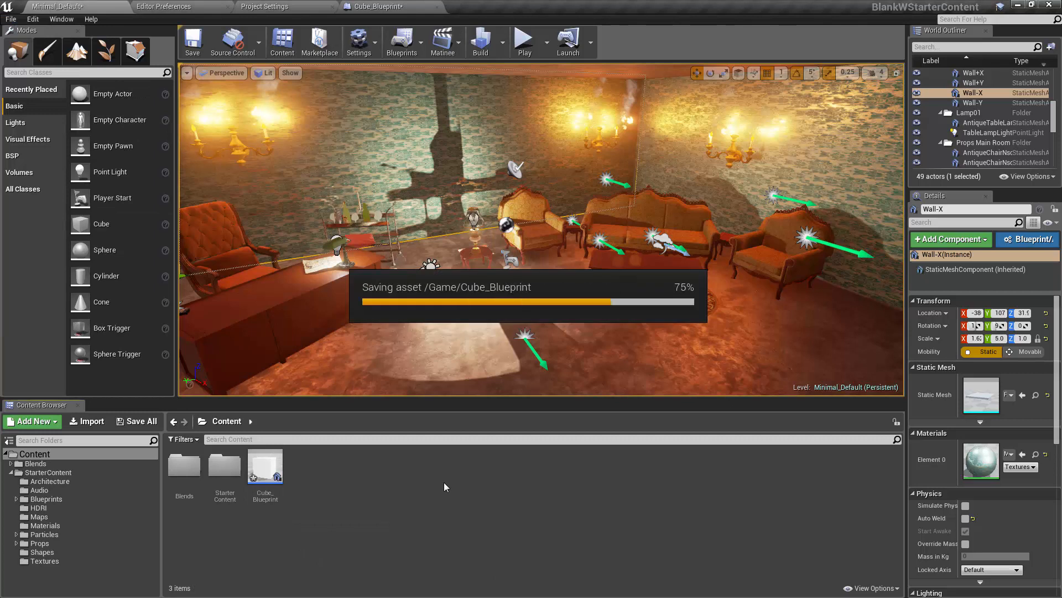
pyautogui.click(264, 7)
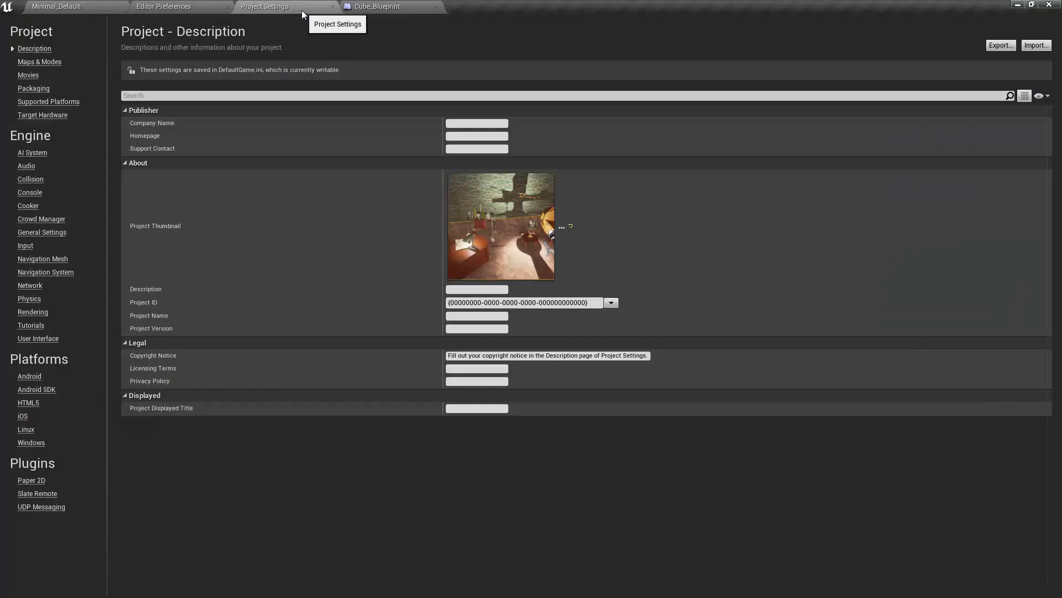
pyautogui.click(164, 6)
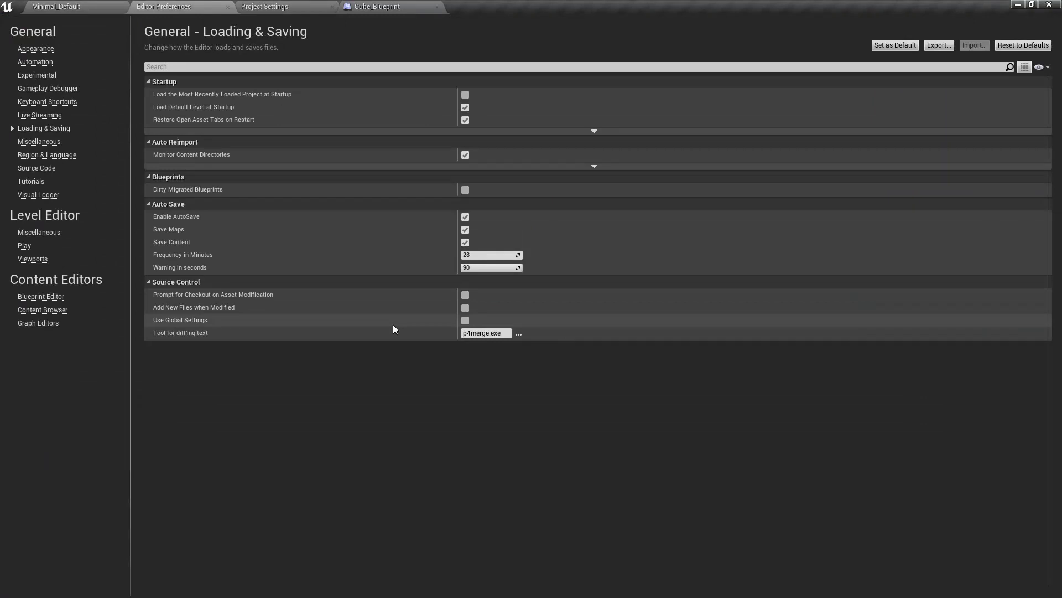
pyautogui.moveTo(442, 318)
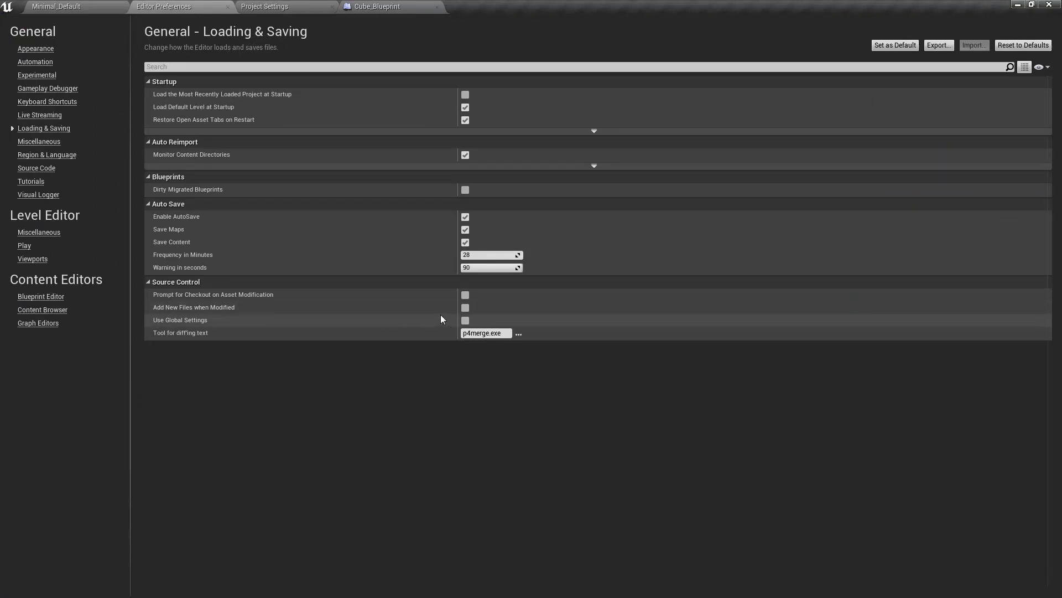
pyautogui.moveTo(384, 433)
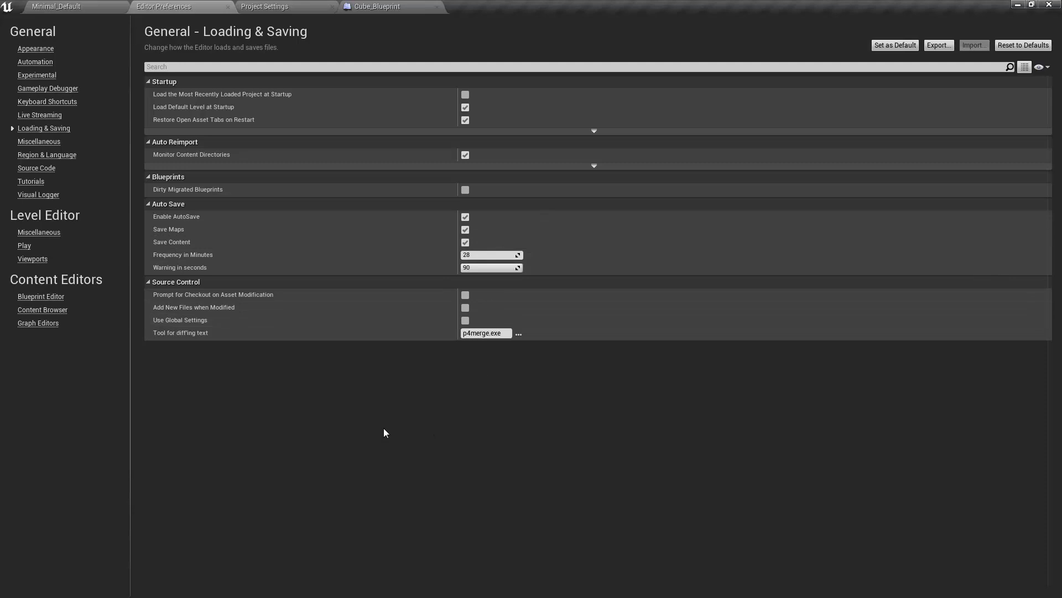
# Step: Show the Miscellaneous preferences and turn on Show Stats in the level viewport options
pyautogui.click(39, 140)
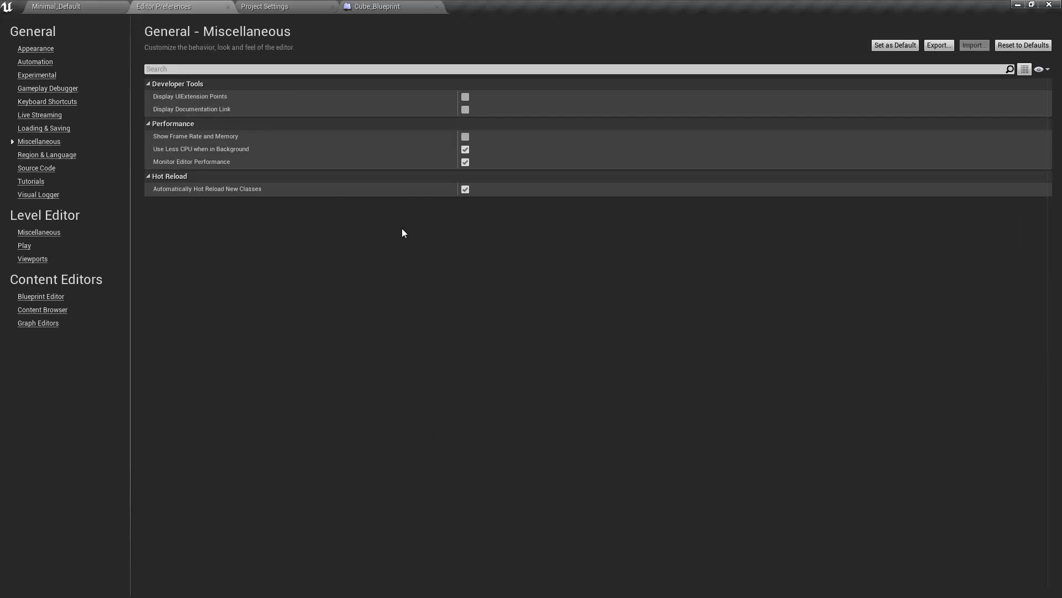
pyautogui.moveTo(466, 136)
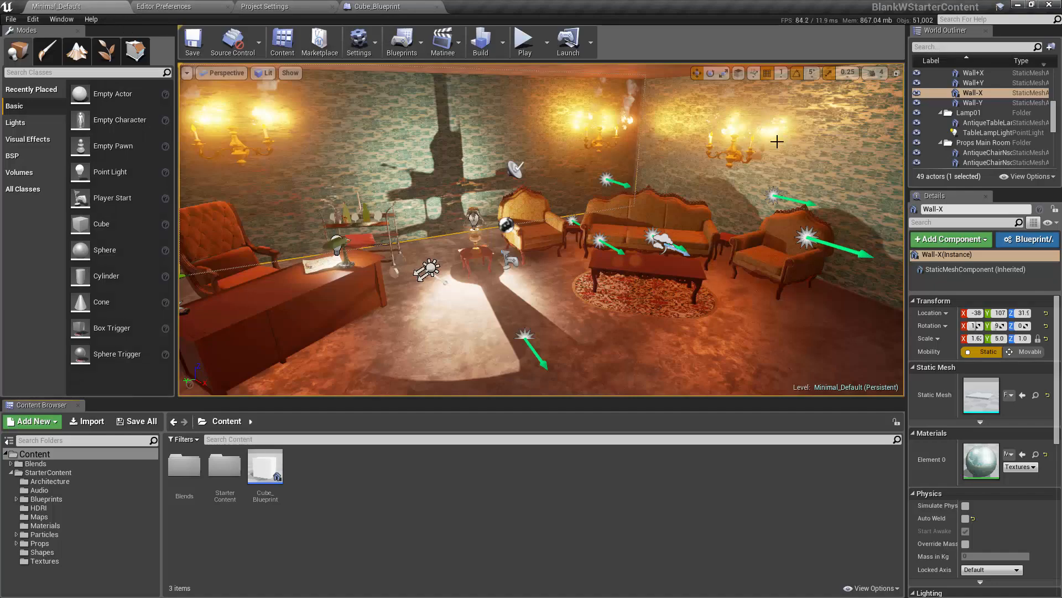
pyautogui.click(187, 73)
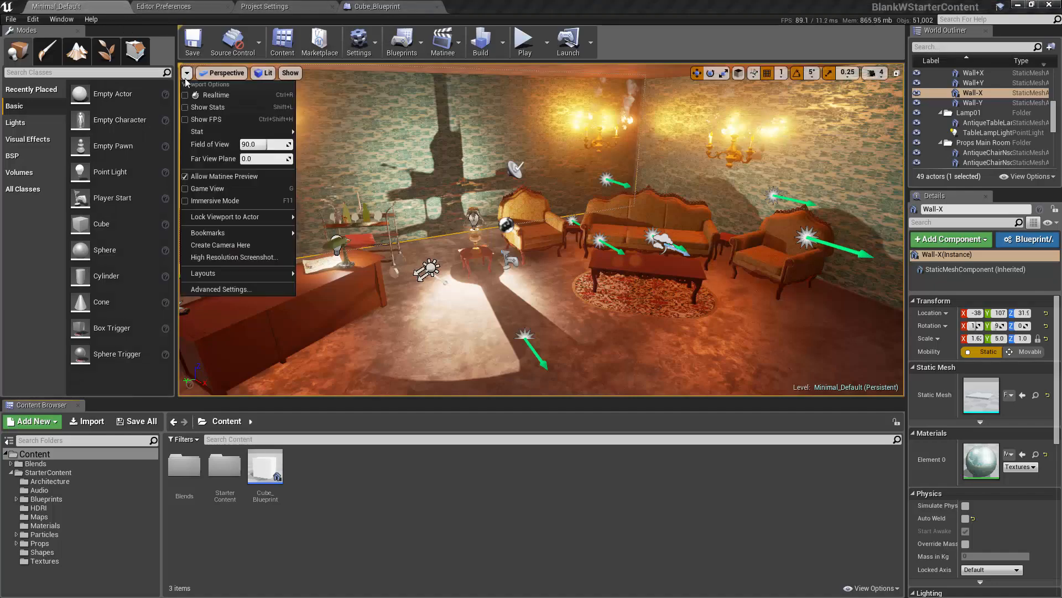
pyautogui.click(208, 107)
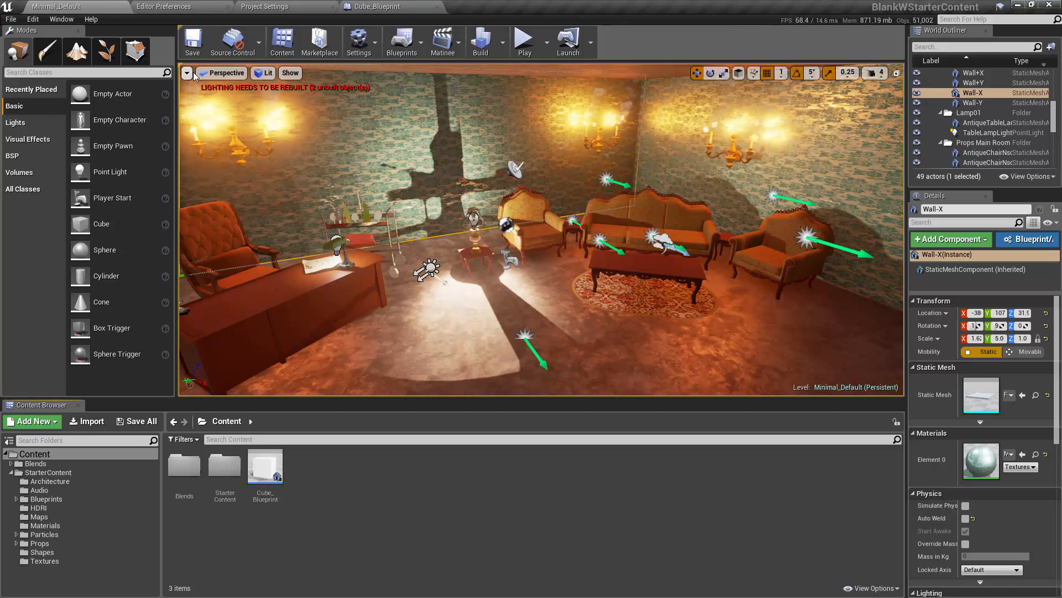
pyautogui.click(187, 73)
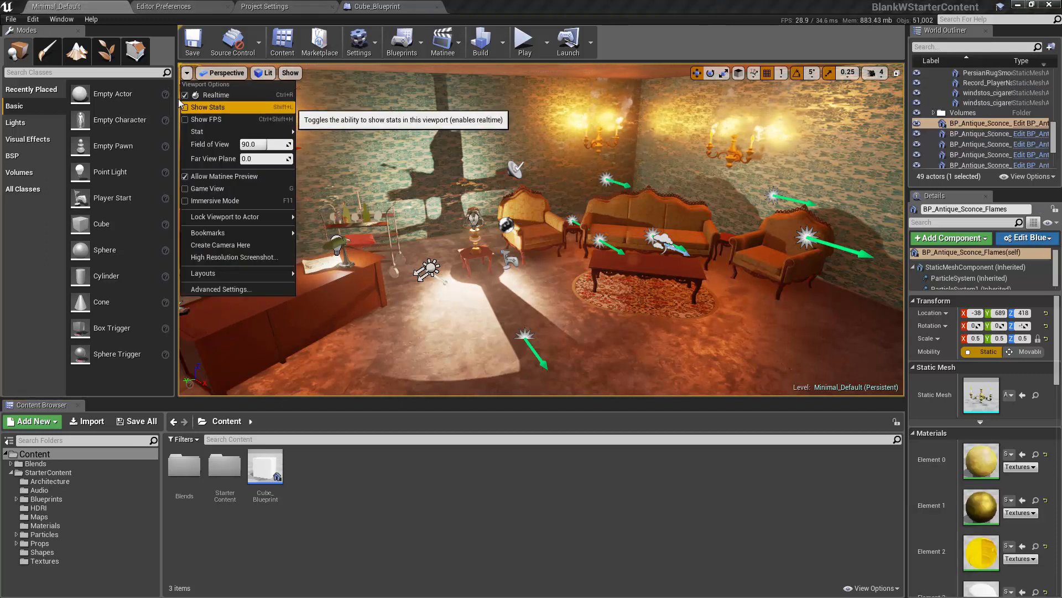
pyautogui.moveTo(205, 120)
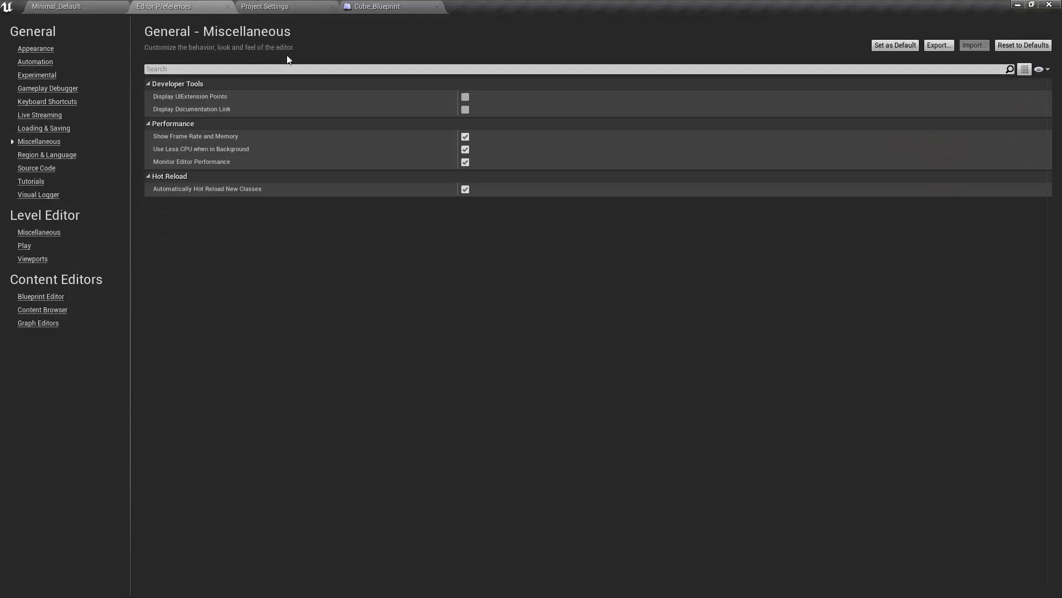
# Step: Turn off Show Frame Rate and Memory, leaving editor performance monitoring enabled
pyautogui.click(465, 136)
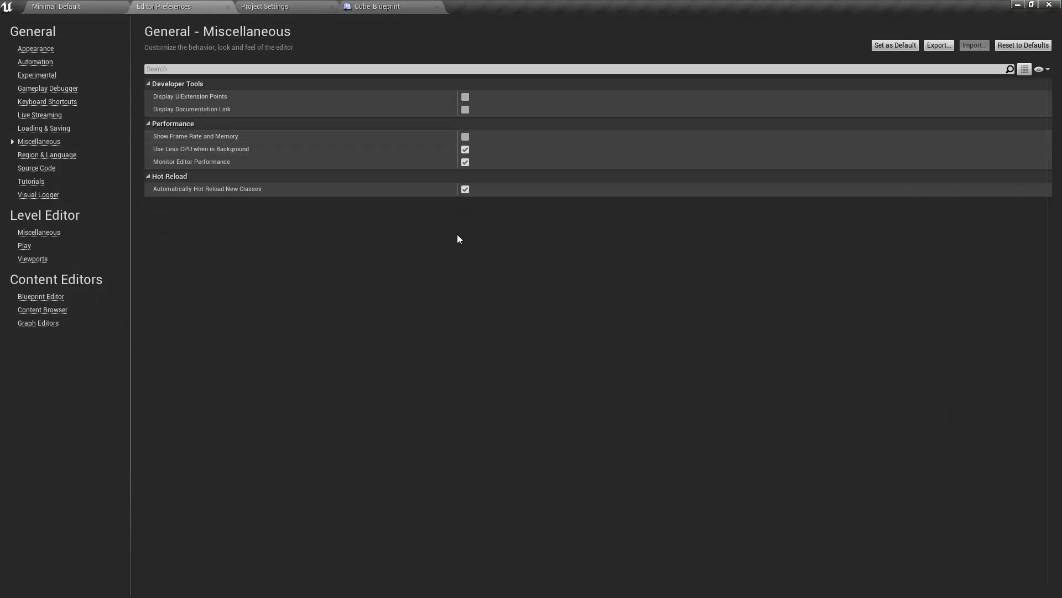
pyautogui.moveTo(240, 149)
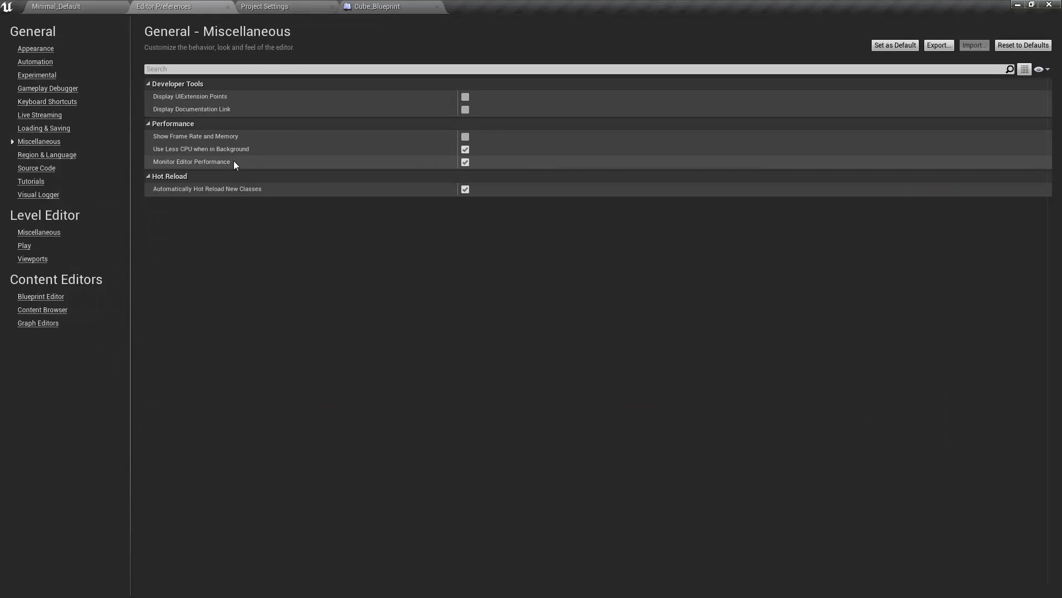
pyautogui.click(464, 161)
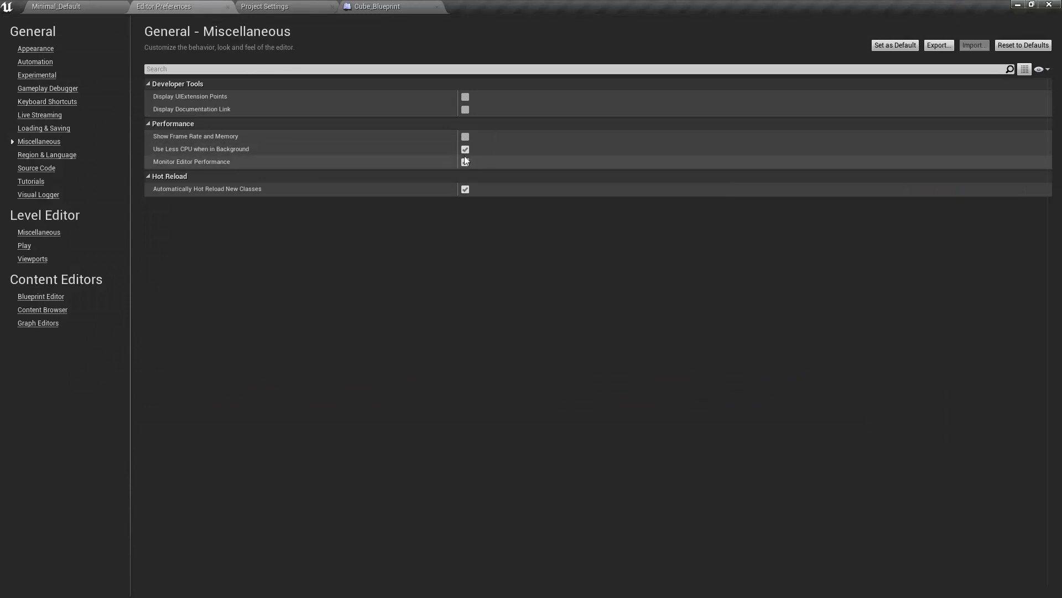
pyautogui.click(464, 161)
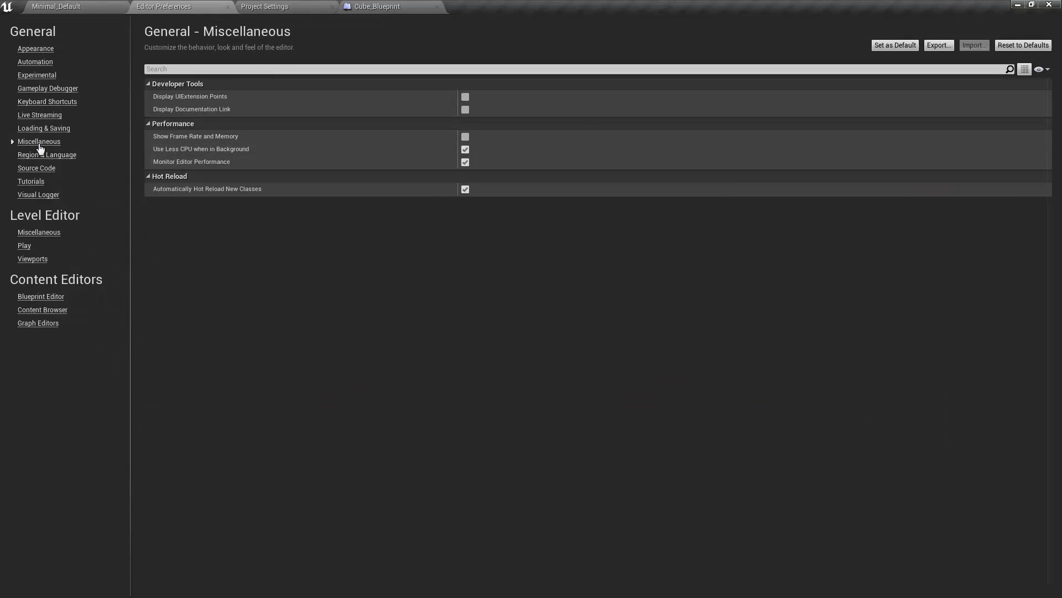
pyautogui.moveTo(39, 146)
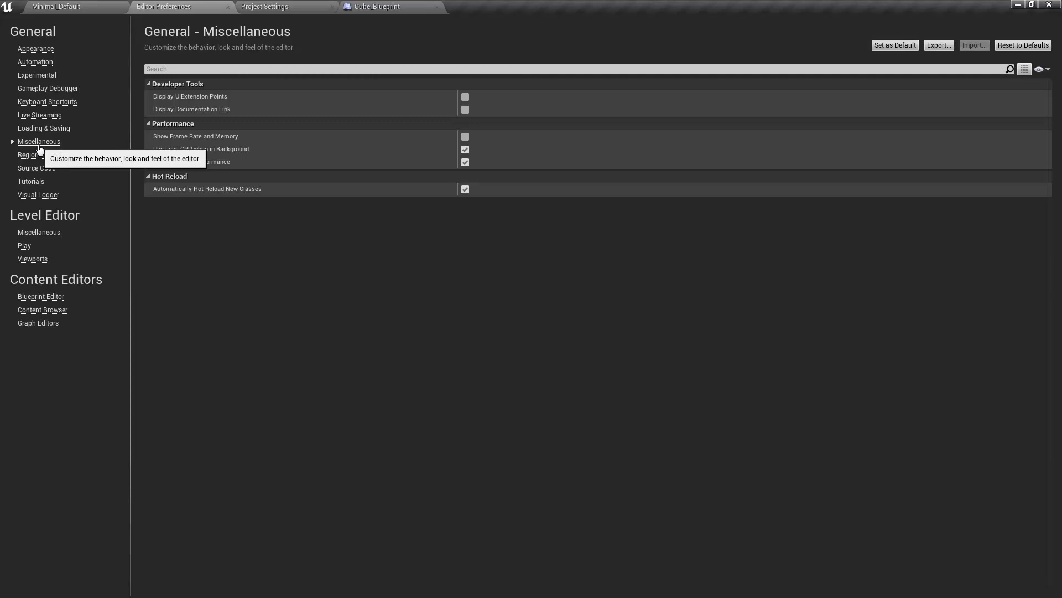
pyautogui.moveTo(79, 143)
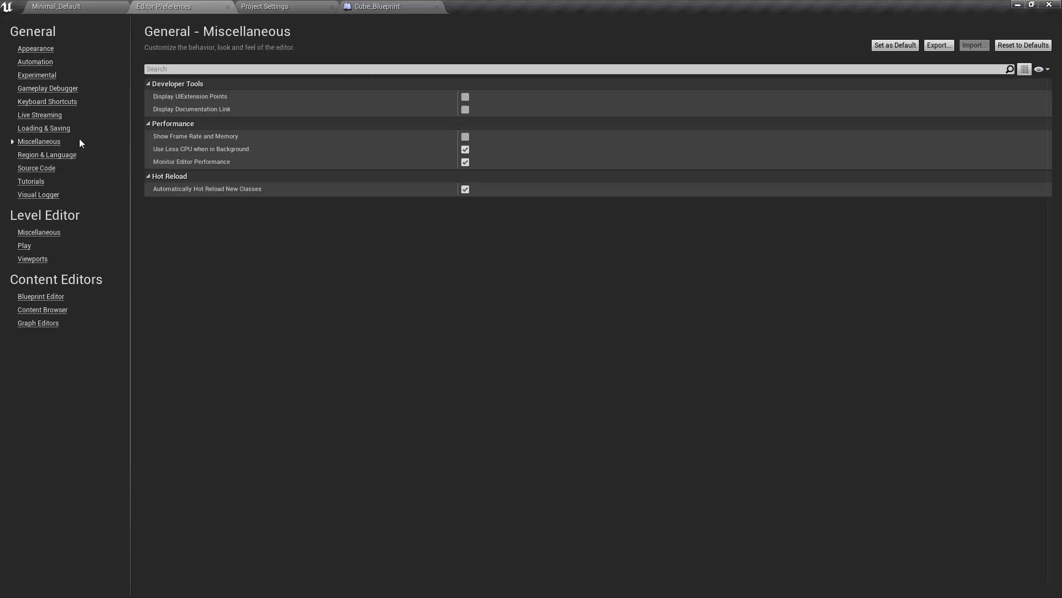
# Step: In Viewports preferences, insert a new Decimal Grid Sizes entry of 2.5 after 1.0
pyautogui.click(32, 259)
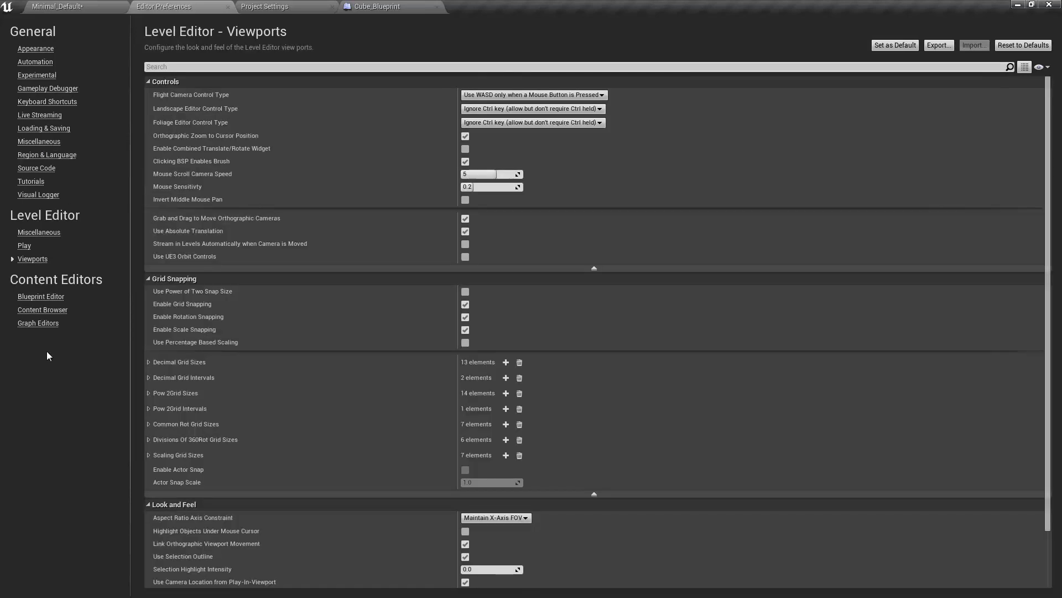
pyautogui.moveTo(106, 492)
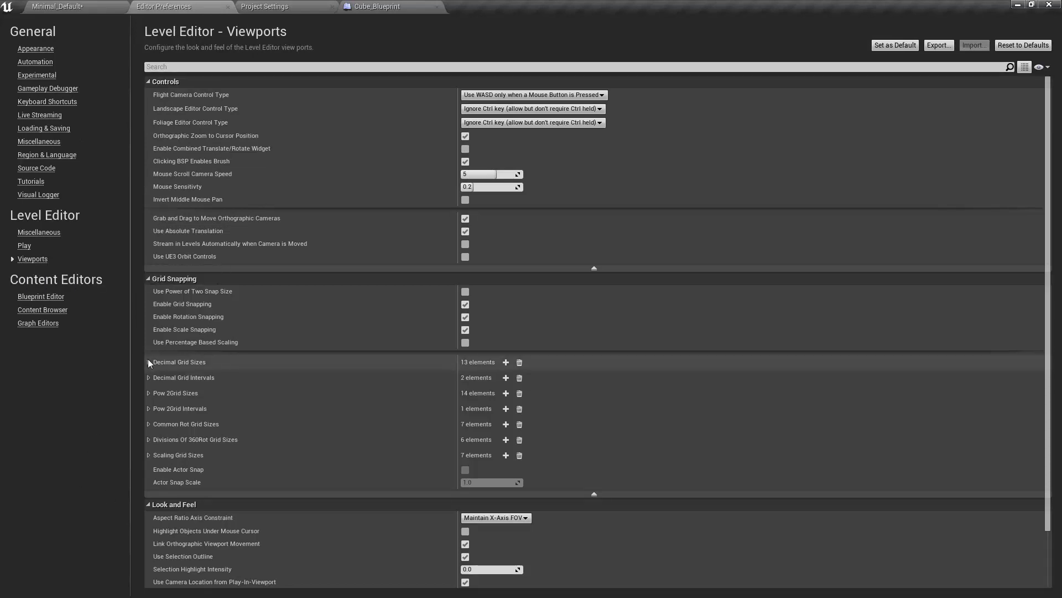
pyautogui.moveTo(179, 408)
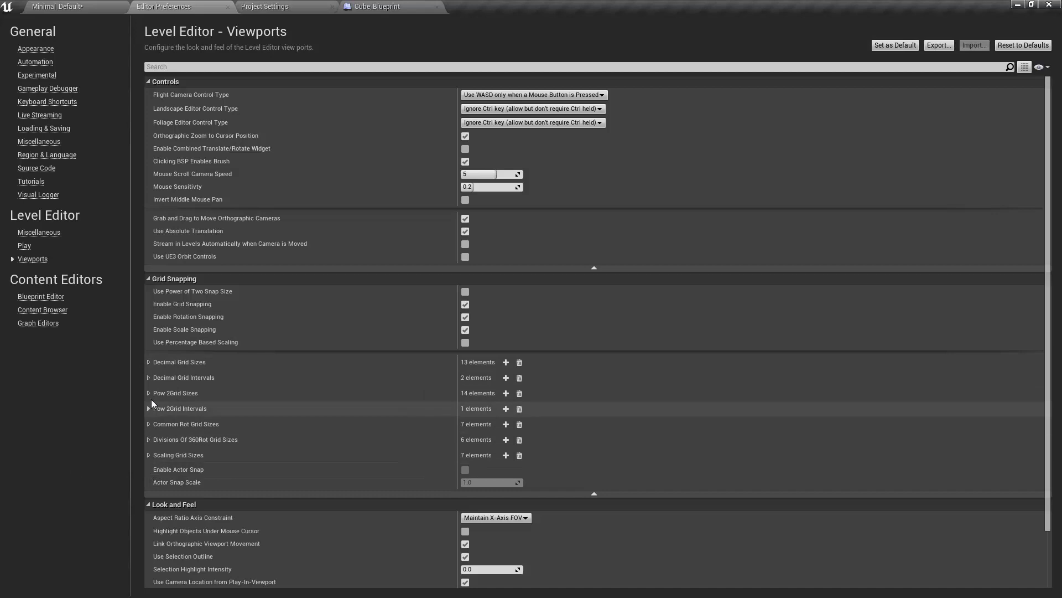
pyautogui.click(148, 361)
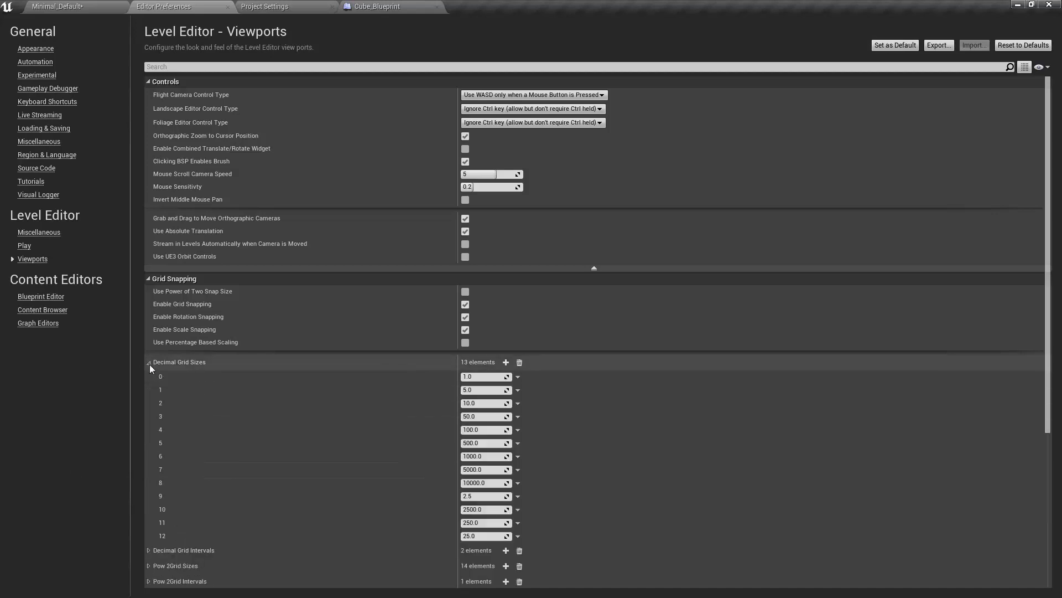
pyautogui.scroll(-3)
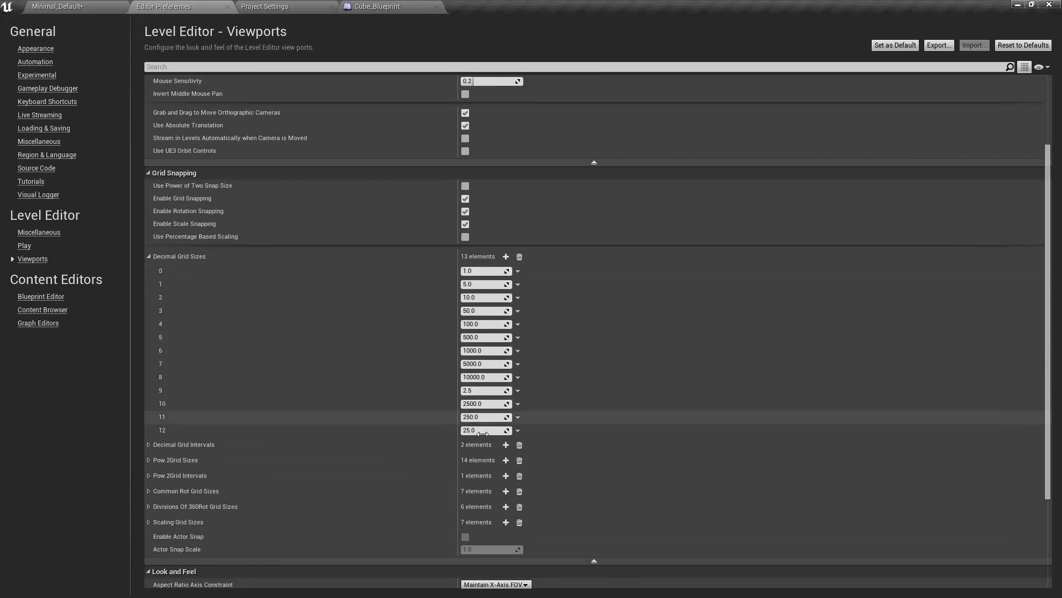
pyautogui.moveTo(485, 310)
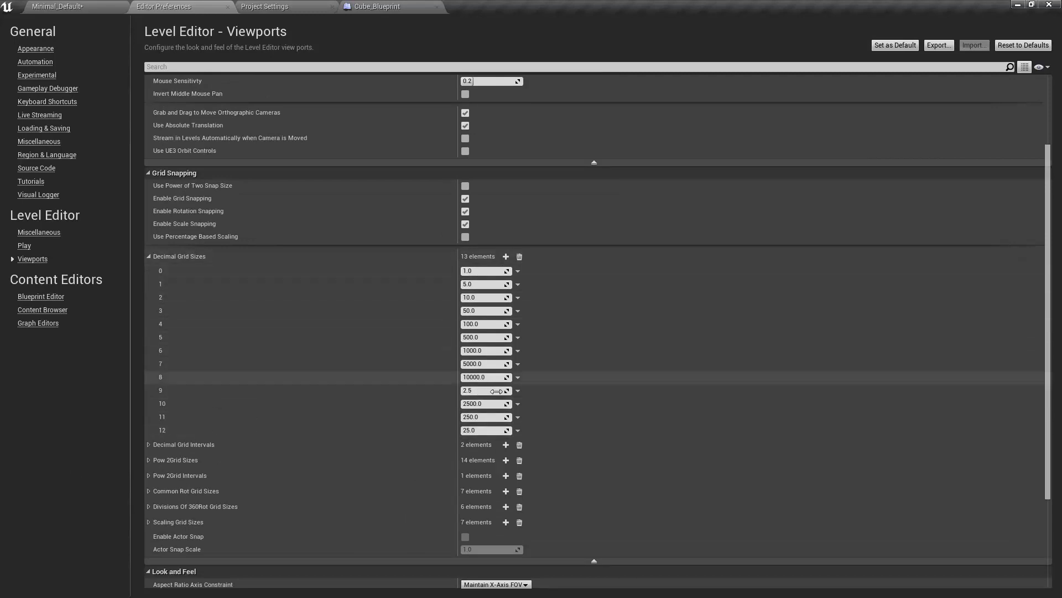
pyautogui.moveTo(521, 285)
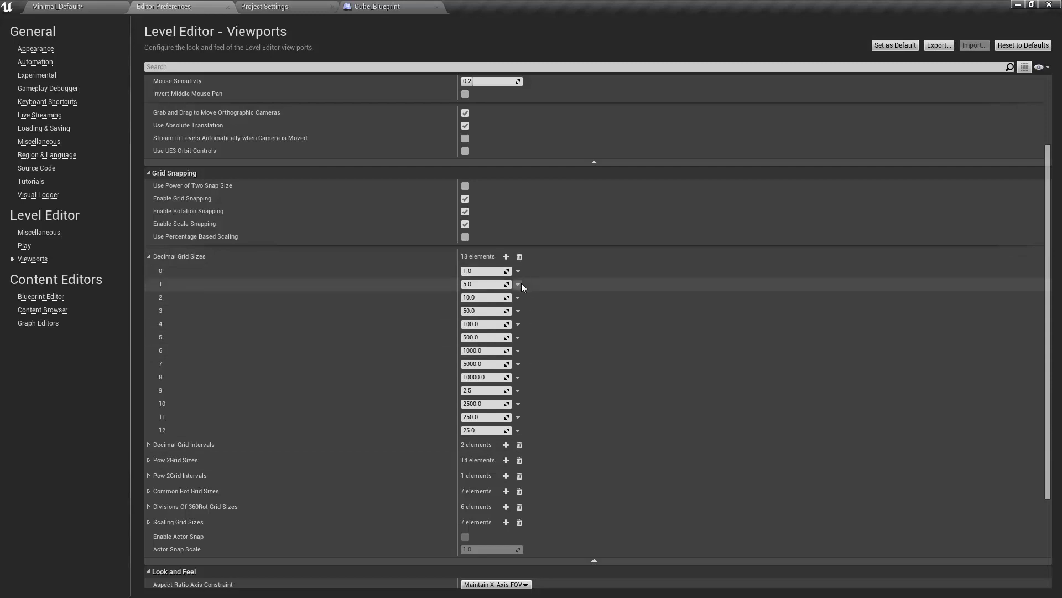
pyautogui.click(517, 284)
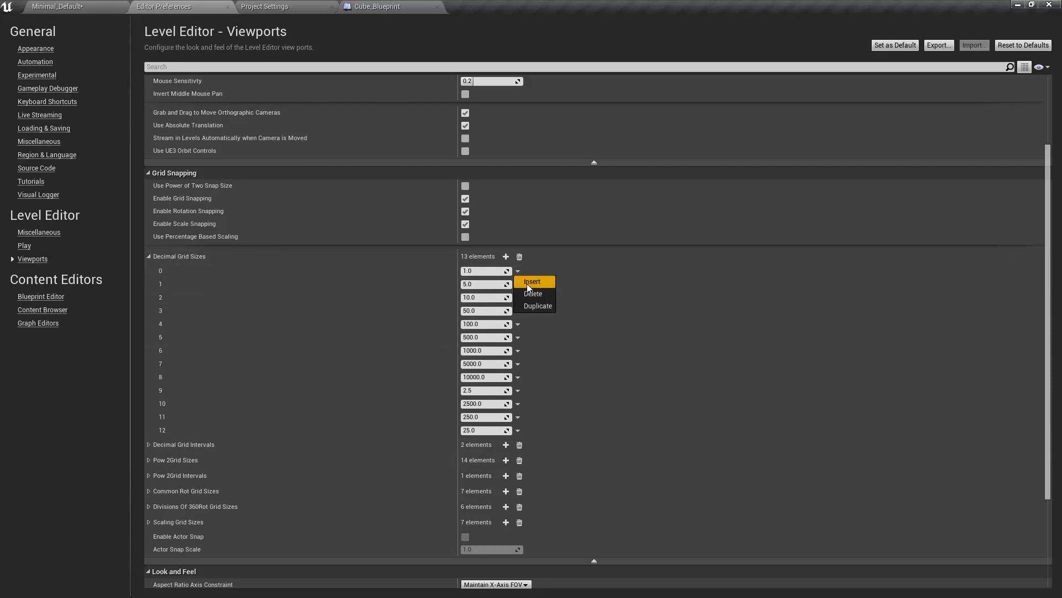
pyautogui.click(533, 281)
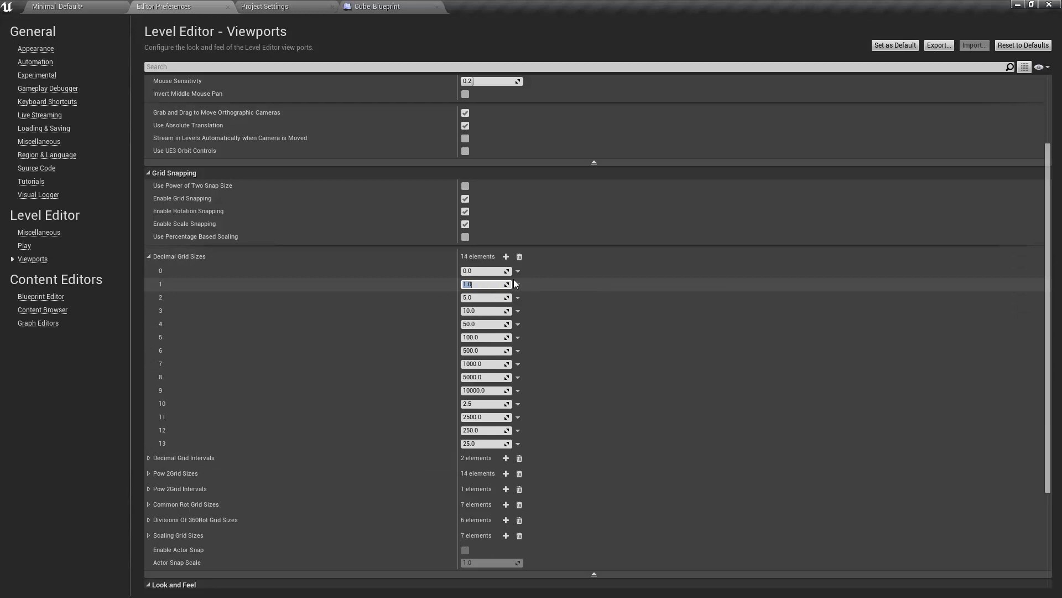
pyautogui.click(485, 270)
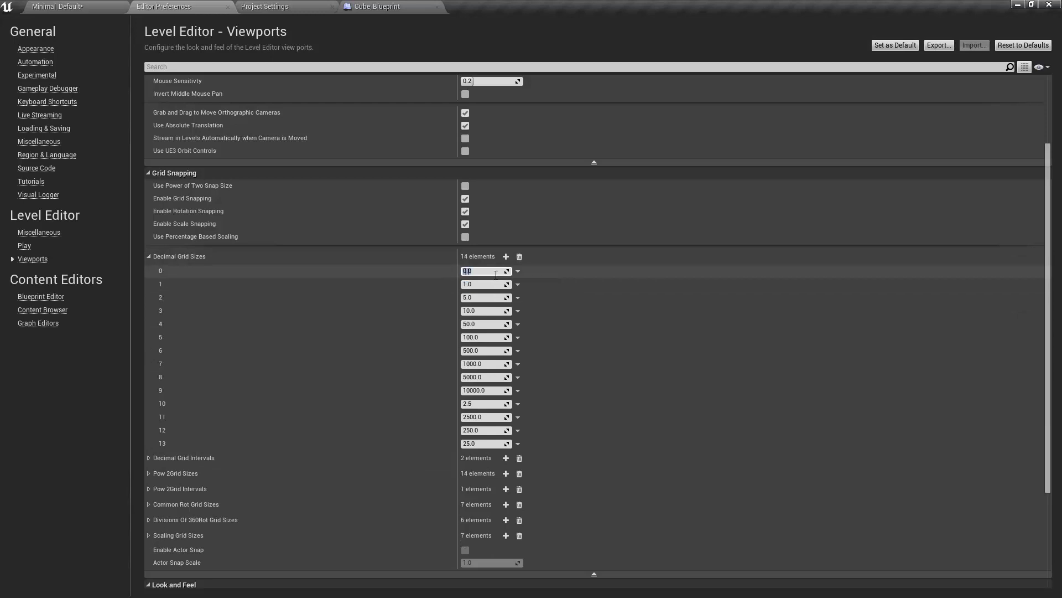
pyautogui.click(484, 284)
pyautogui.write('2.5')
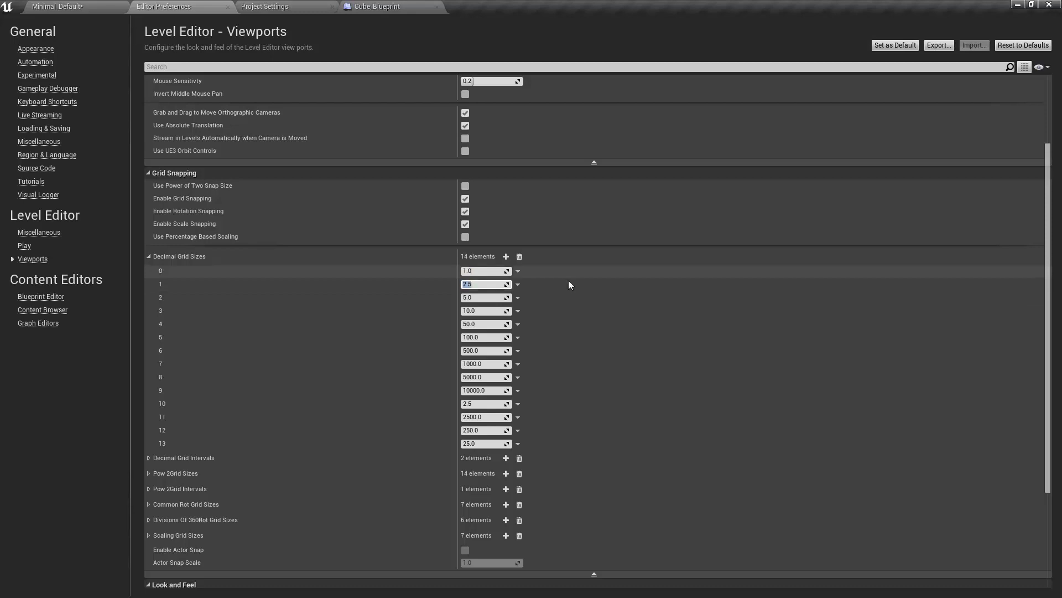
# Step: Insert another grid size entry of 25 right after 10, giving 15 entries
pyautogui.click(516, 324)
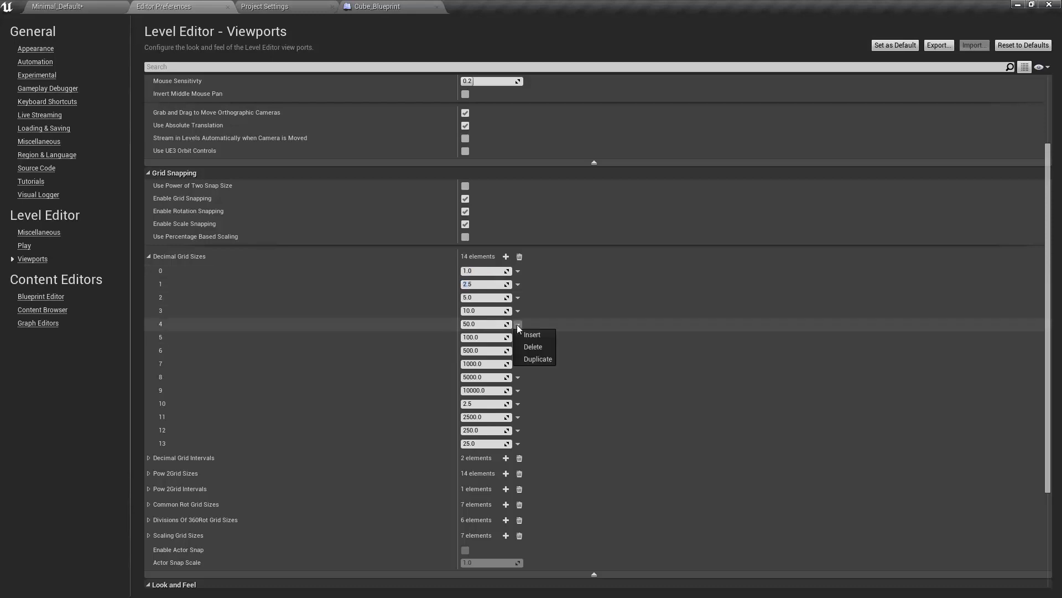
pyautogui.click(532, 334)
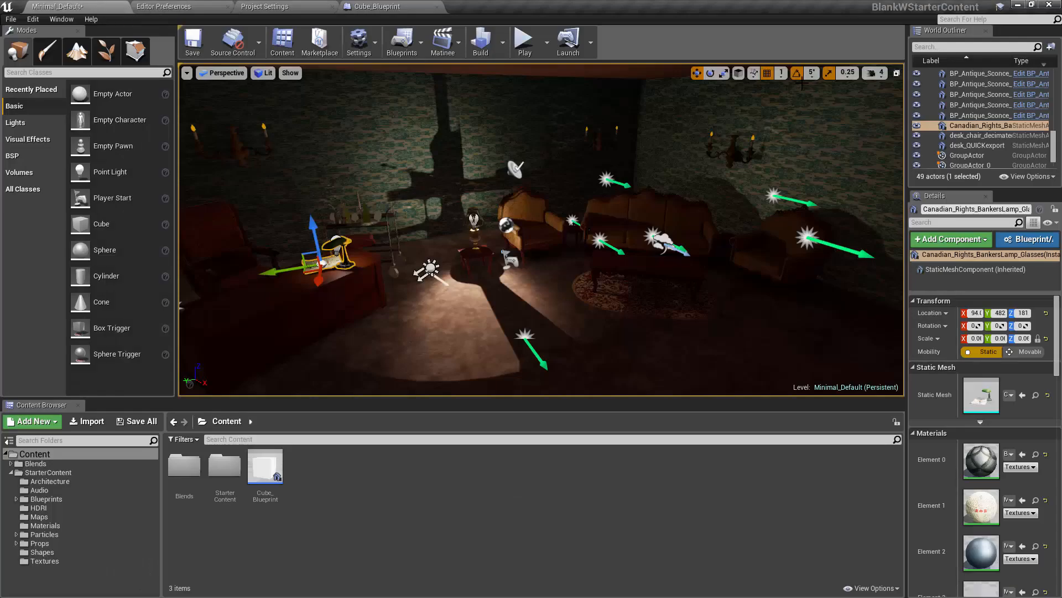
# Step: Confirm the level's grid snap dropdown now offers 2.5 and 25, then return to the viewport preferences
pyautogui.click(814, 73)
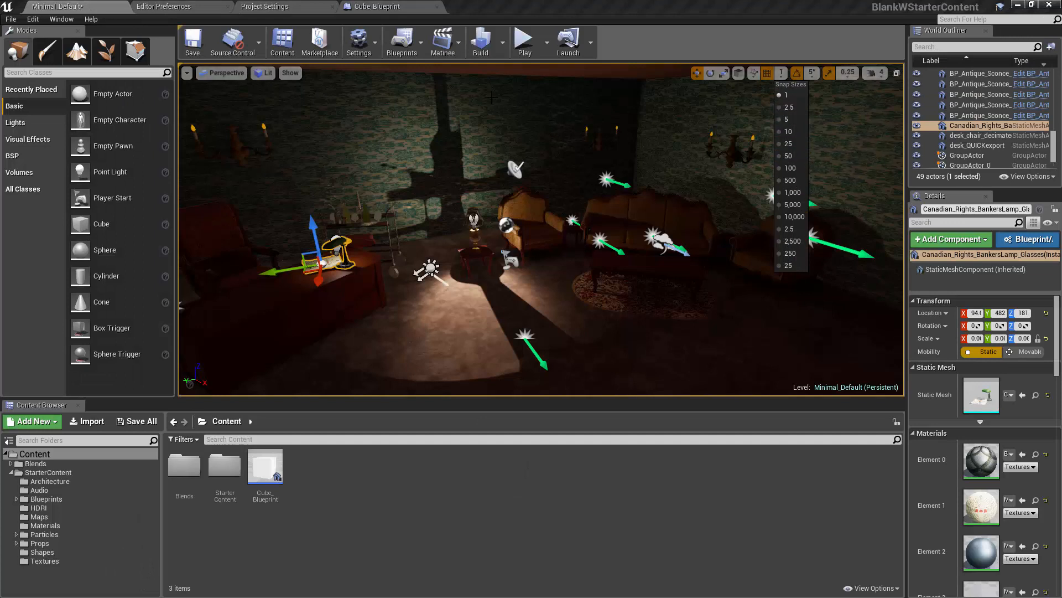
pyautogui.click(163, 7)
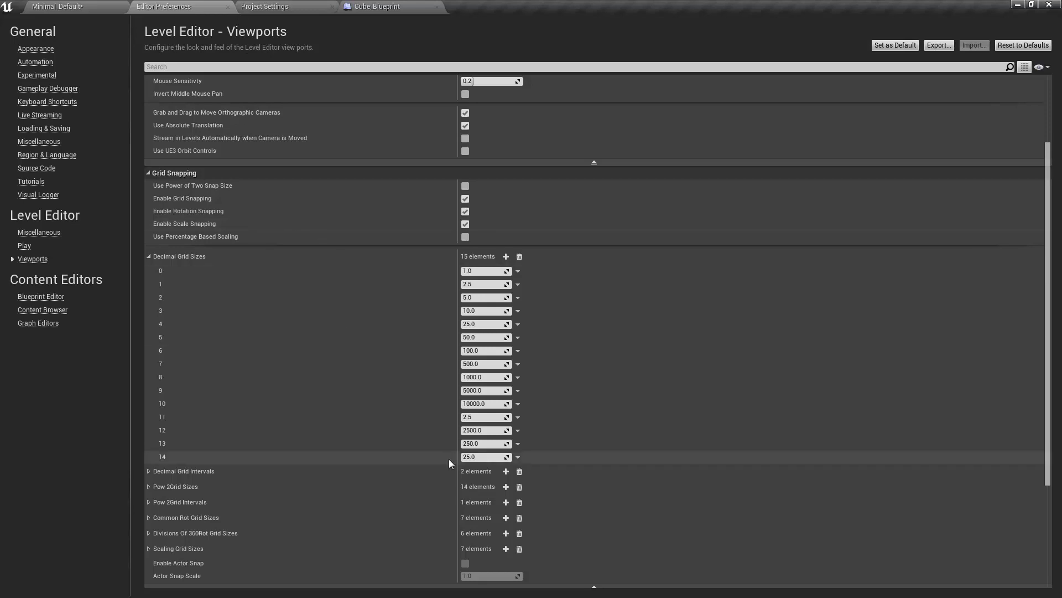
pyautogui.moveTo(133, 447)
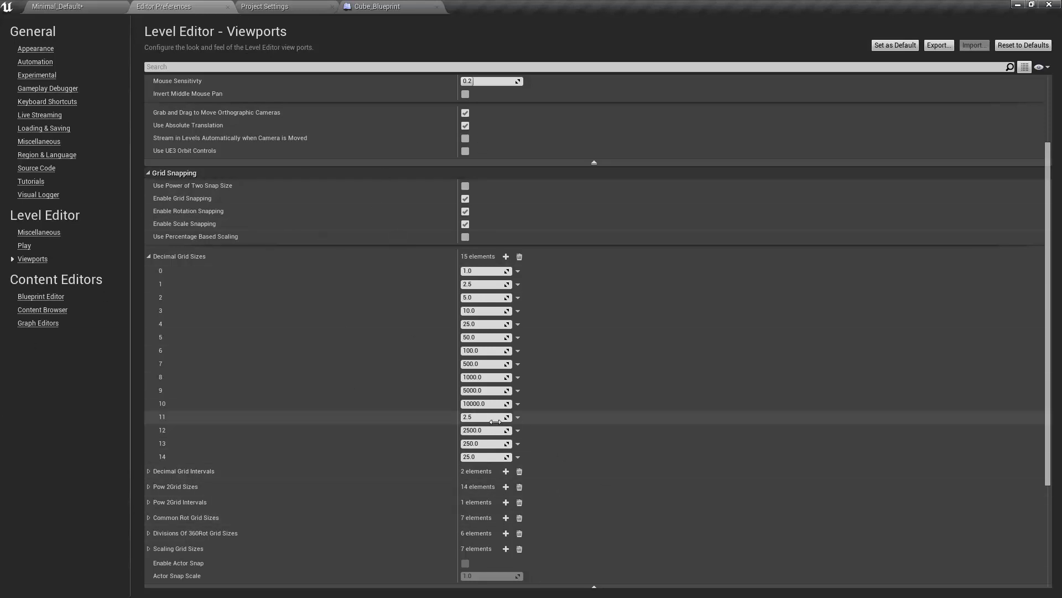
pyautogui.moveTo(485, 443)
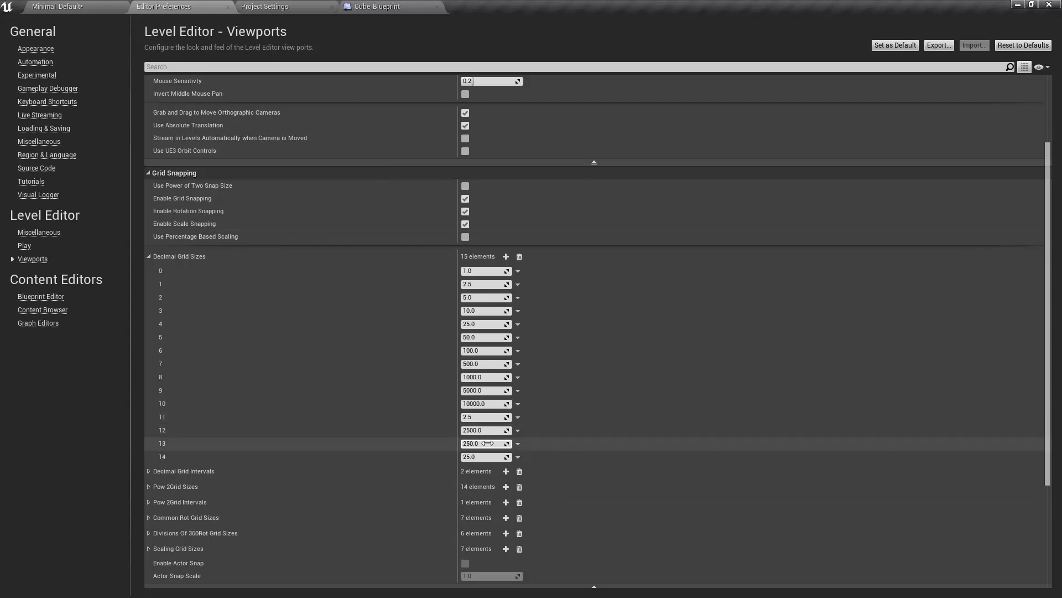
pyautogui.moveTo(484, 455)
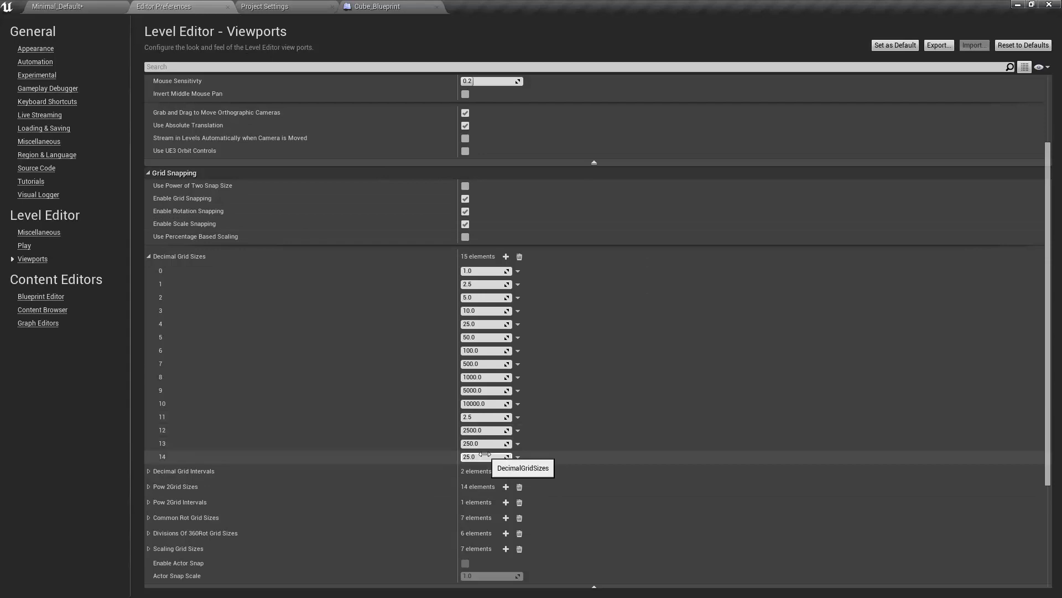
pyautogui.moveTo(46, 297)
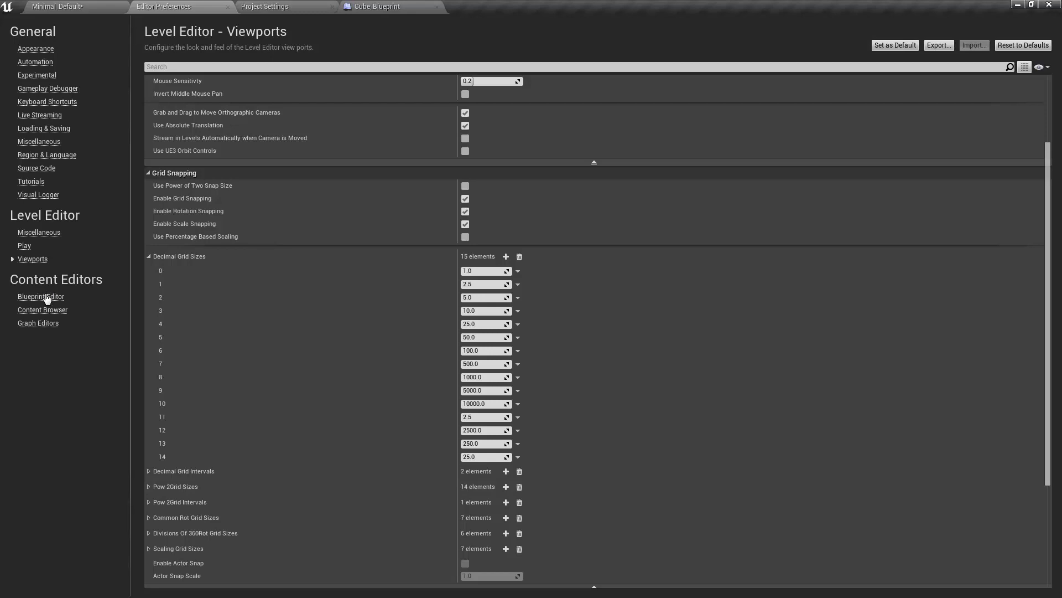
# Step: Enable 'Draw midpoint arrows in Blueprints' in the Blueprint Editor preferences
pyautogui.click(40, 296)
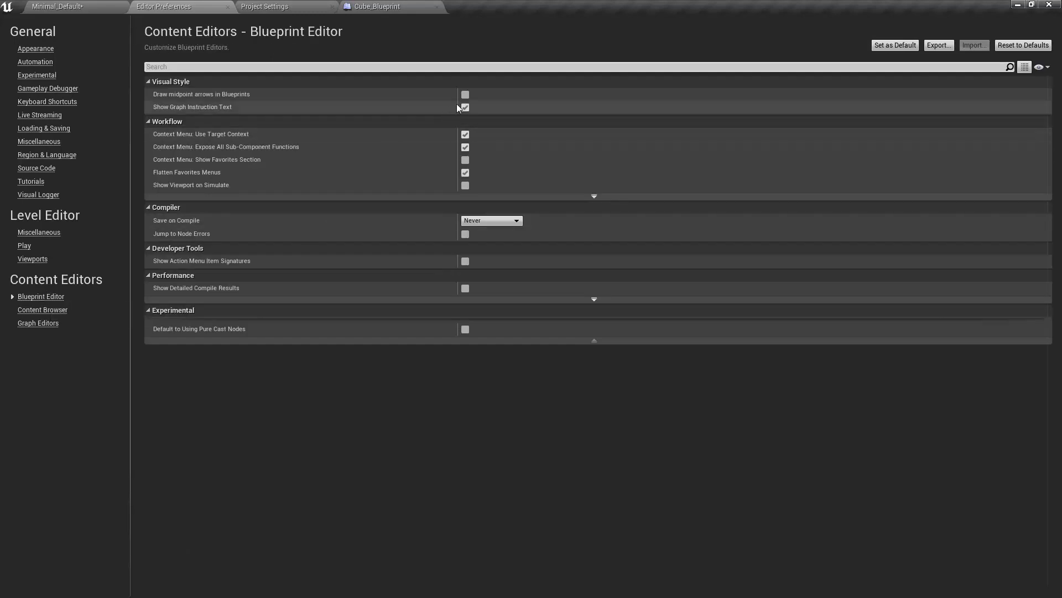
pyautogui.moveTo(465, 94)
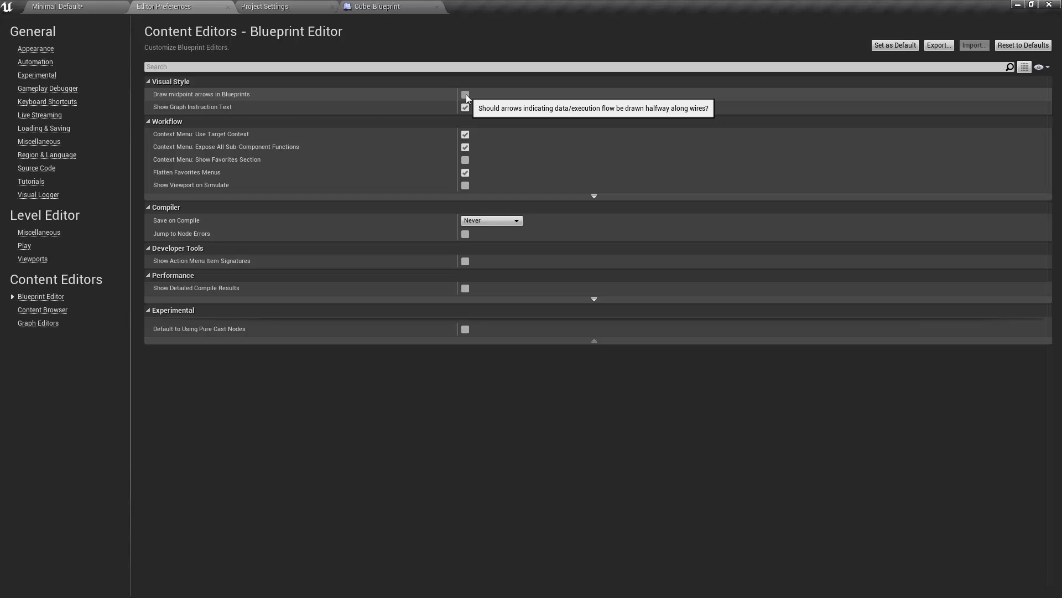
pyautogui.click(464, 94)
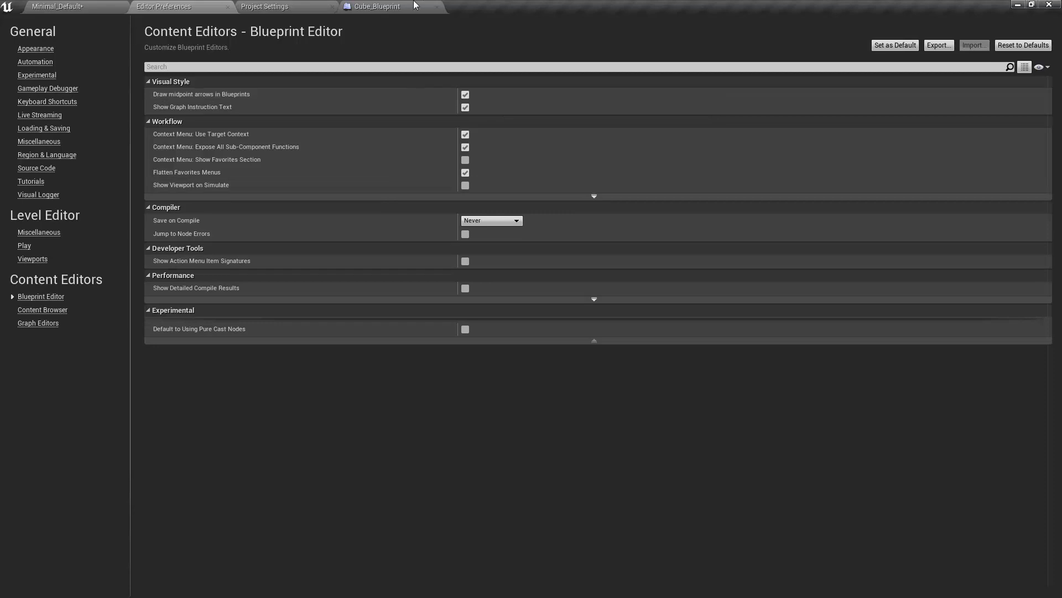
# Step: Start a simulation from the Cube_Blueprint event graph toolbar
pyautogui.click(378, 6)
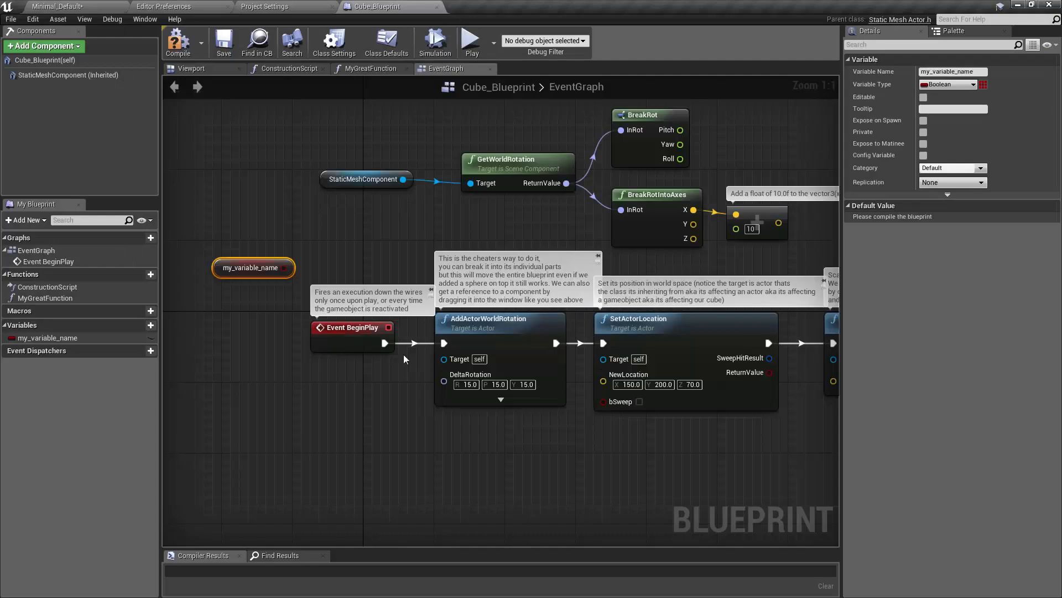
pyautogui.moveTo(488, 446)
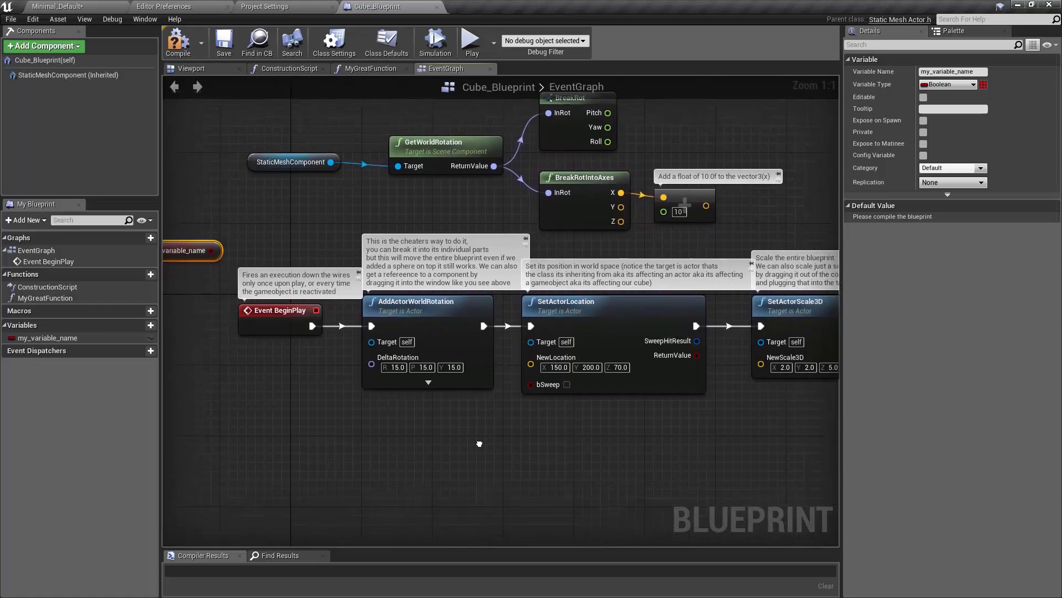
pyautogui.click(435, 42)
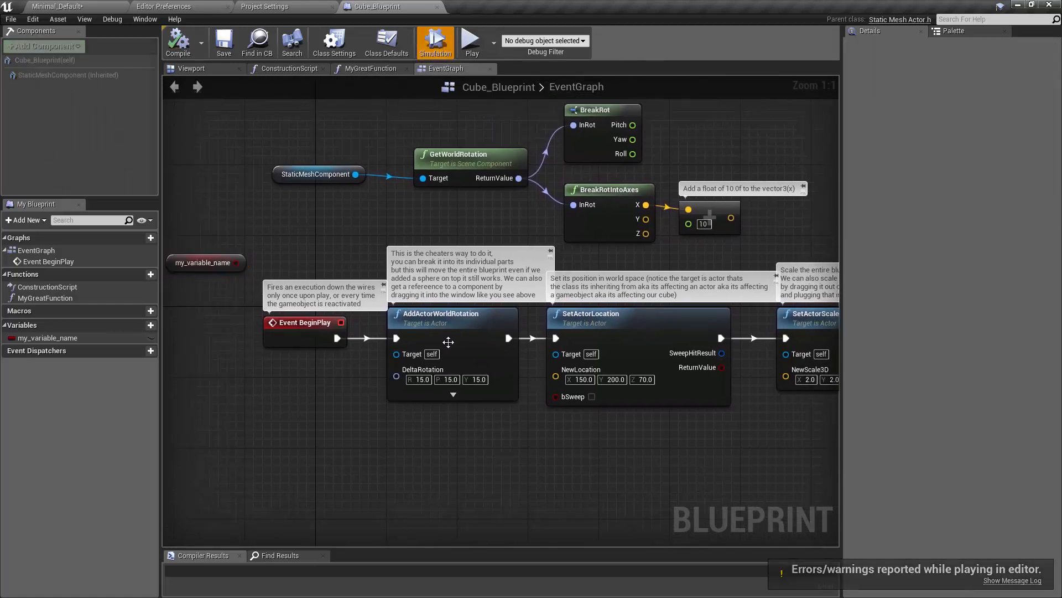
pyautogui.moveTo(304, 339)
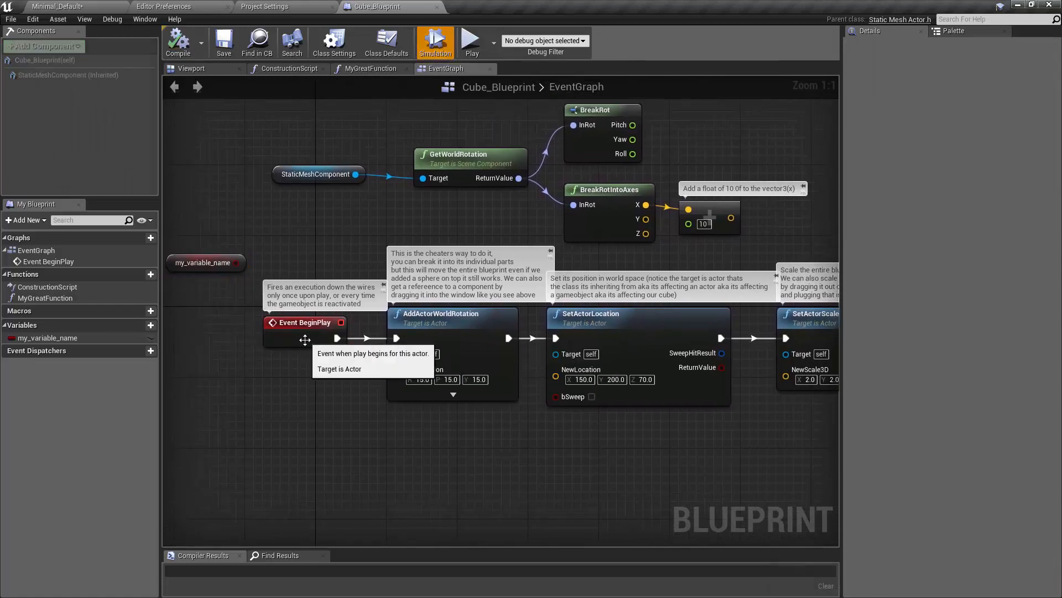
pyautogui.moveTo(790, 446)
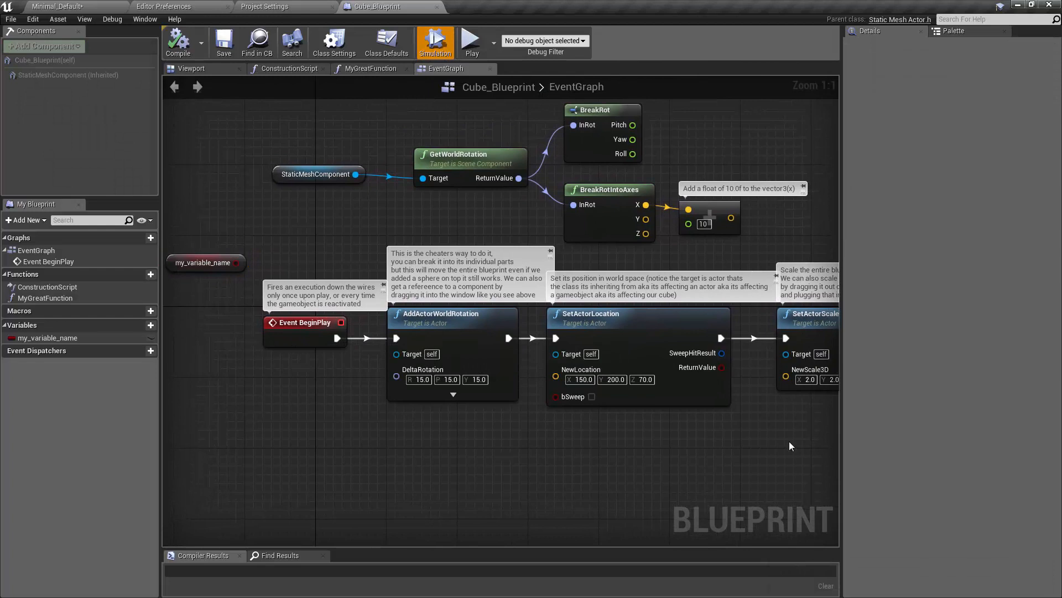
pyautogui.moveTo(143, 322)
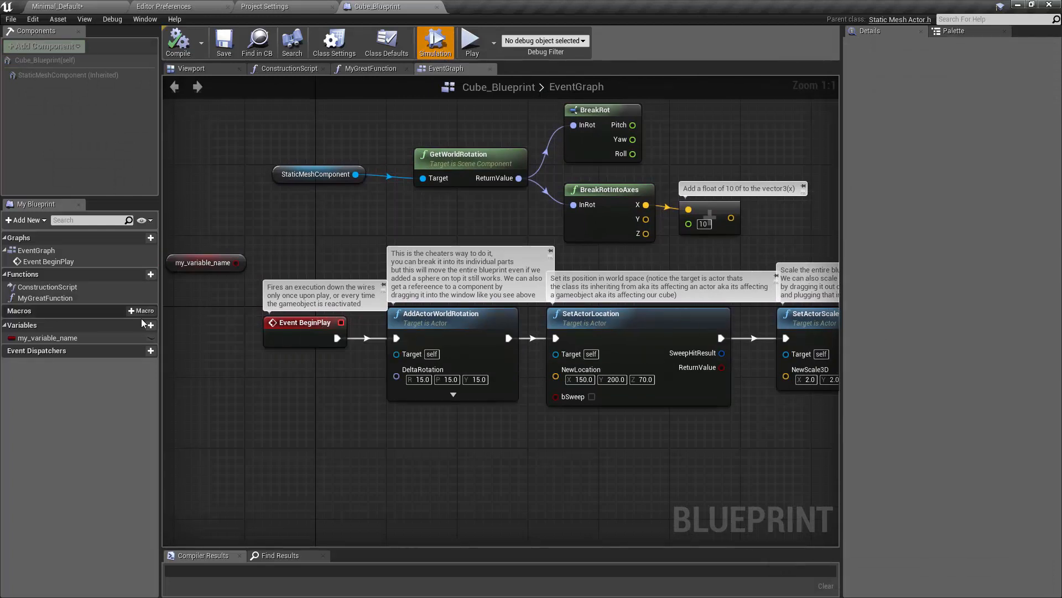
pyautogui.moveTo(835, 337)
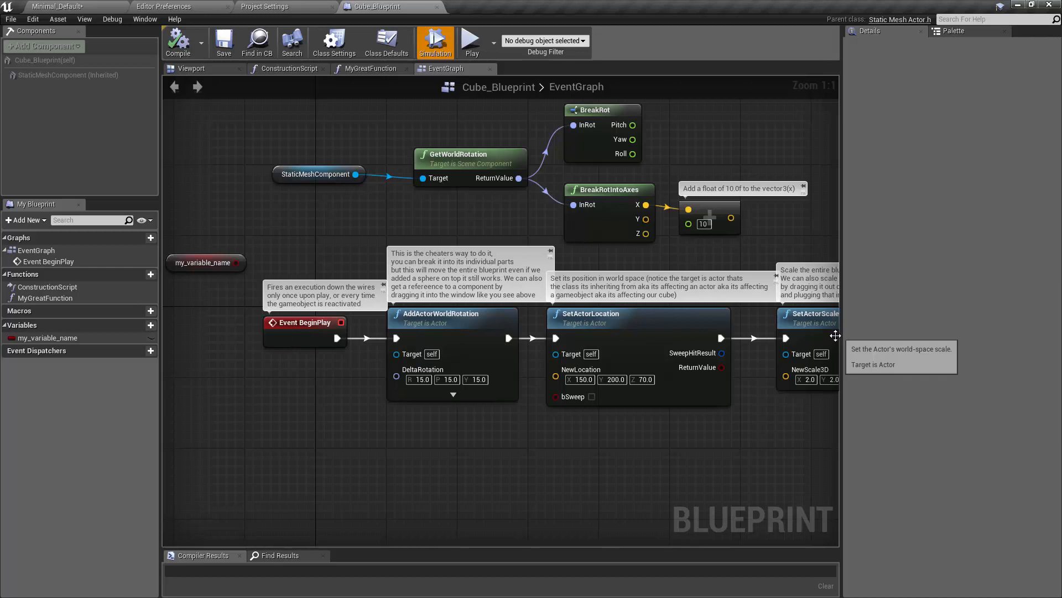
pyautogui.moveTo(923, 331)
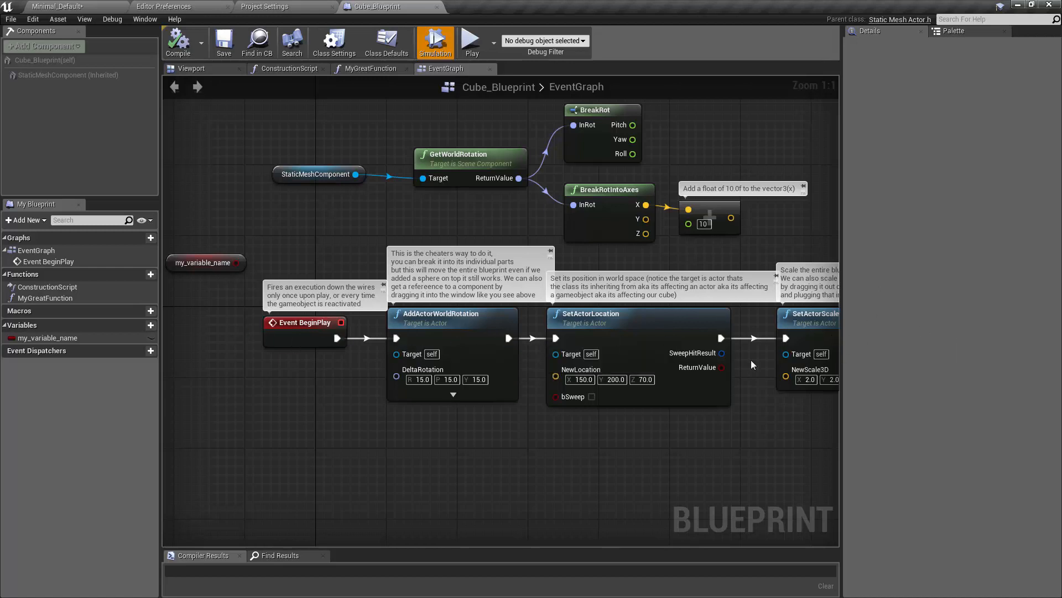
pyautogui.moveTo(361, 177)
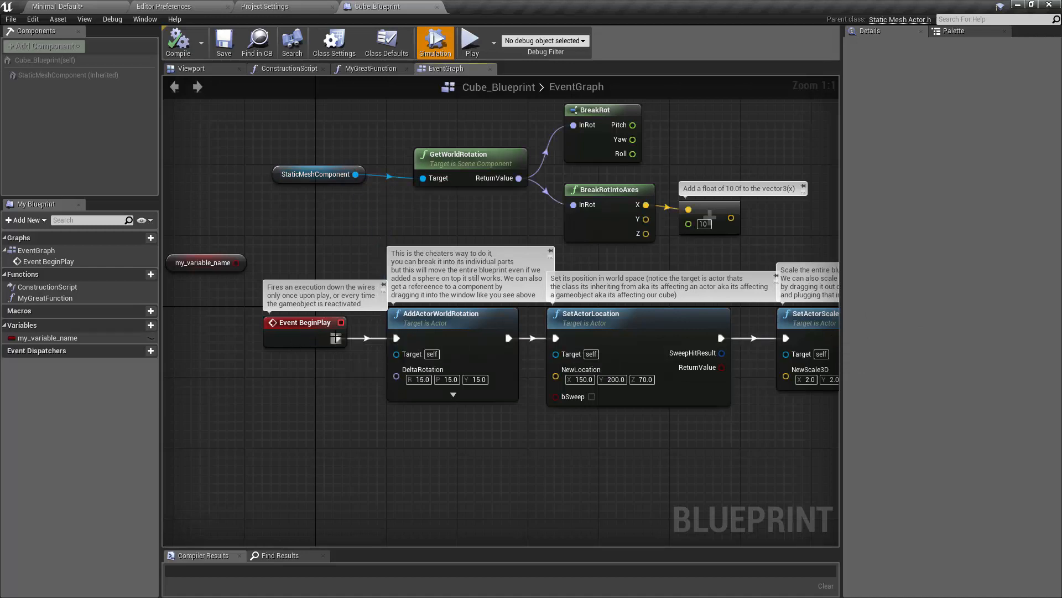
pyautogui.moveTo(359, 277)
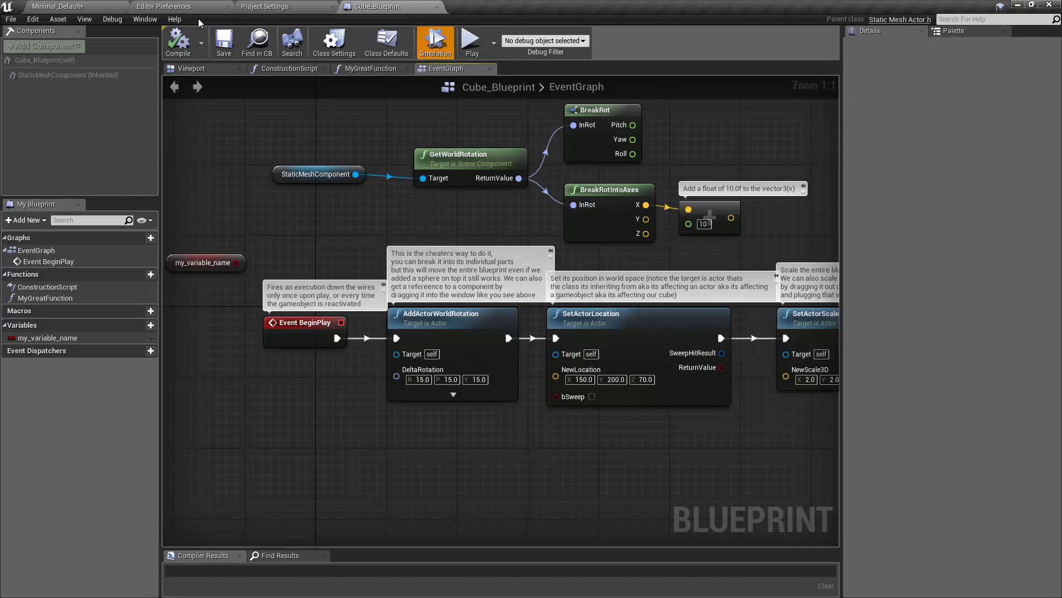
pyautogui.click(164, 7)
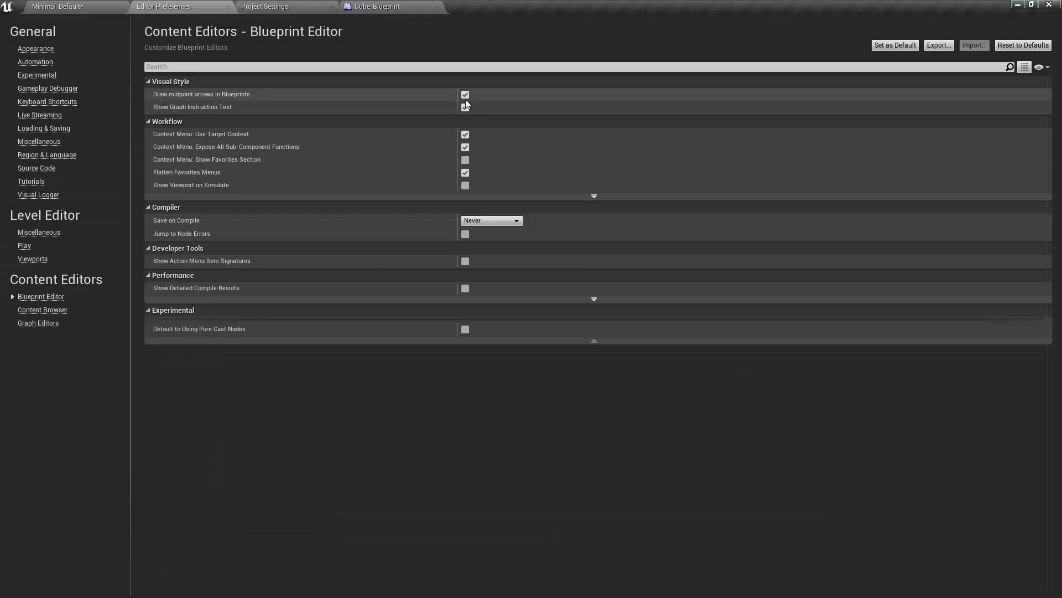
pyautogui.click(377, 6)
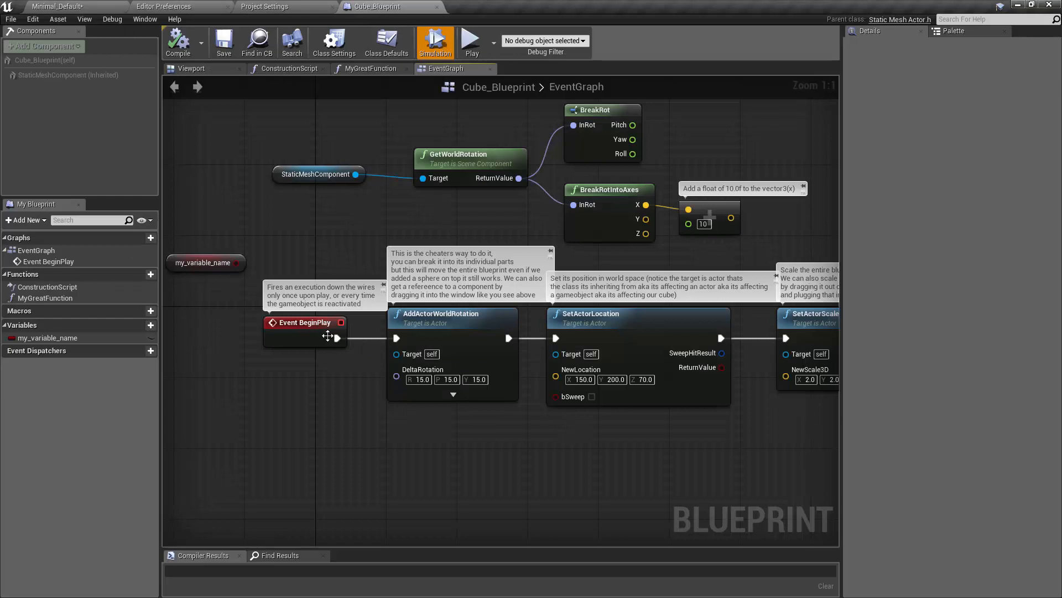
pyautogui.moveTo(331, 261)
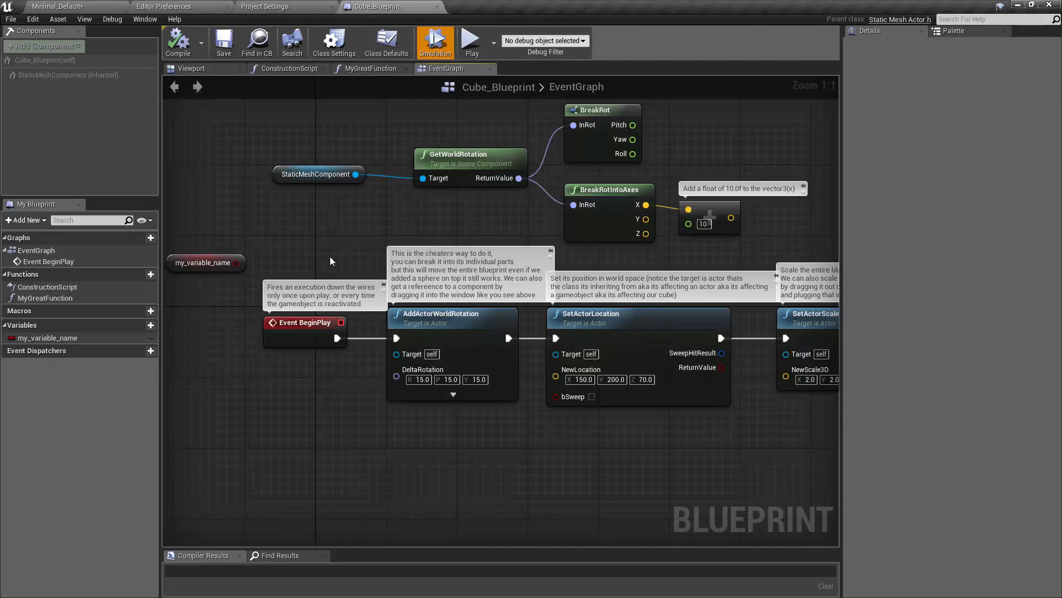
pyautogui.moveTo(319, 173)
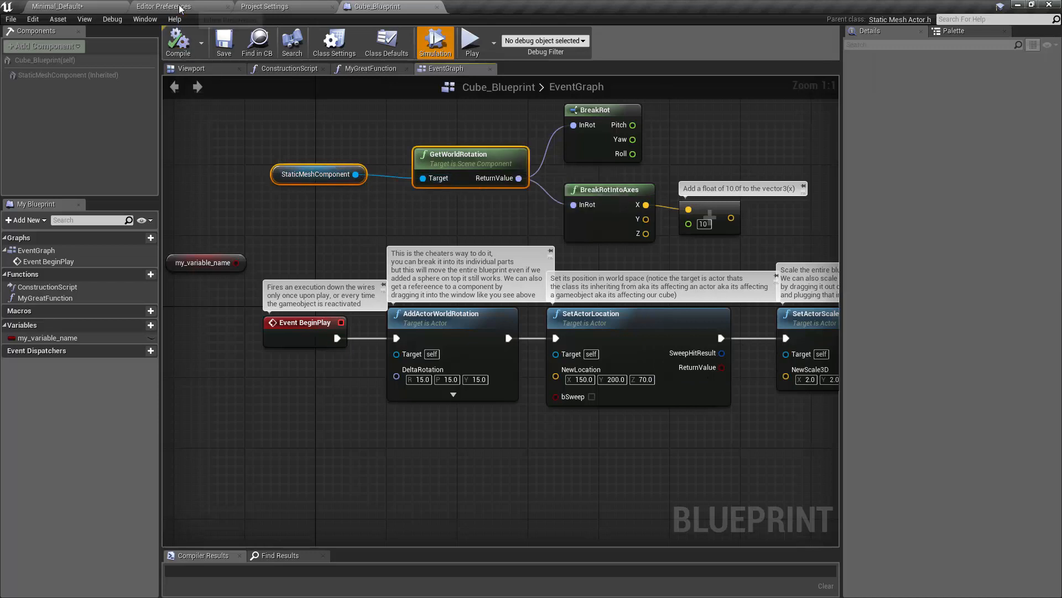
# Step: Show the Graph Editors preferences with pin colours and node title colours
pyautogui.click(164, 7)
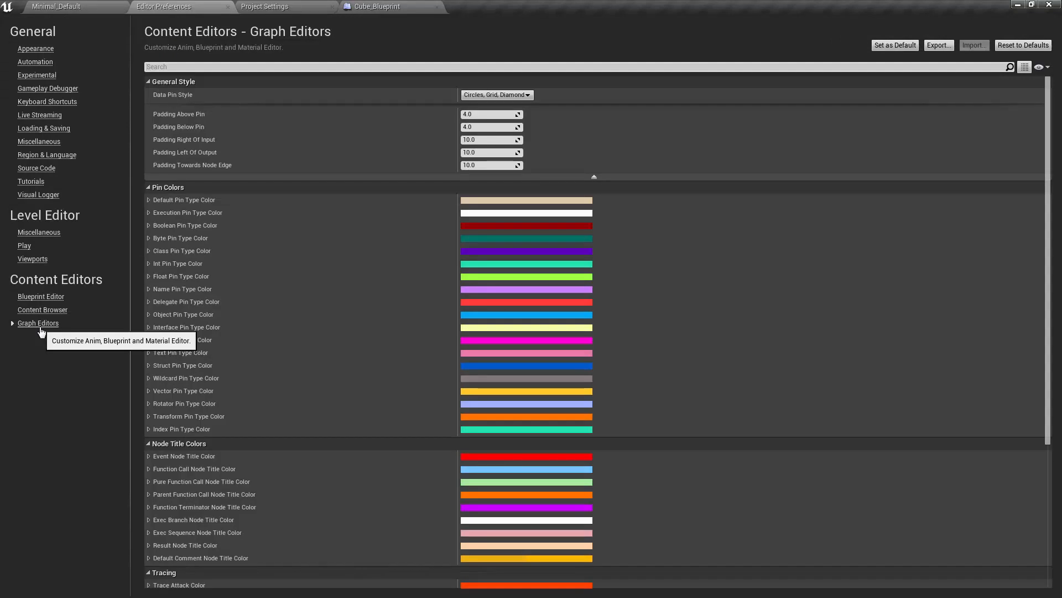
pyautogui.moveTo(494, 100)
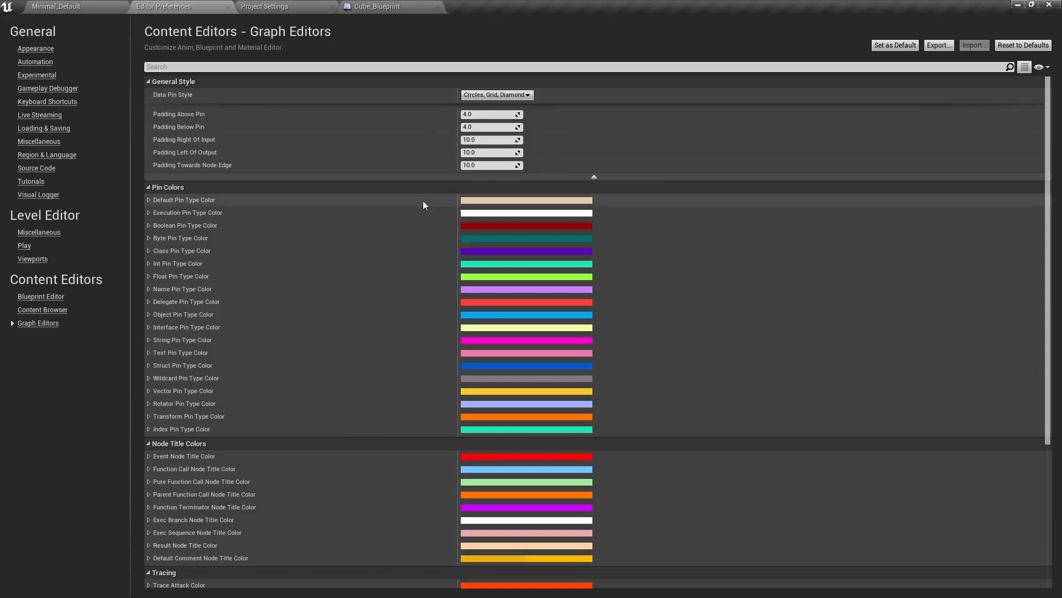
pyautogui.moveTo(498, 416)
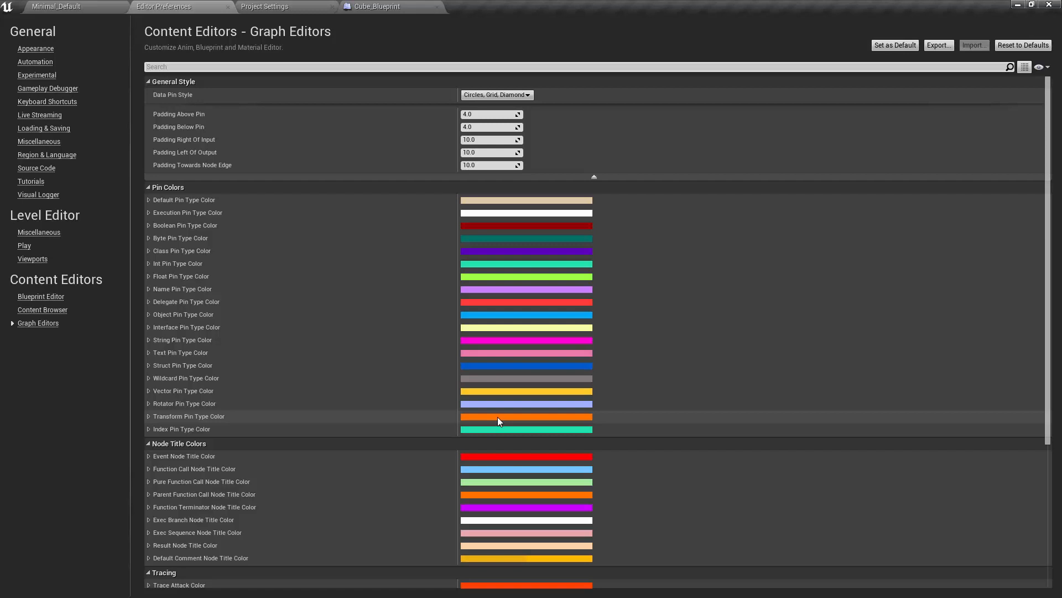
pyautogui.moveTo(270, 34)
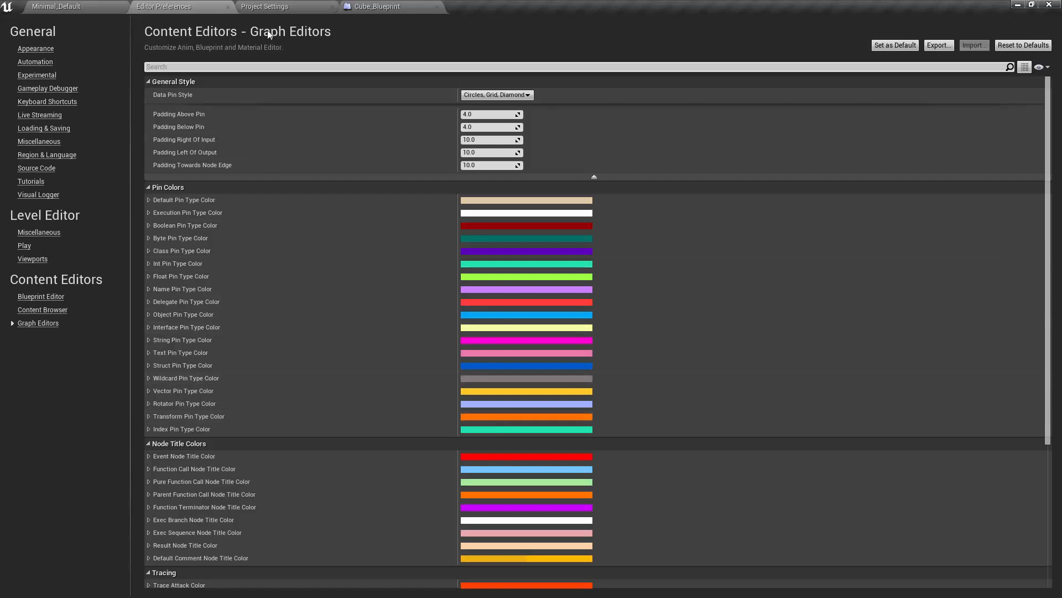
# Step: In Project Settings Maps & Modes, browse the available Editor Startup Maps
pyautogui.click(264, 6)
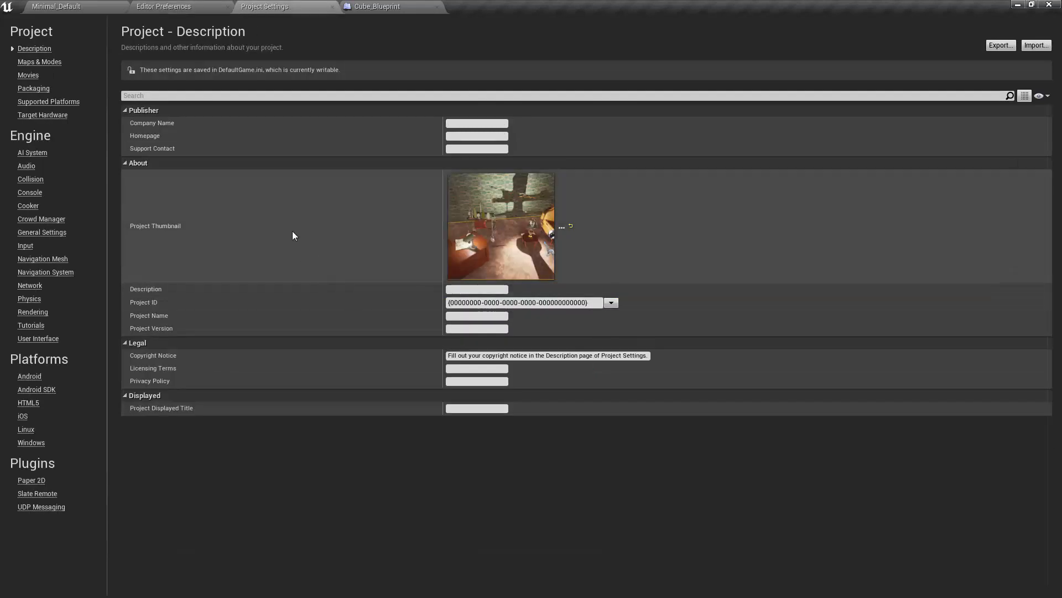
pyautogui.moveTo(667, 501)
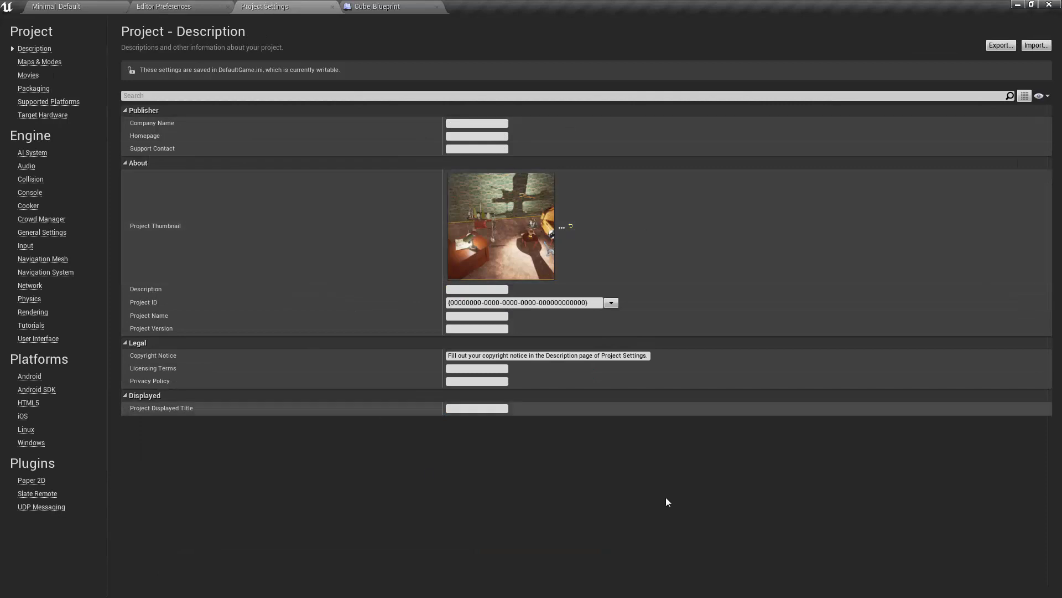
pyautogui.moveTo(49, 62)
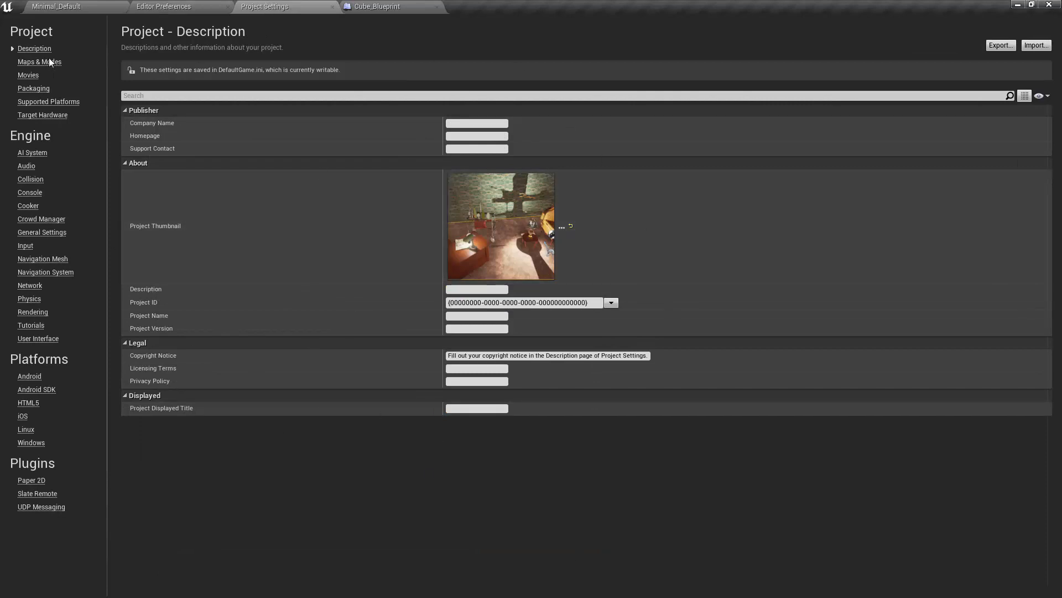
pyautogui.click(39, 62)
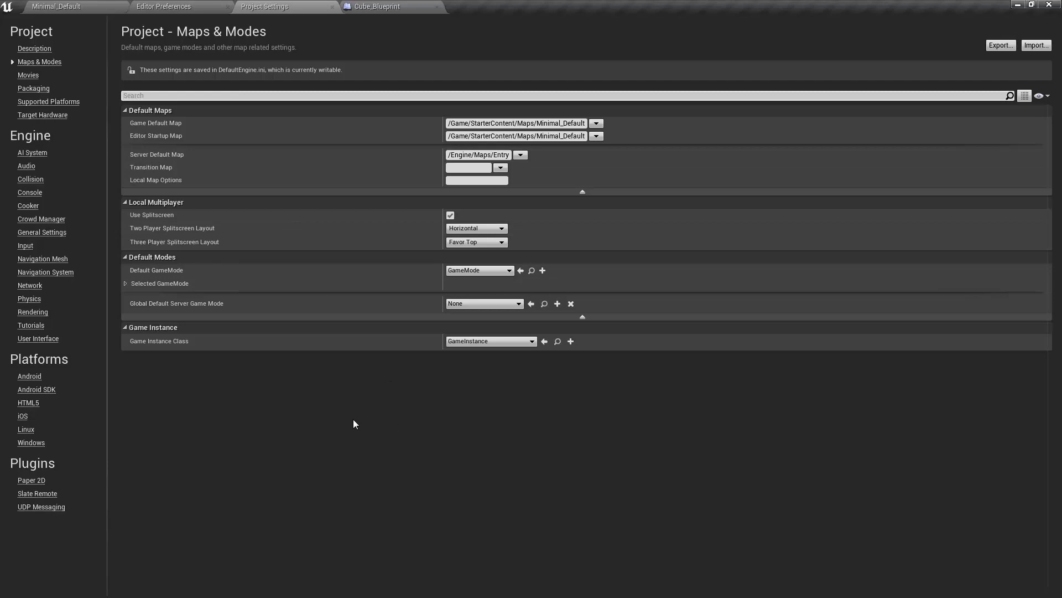
pyautogui.moveTo(352, 130)
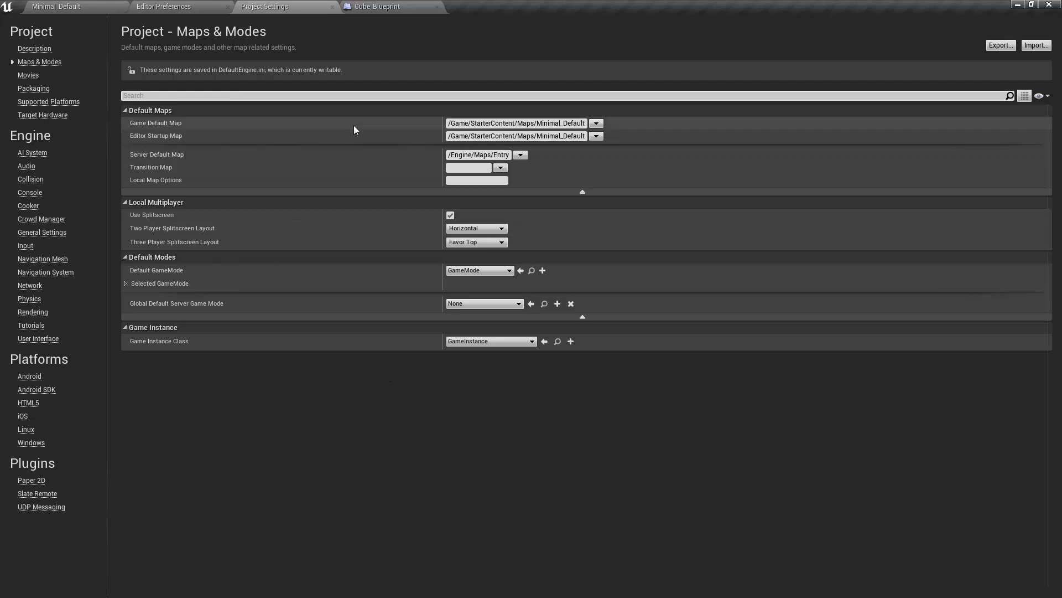
pyautogui.moveTo(341, 143)
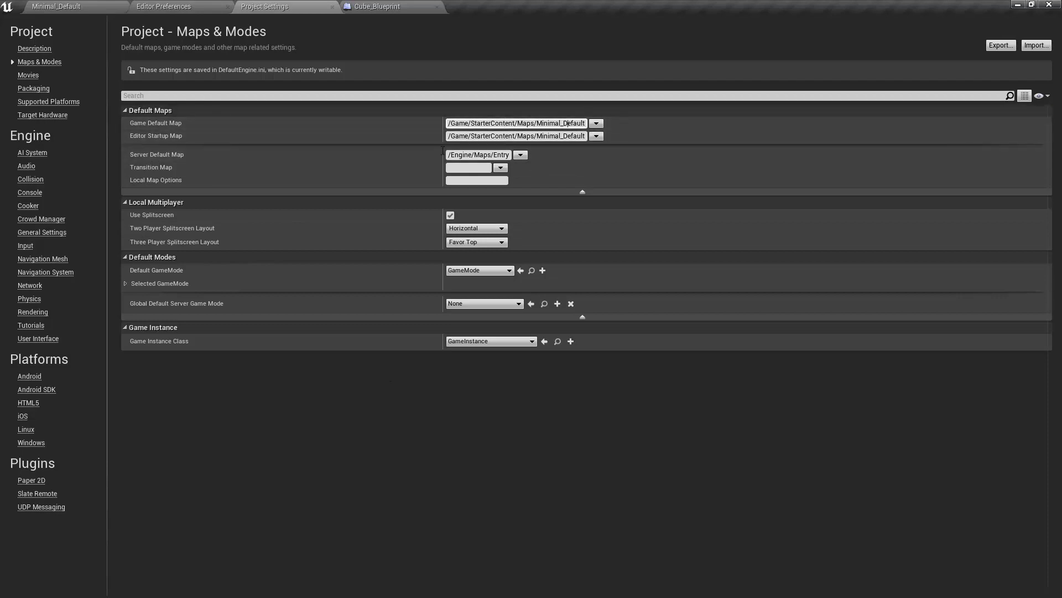
pyautogui.moveTo(277, 292)
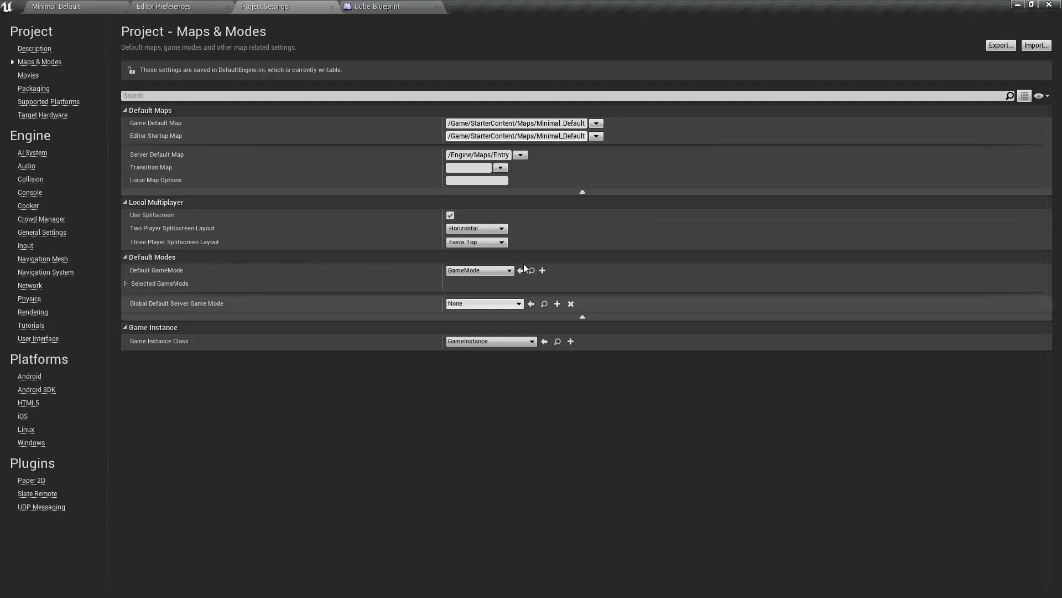
pyautogui.moveTo(533, 161)
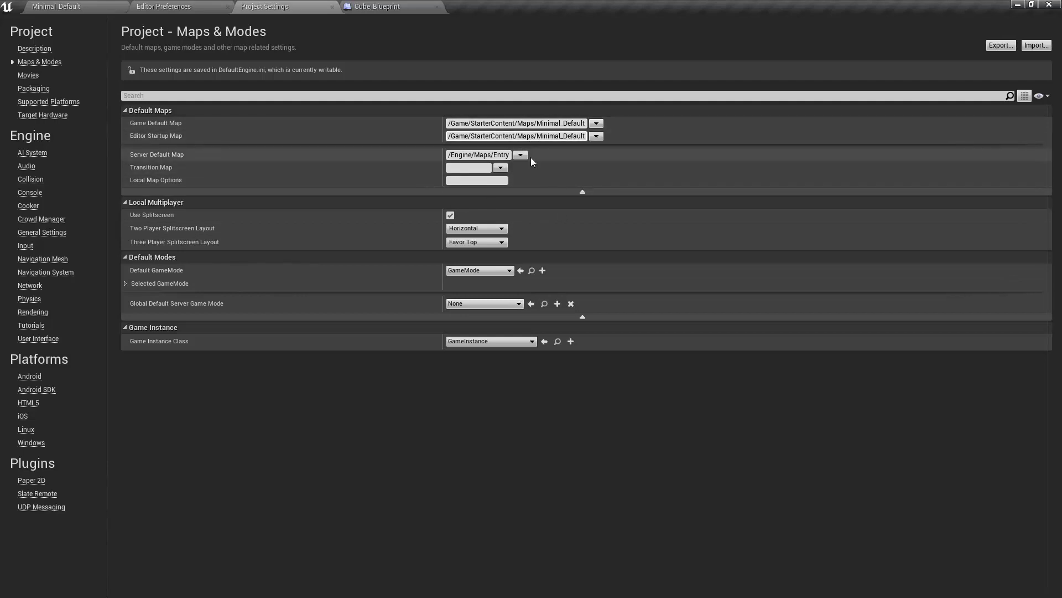
pyautogui.moveTo(562, 224)
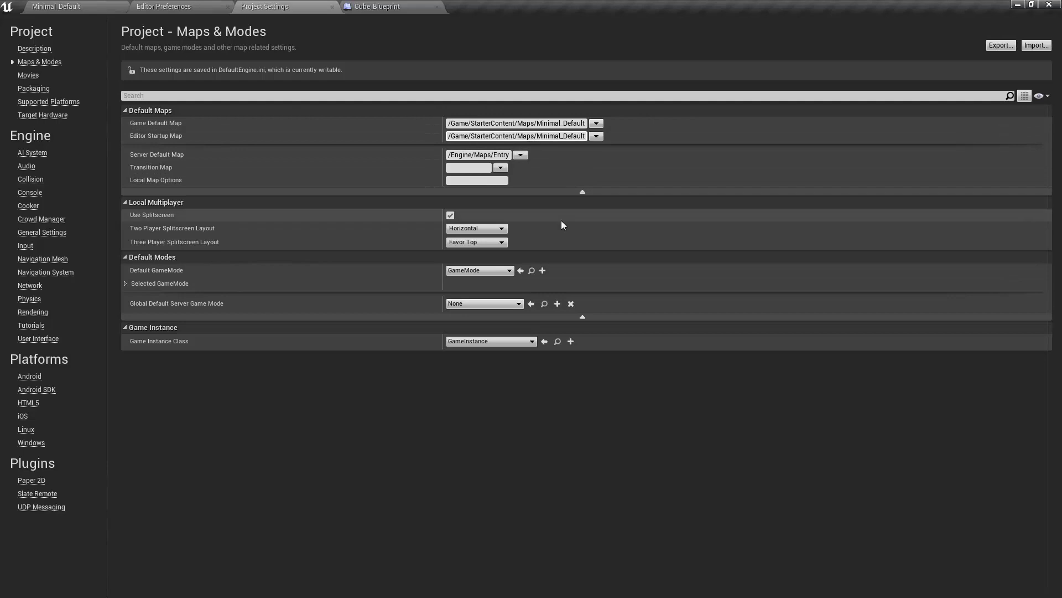
pyautogui.moveTo(519, 135)
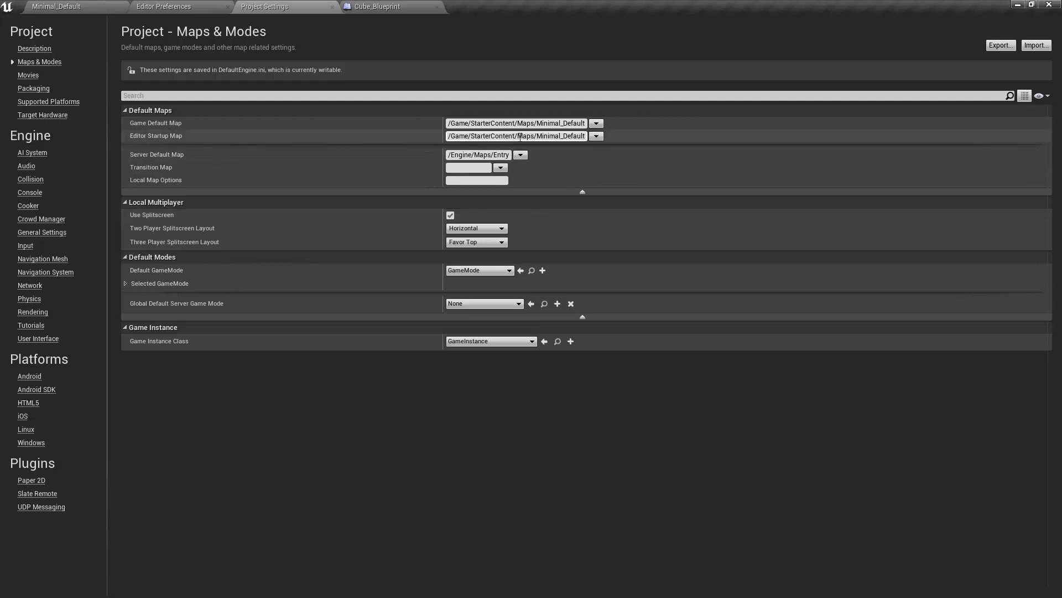
pyautogui.moveTo(517, 135)
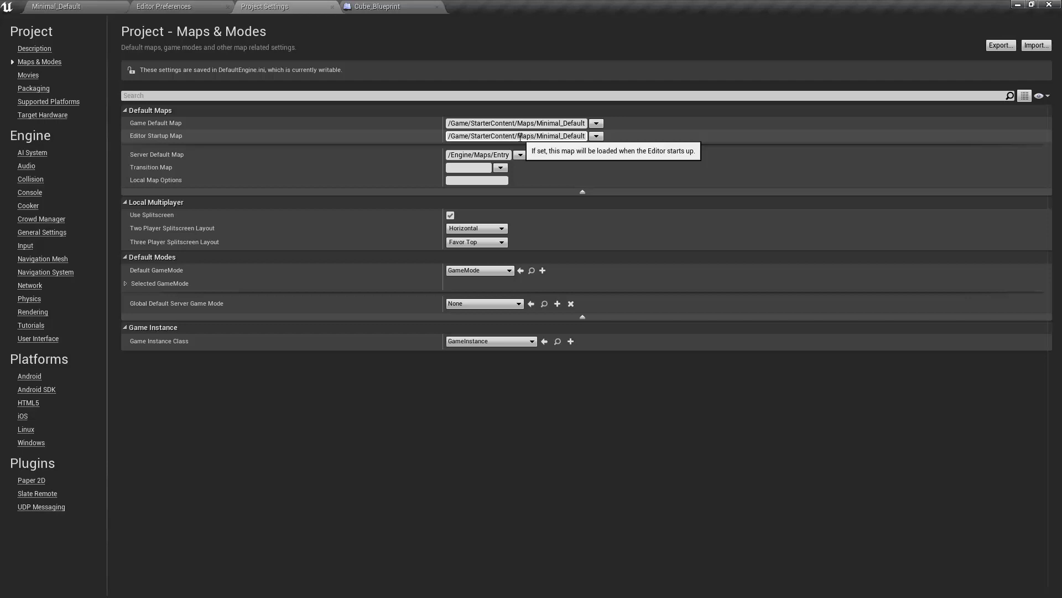
pyautogui.click(595, 135)
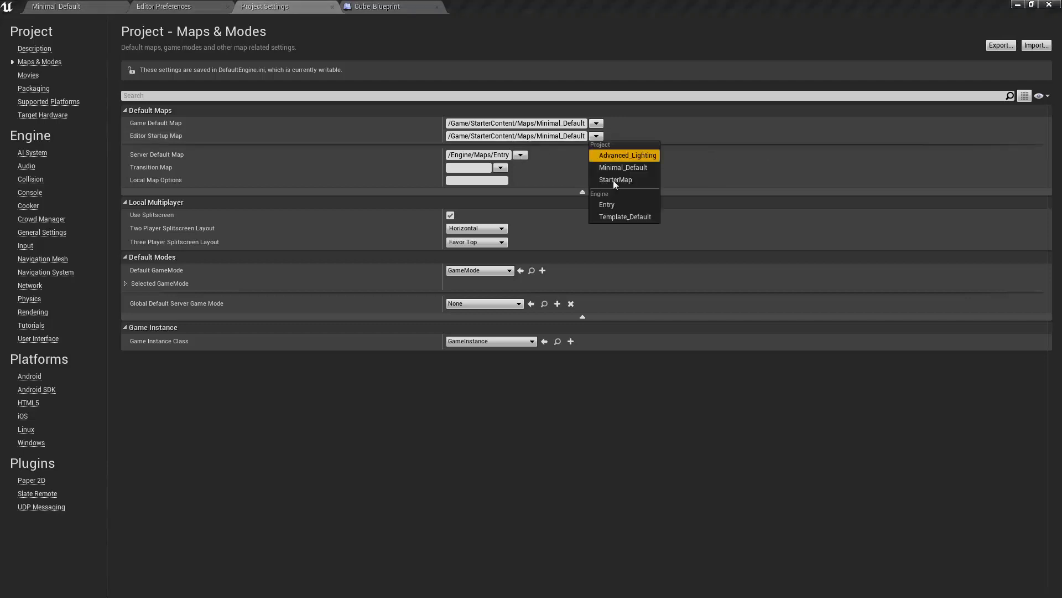
pyautogui.moveTo(632, 156)
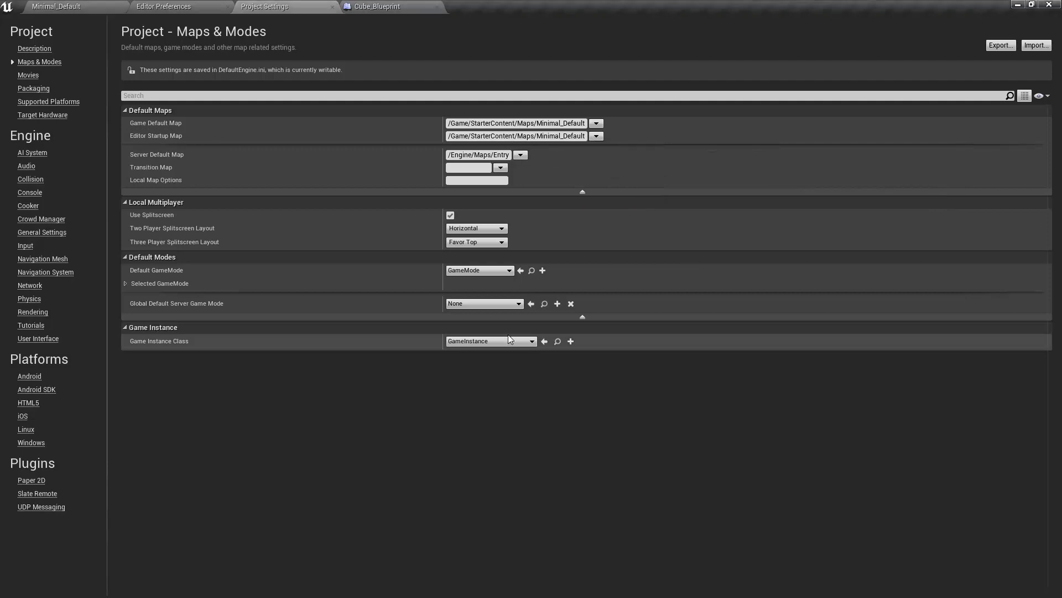
pyautogui.moveTo(481, 357)
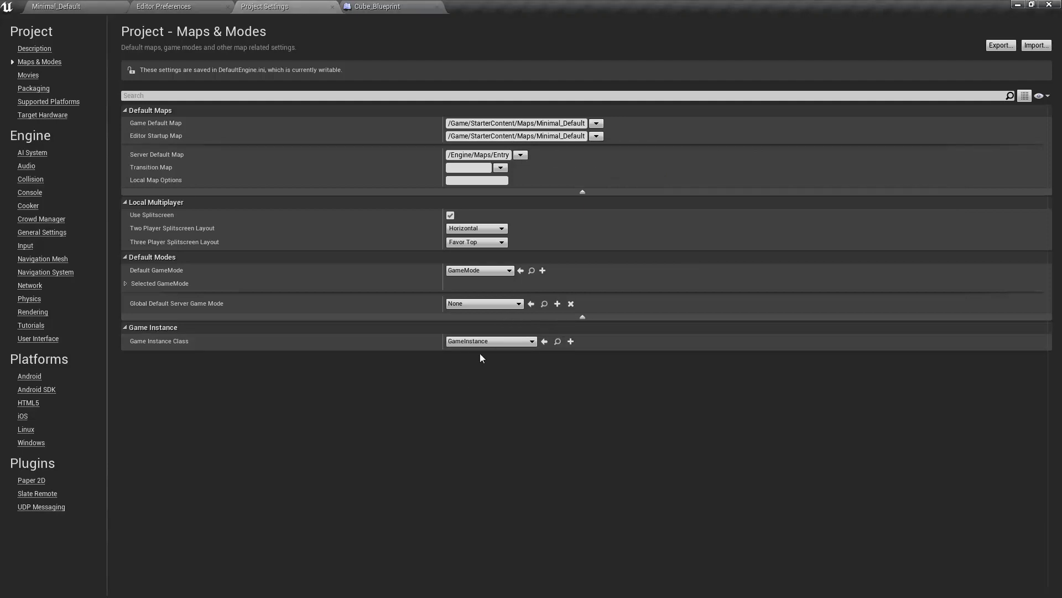
pyautogui.moveTo(458, 450)
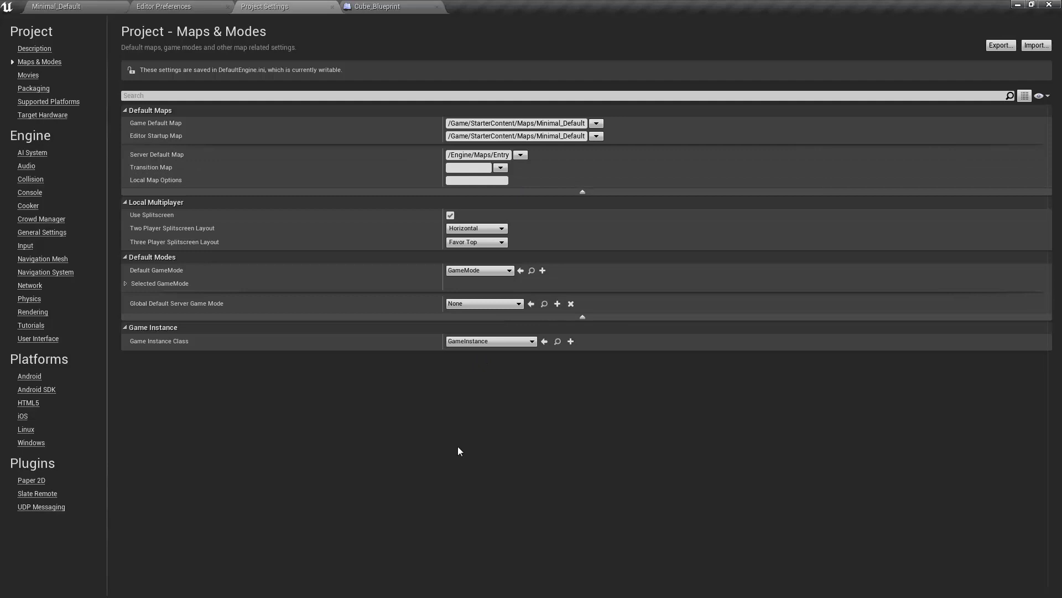
pyautogui.moveTo(156, 274)
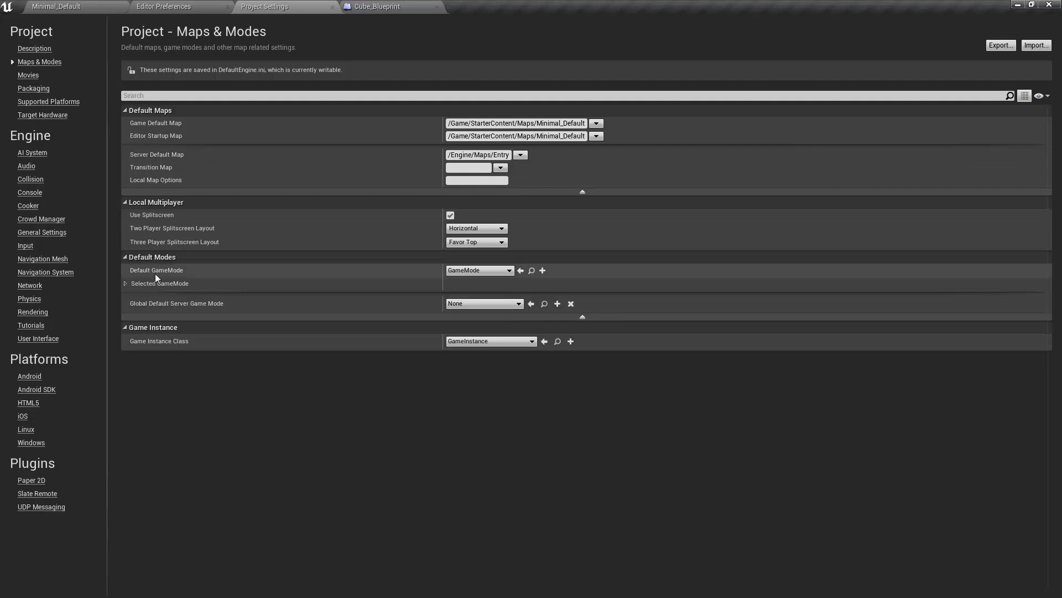
# Step: Expand Selected GameMode to reveal its default classes and browse the Default GameMode choices
pyautogui.click(125, 283)
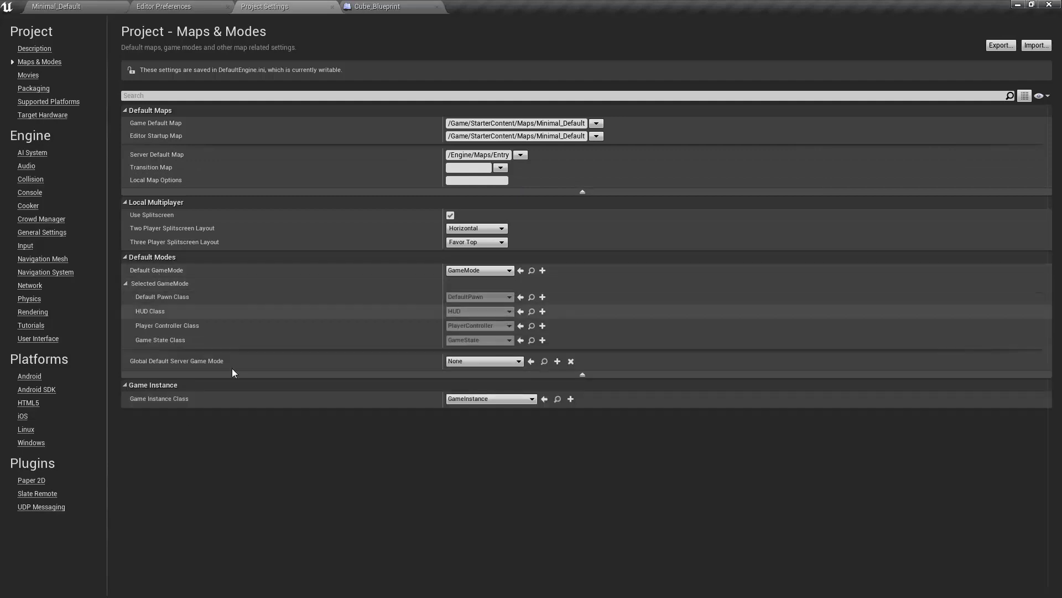
pyautogui.click(509, 270)
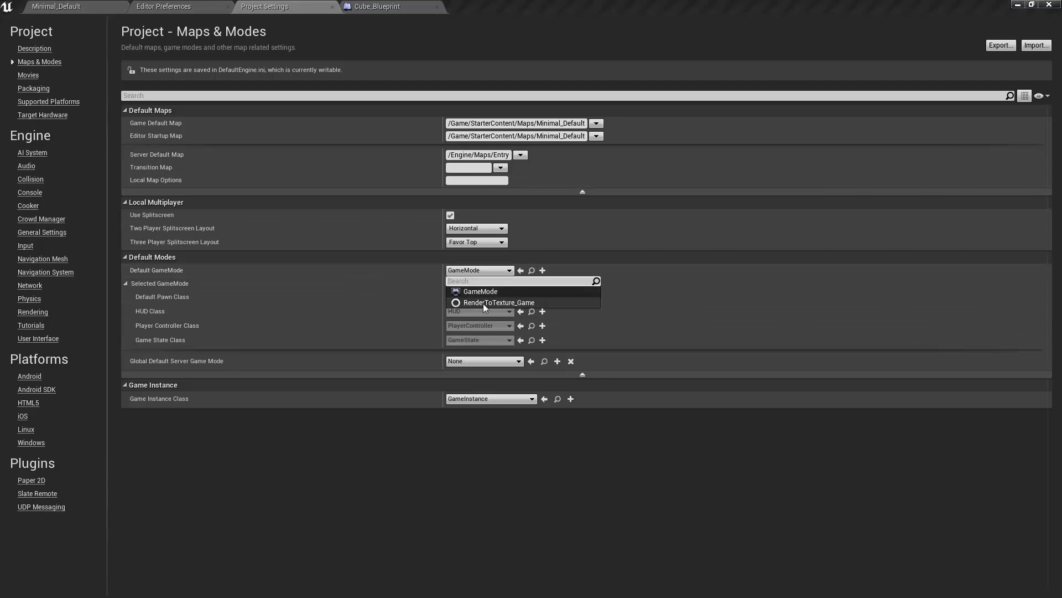
pyautogui.moveTo(499, 302)
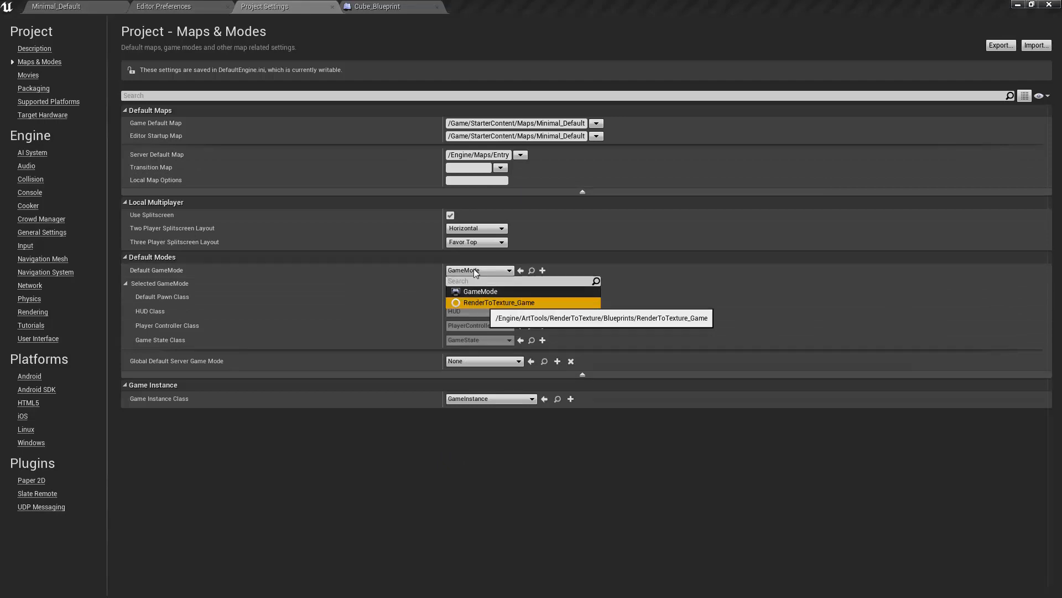
pyautogui.click(26, 246)
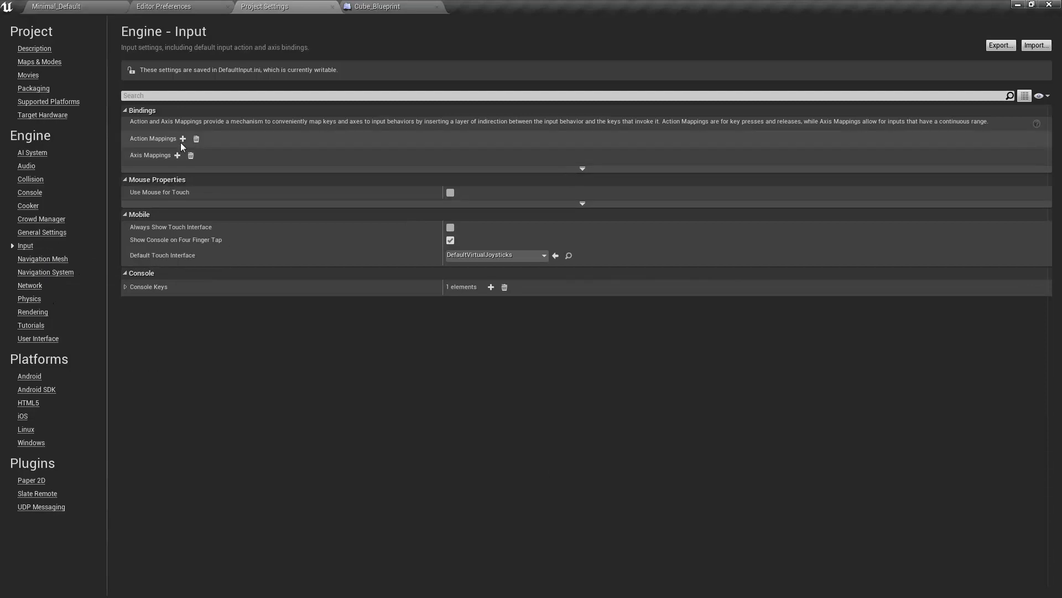
# Step: Add a FireGrenadeLauncher action mapping bound to F with Shift and Ctrl, then return to Cube_Blueprint
pyautogui.click(125, 138)
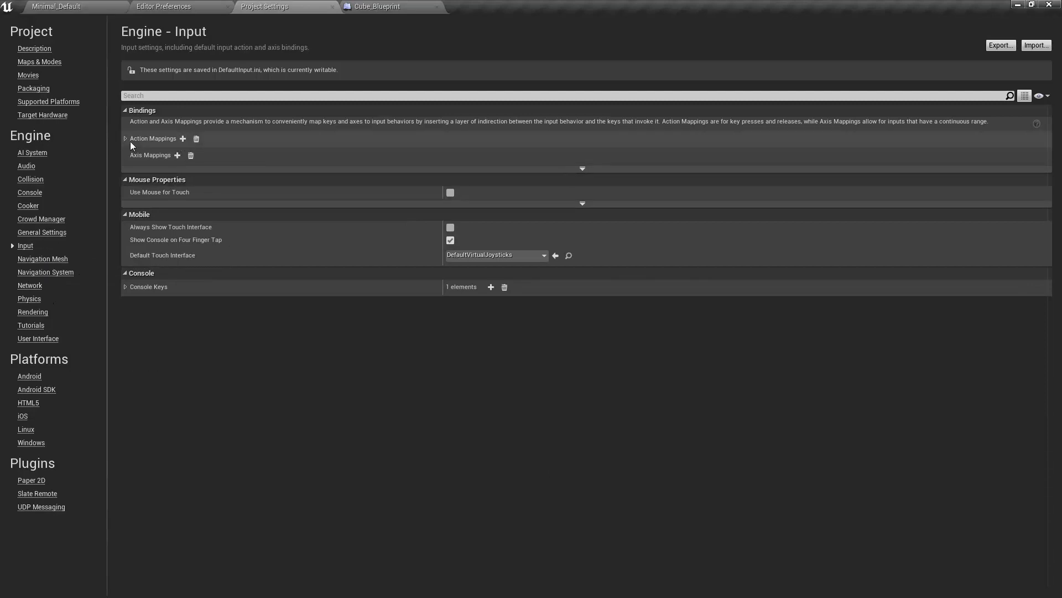
pyautogui.click(183, 139)
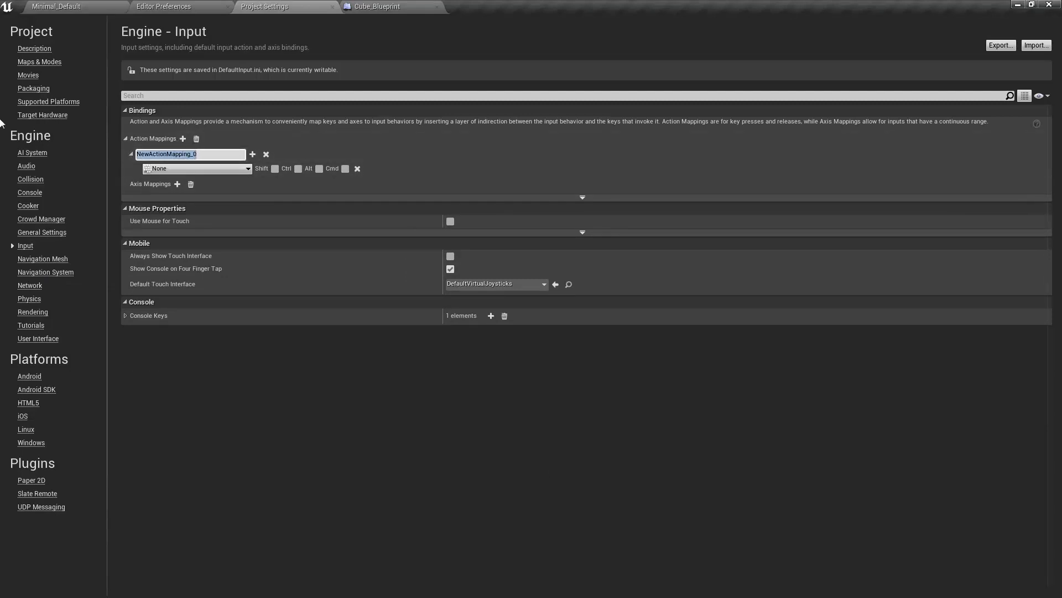
pyautogui.write('FireGrenadeLauncher')
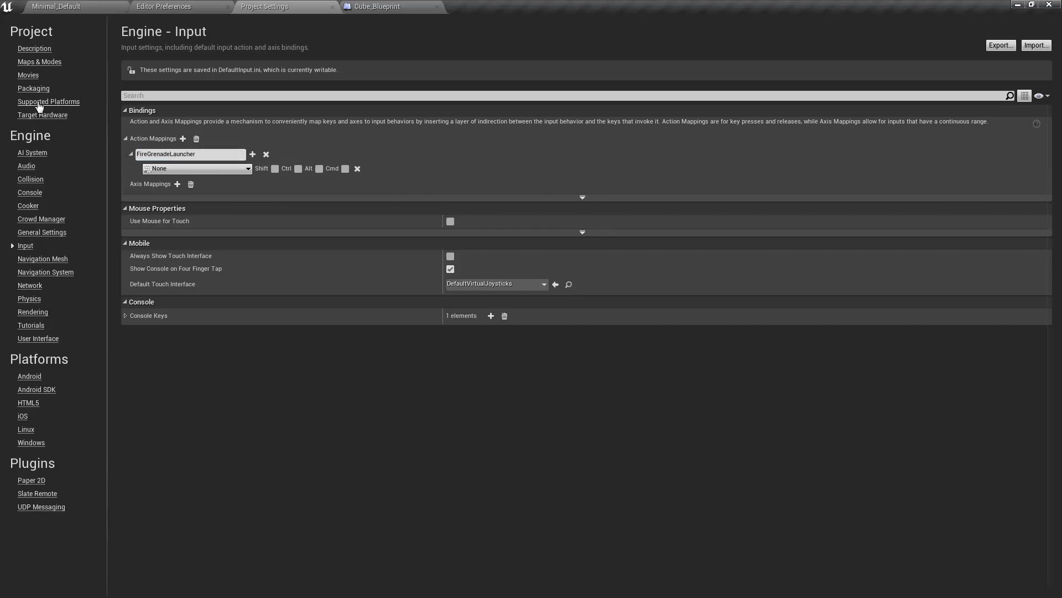
pyautogui.click(197, 168)
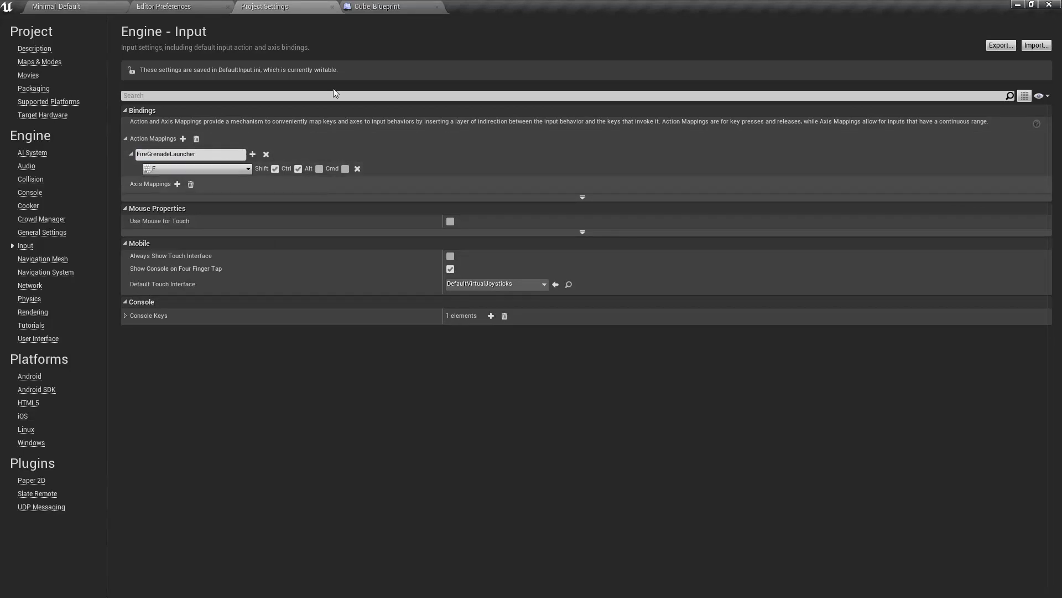
pyautogui.click(376, 6)
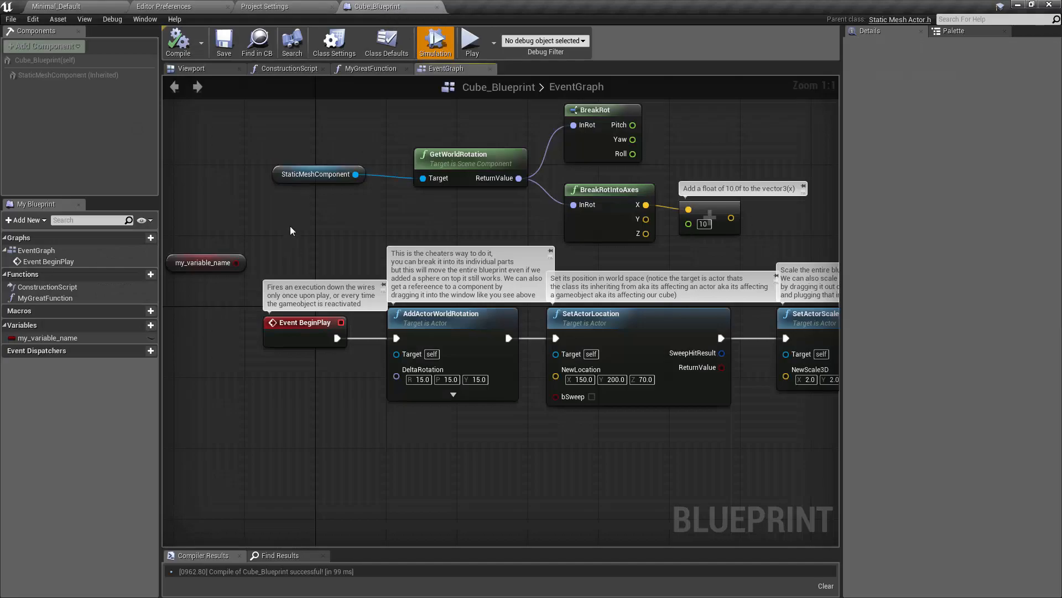
# Step: Add an InputAction FireGrenadeLauncher event node and an F key event node to Cube_Blueprint's graph
pyautogui.rightClick(291, 230)
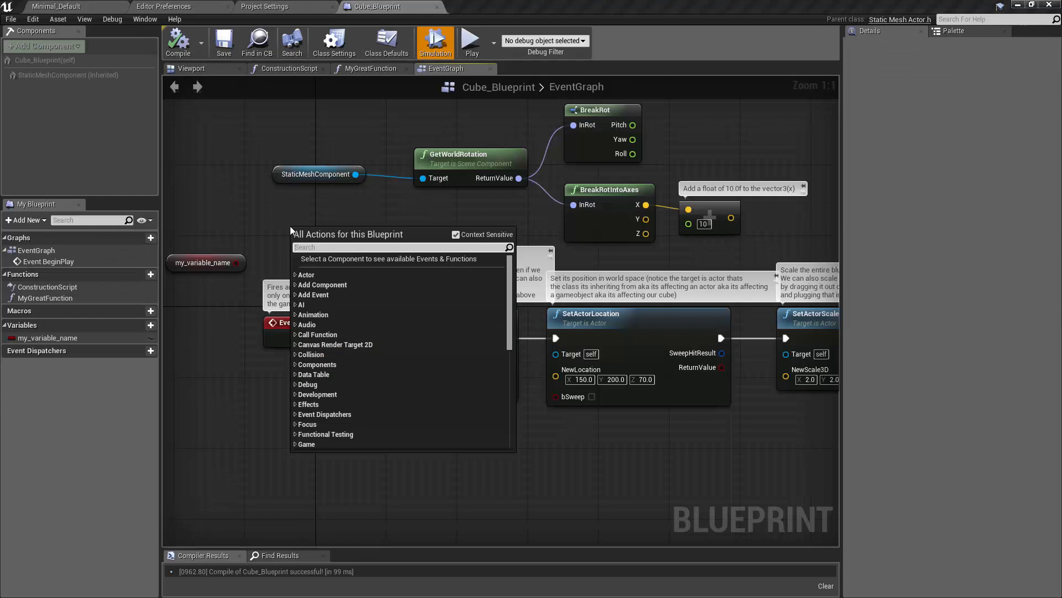
pyautogui.write('firegrenade')
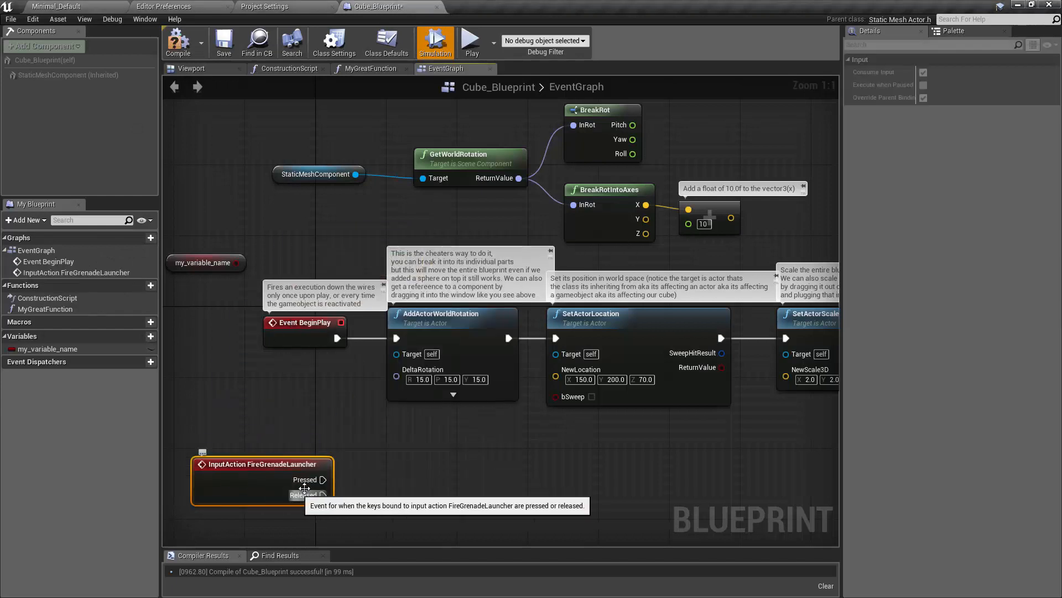
pyautogui.rightClick(233, 393)
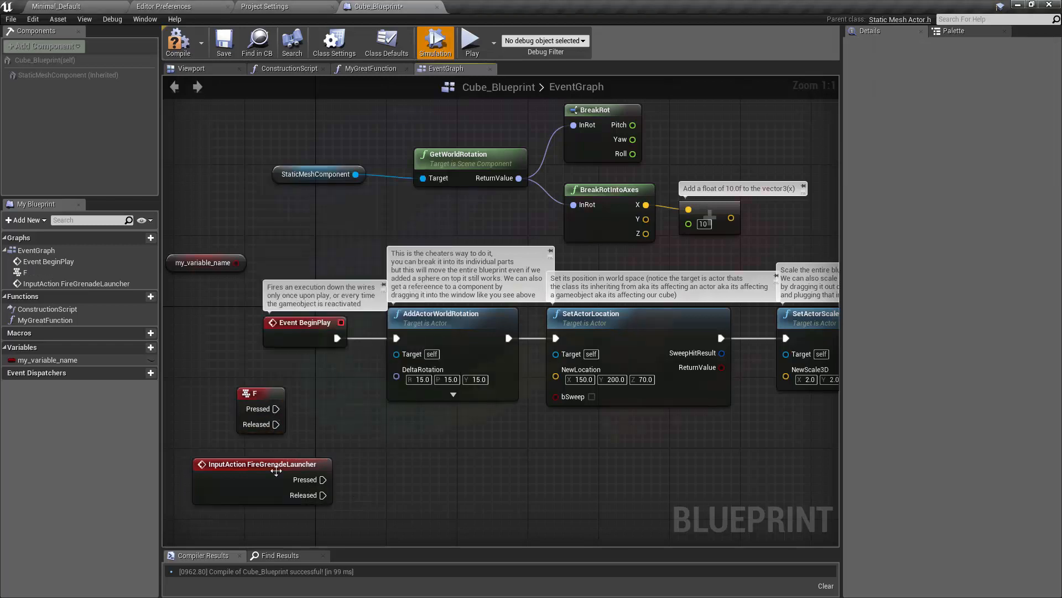
pyautogui.click(260, 464)
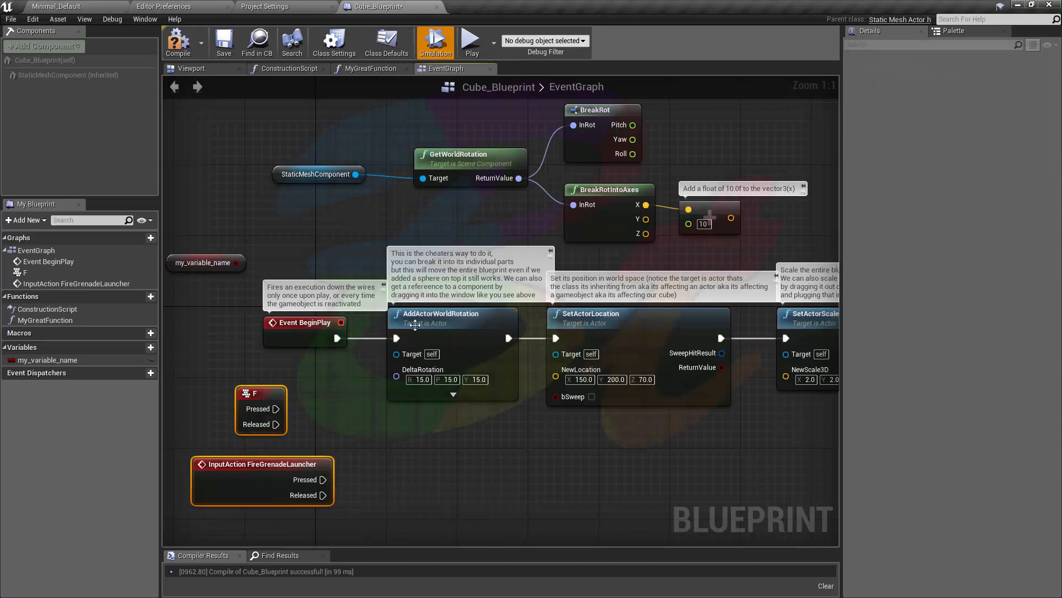
pyautogui.click(163, 7)
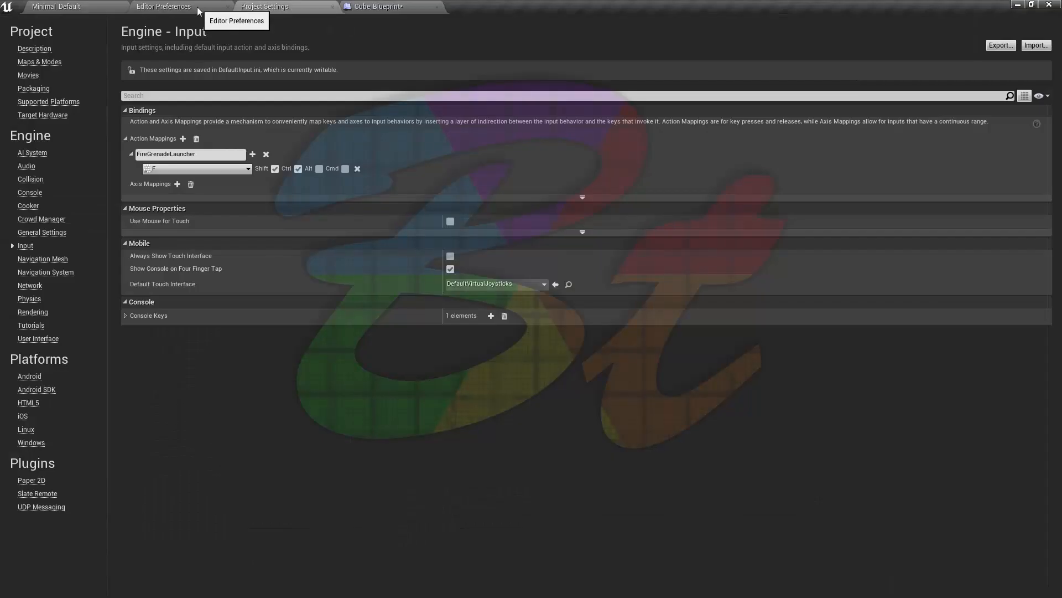
pyautogui.moveTo(246, 258)
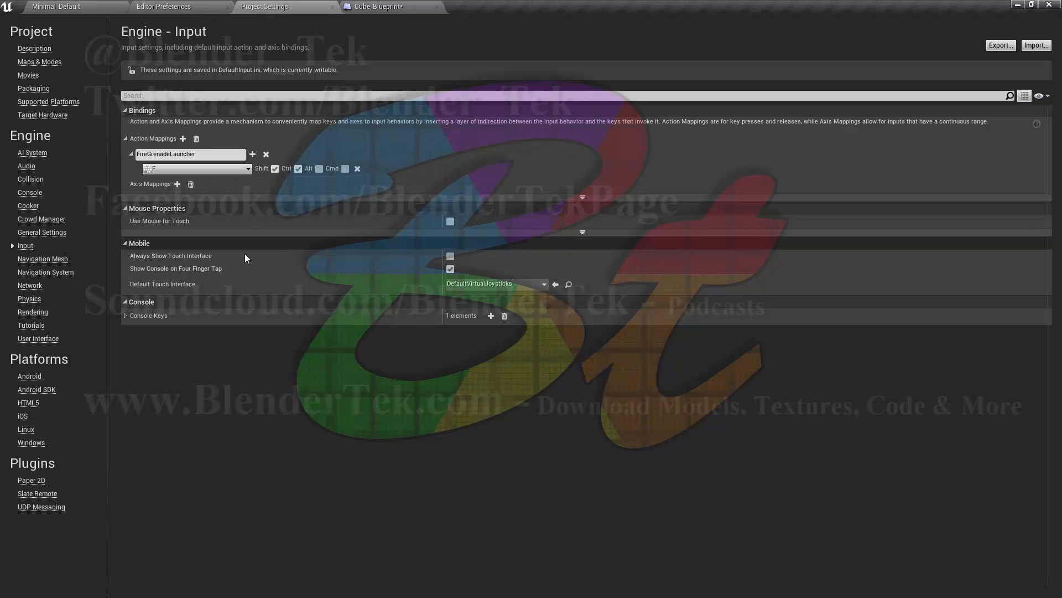